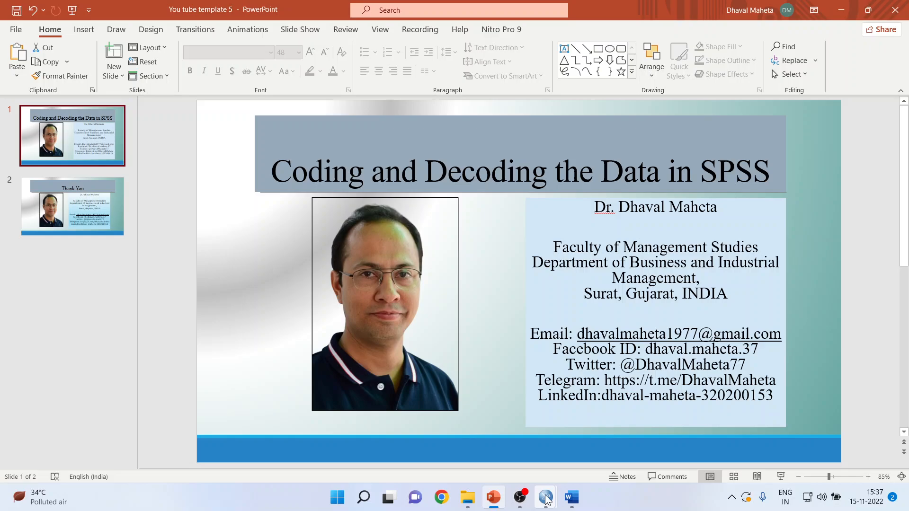
Step: Switch from the slides to the SPSS Data Editor and settle on Variable View
{"action": "left_click", "coordinate": [544, 497]}
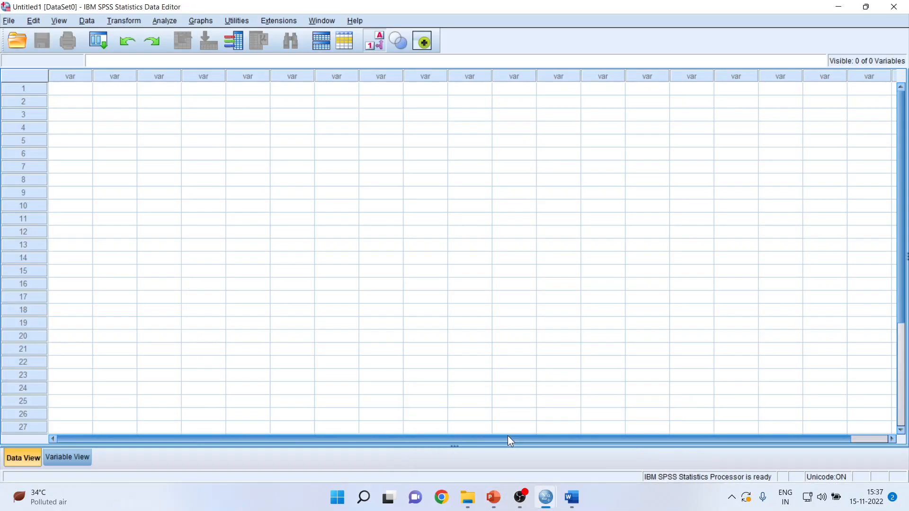
{"action": "mouse_move", "coordinate": [230, 355]}
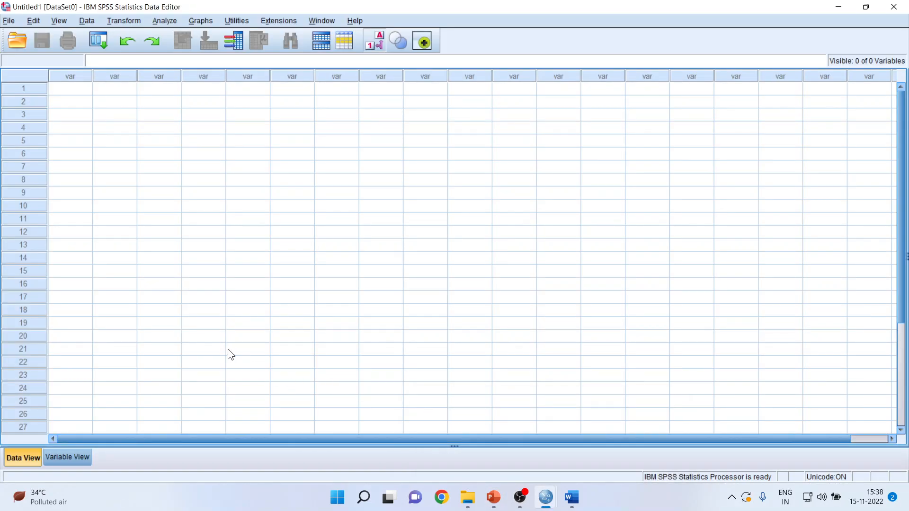
{"action": "mouse_move", "coordinate": [191, 369]}
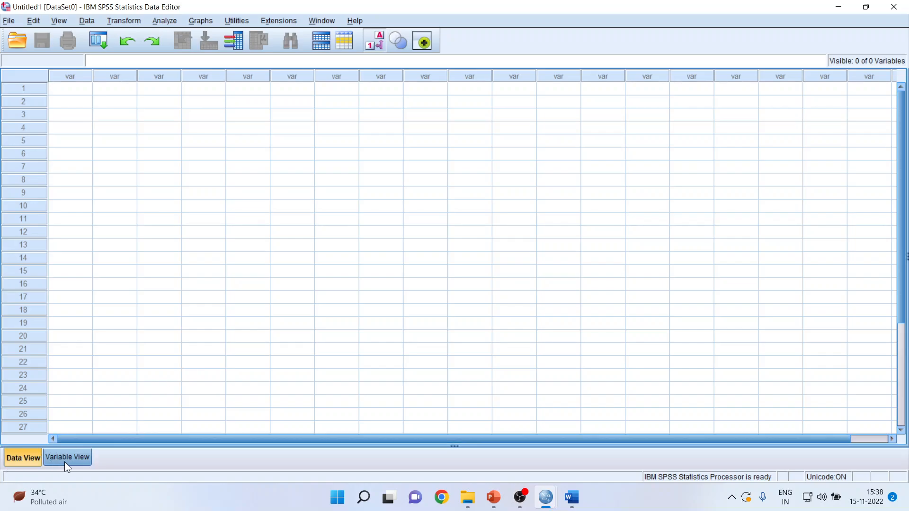
{"action": "left_click", "coordinate": [66, 458]}
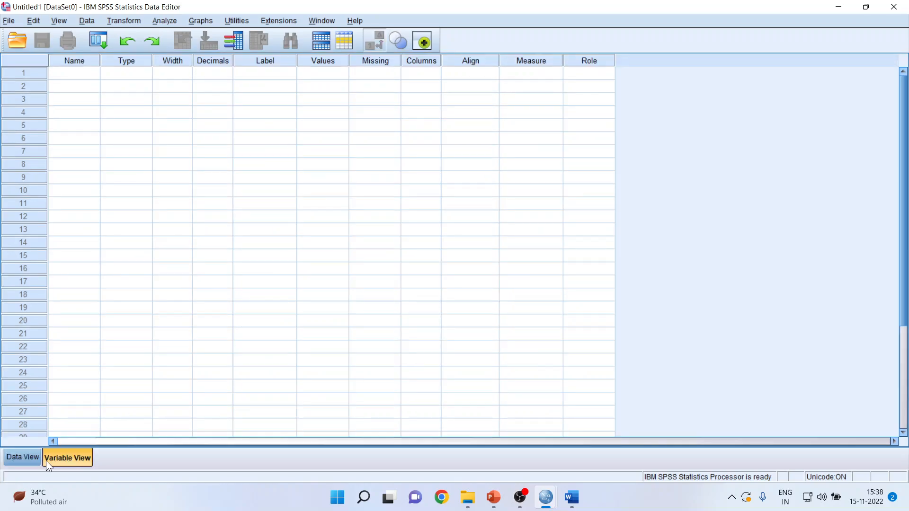
{"action": "left_click", "coordinate": [21, 457]}
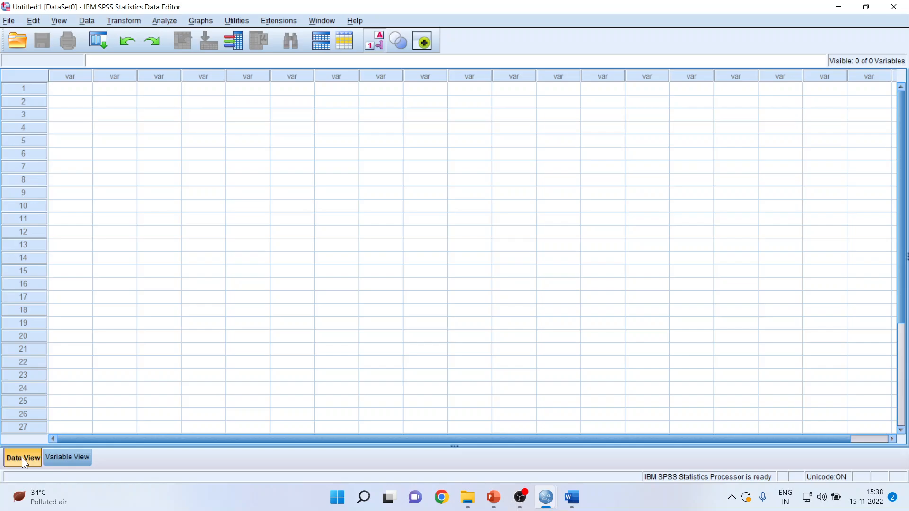
{"action": "left_click", "coordinate": [67, 457]}
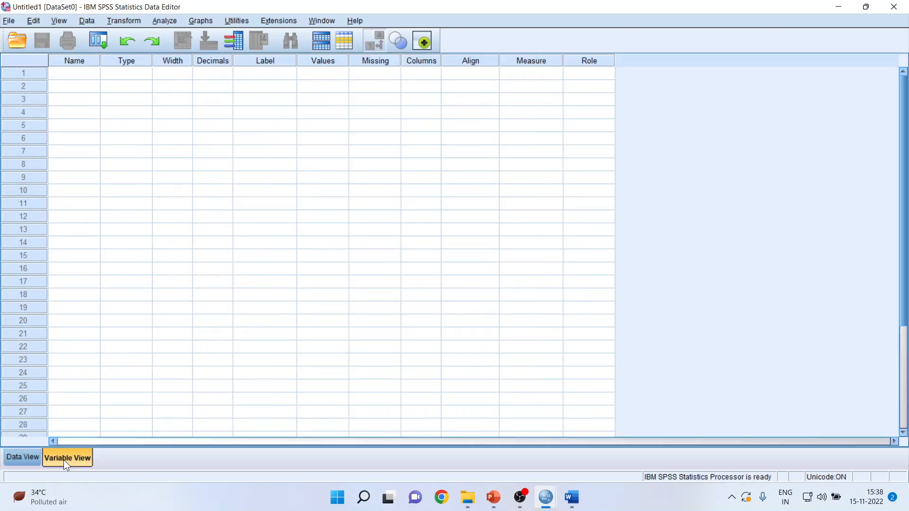
{"action": "mouse_move", "coordinate": [571, 497]}
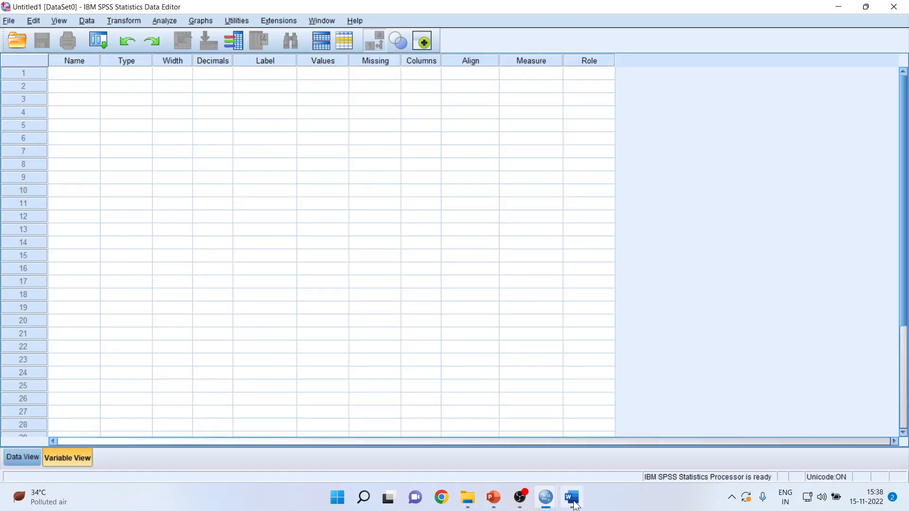
Step: Bring up the Word questionnaire, zoom in and scroll through its items
{"action": "left_click", "coordinate": [570, 497]}
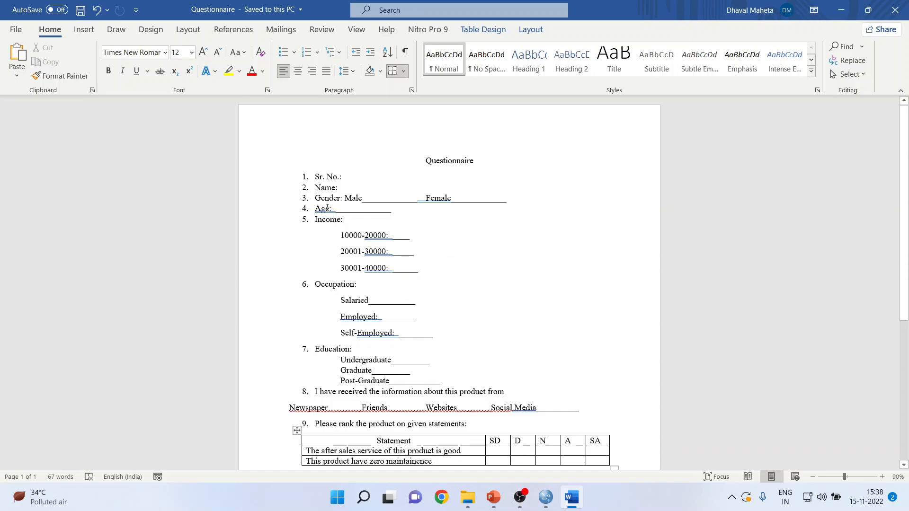
{"action": "mouse_move", "coordinate": [759, 326]}
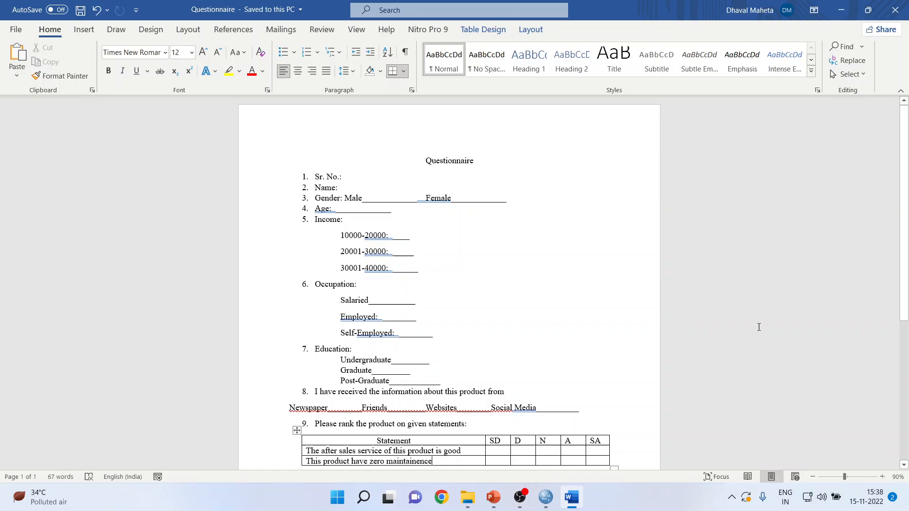
{"action": "left_click", "coordinate": [879, 476]}
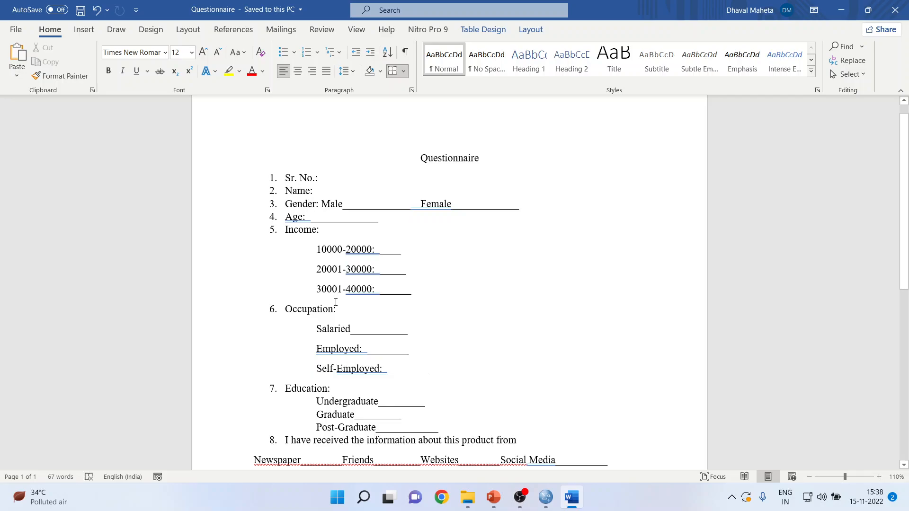
{"action": "scroll", "scroll_direction": "down", "scroll_amount": 3}
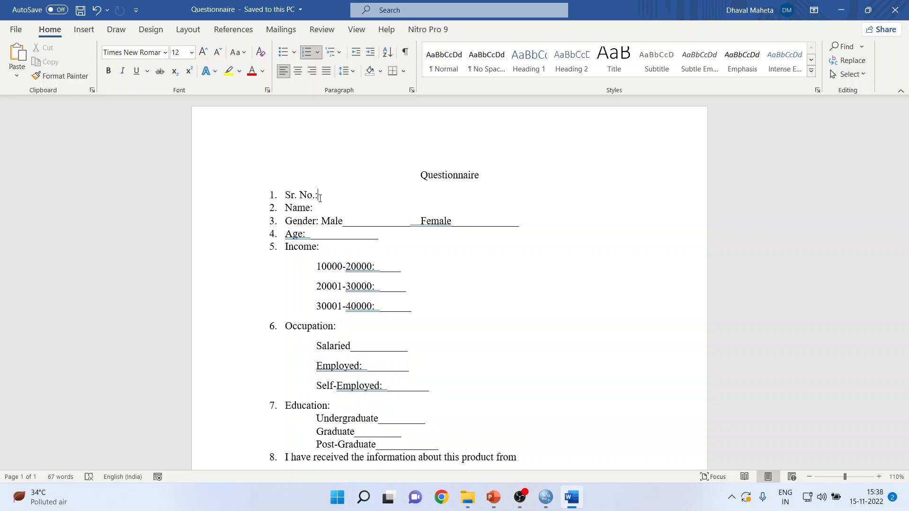
{"action": "mouse_move", "coordinate": [543, 497]}
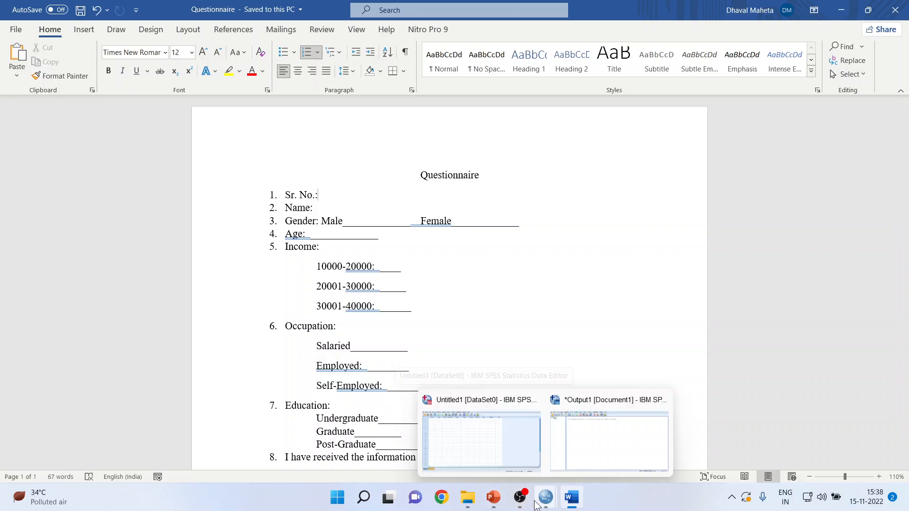
Step: Name the first variable Sr_No, dismissing the illegal-character warning along the way
{"action": "left_click", "coordinate": [480, 440]}
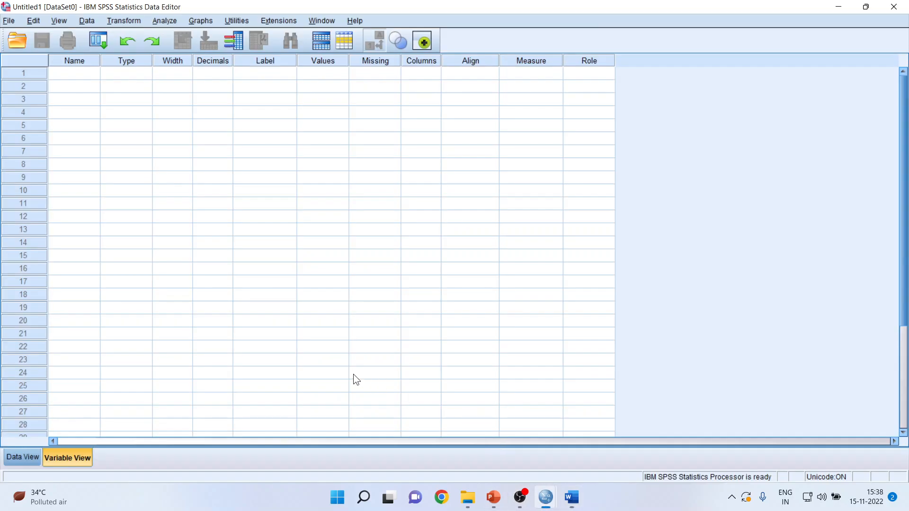
{"action": "mouse_move", "coordinate": [55, 492]}
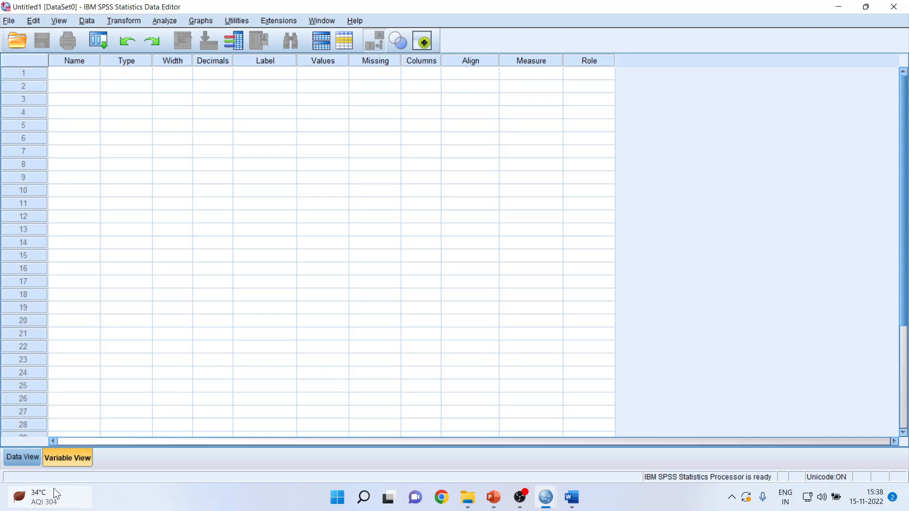
{"action": "left_click", "coordinate": [552, 386]}
{"action": "type", "text": "S"}
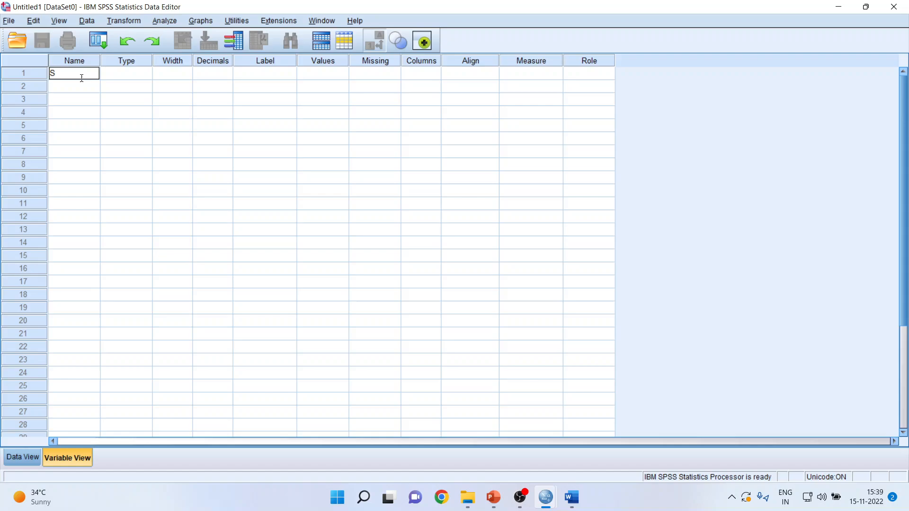
{"action": "type", "text": "r."}
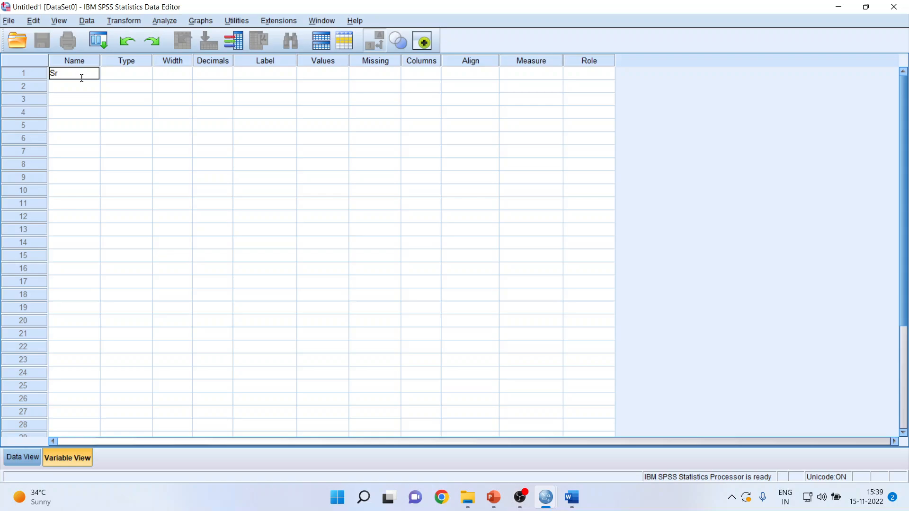
{"action": "type", "text": "_No"}
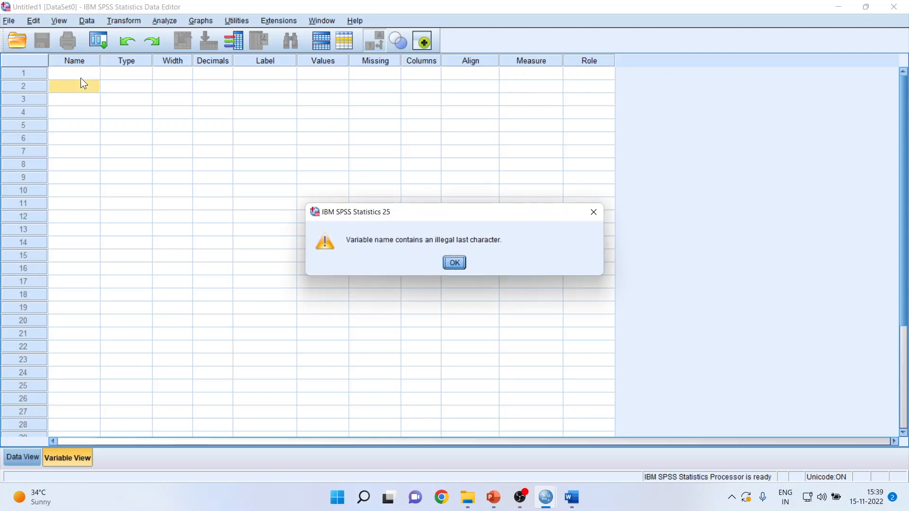
{"action": "mouse_move", "coordinate": [461, 158]}
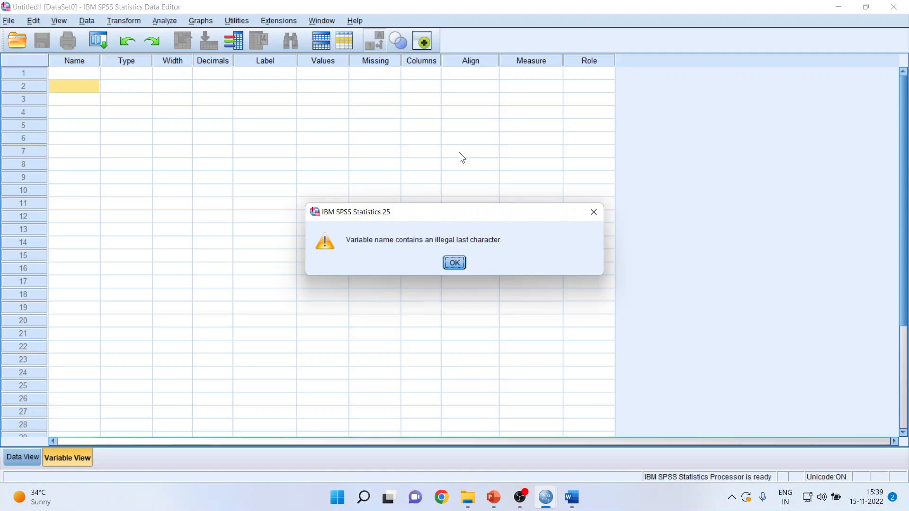
{"action": "left_click", "coordinate": [454, 262]}
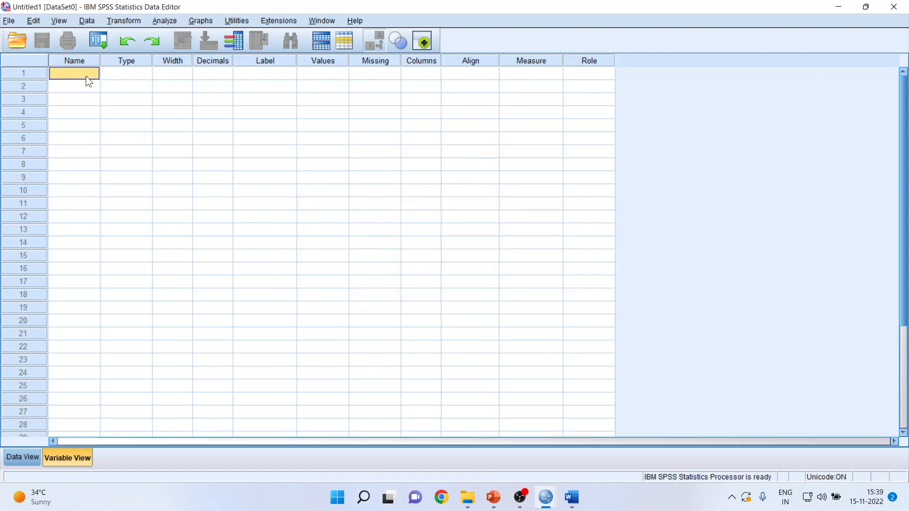
{"action": "type", "text": "Sr_"}
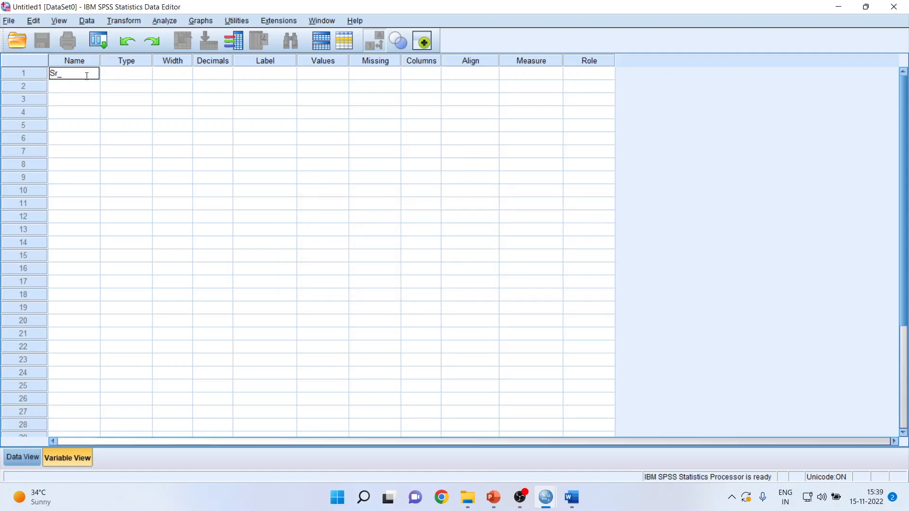
{"action": "key", "text": "Return"}
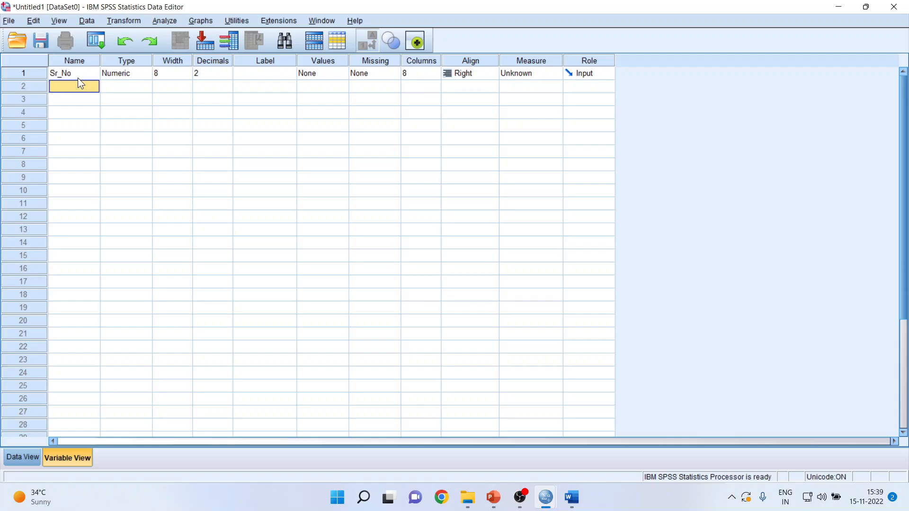
Step: Check the new Sr_No column in Data View and return to Variable View
{"action": "left_click", "coordinate": [22, 456]}
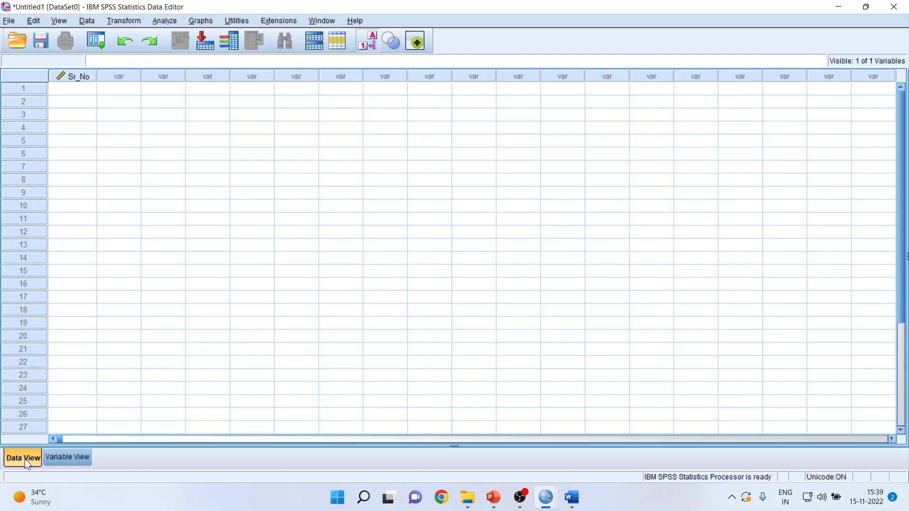
{"action": "mouse_move", "coordinate": [78, 82]}
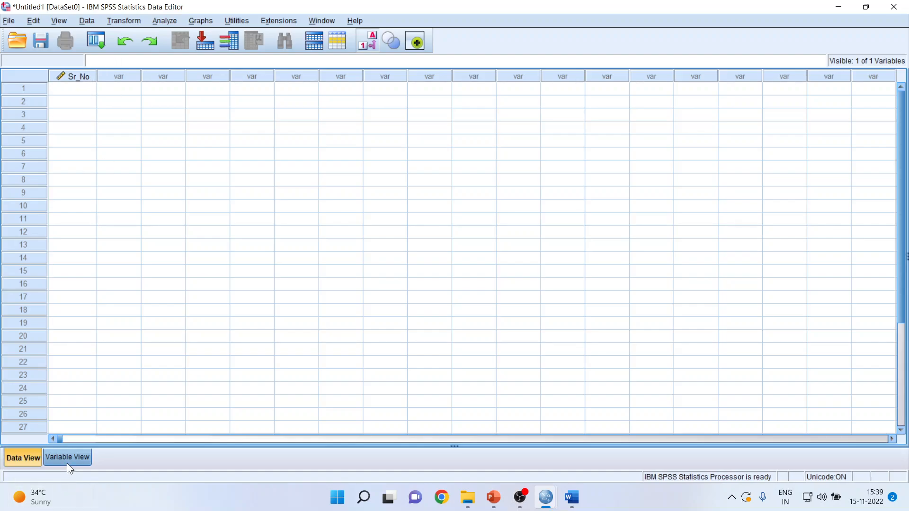
{"action": "left_click", "coordinate": [66, 457]}
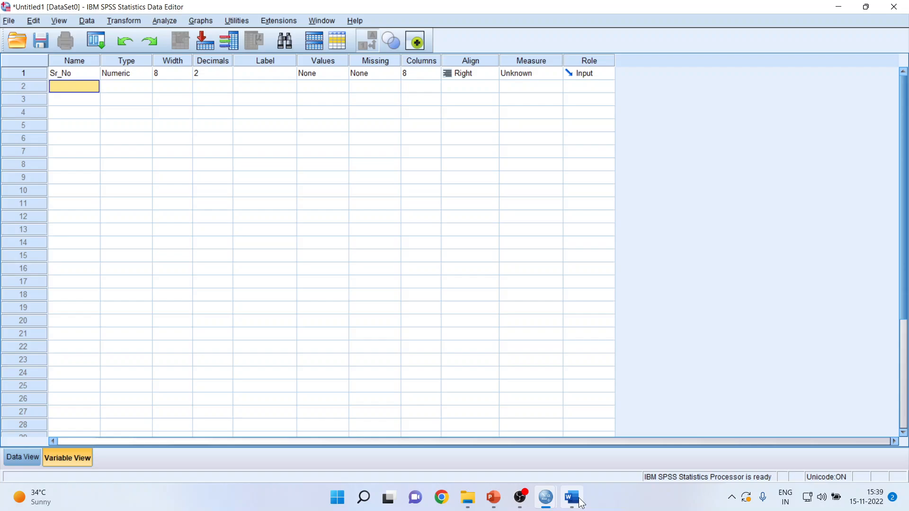
Step: Glance at the Gender item in the Word questionnaire and return to SPSS
{"action": "left_click", "coordinate": [570, 497]}
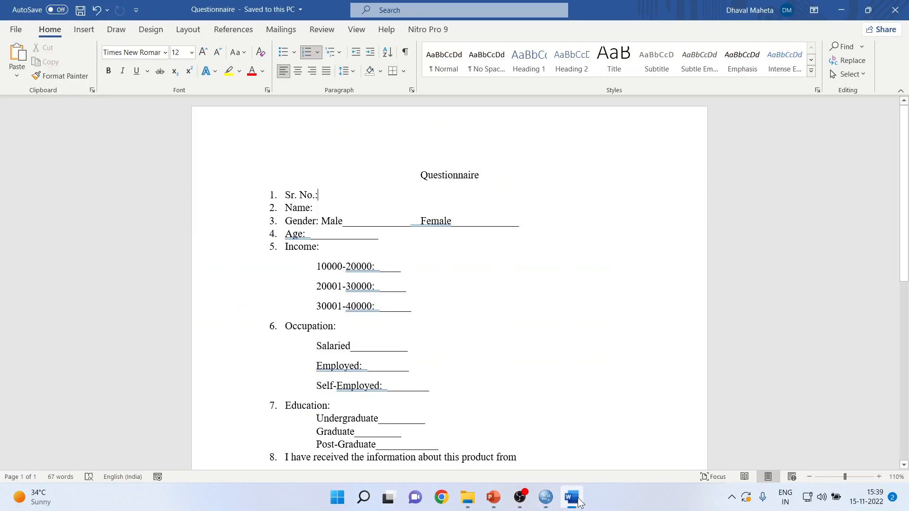
{"action": "mouse_move", "coordinate": [528, 439]}
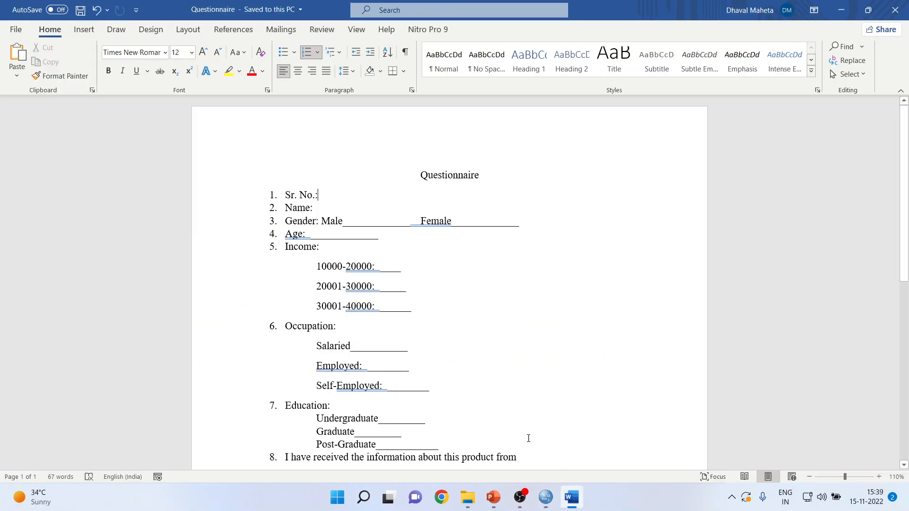
{"action": "mouse_move", "coordinate": [417, 317]}
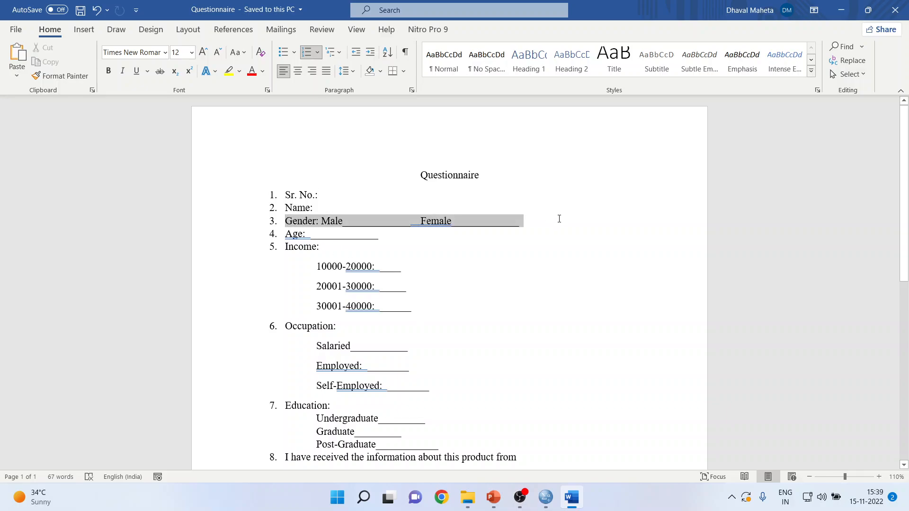
{"action": "left_click", "coordinate": [543, 497]}
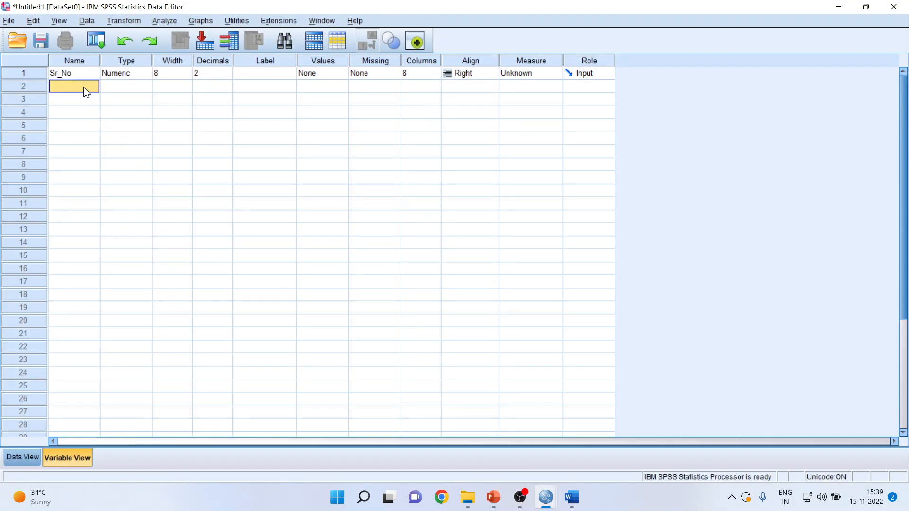
Step: Name the second variable Gender and label it 'Gender of the respondent'
{"action": "type", "text": "Gender"}
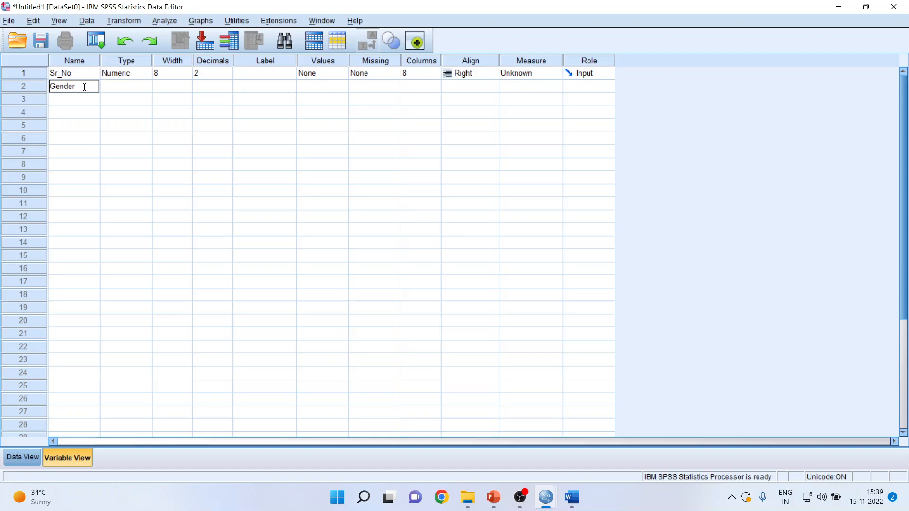
{"action": "key", "text": "Return"}
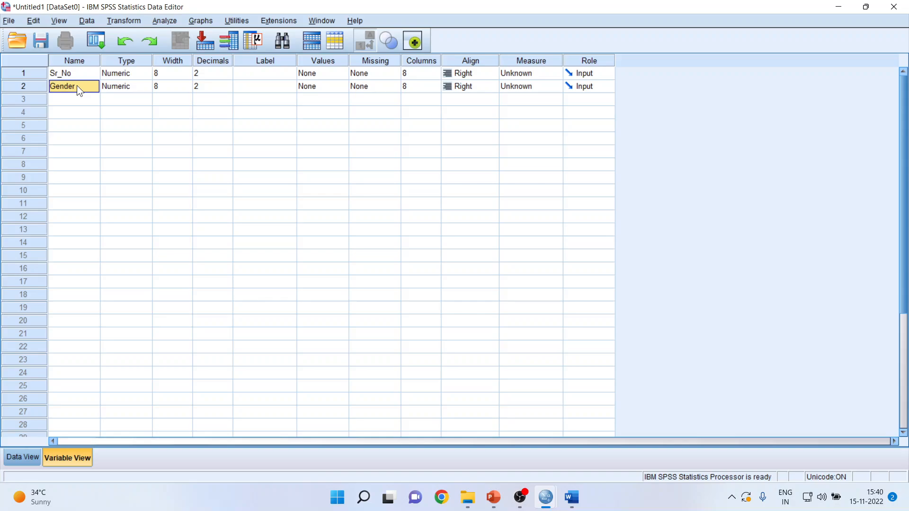
{"action": "left_click", "coordinate": [264, 87]}
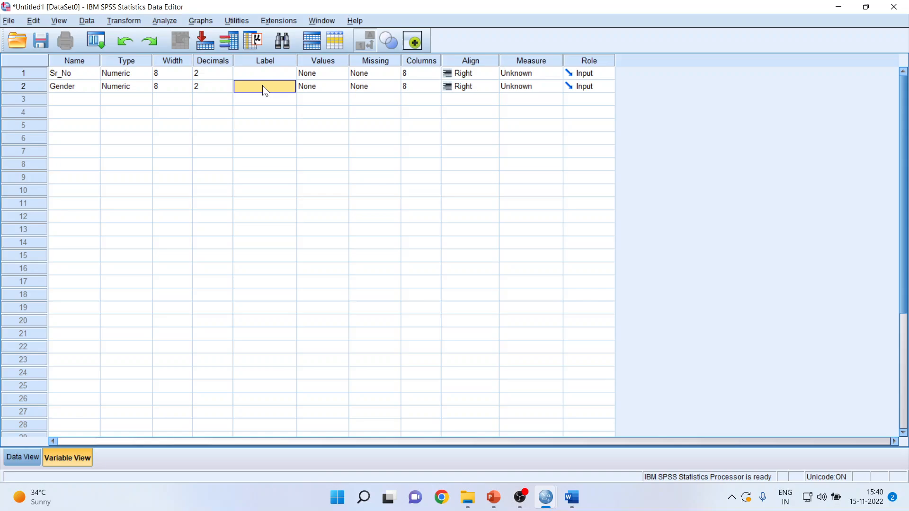
{"action": "type", "text": "Gne"}
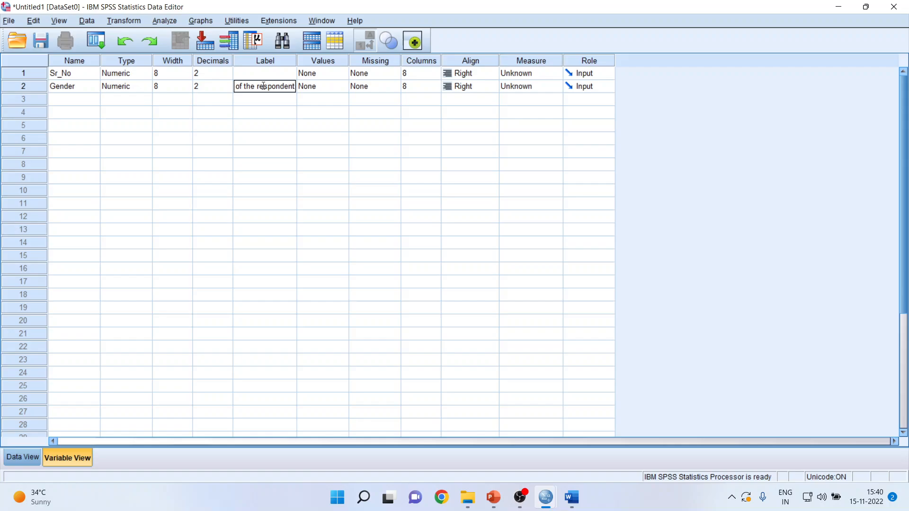
{"action": "key", "text": "Return"}
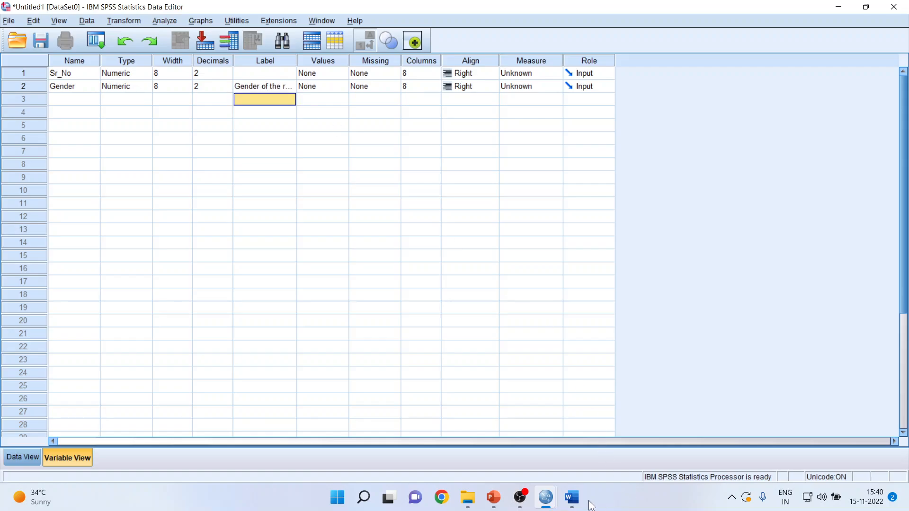
{"action": "left_click", "coordinate": [570, 497]}
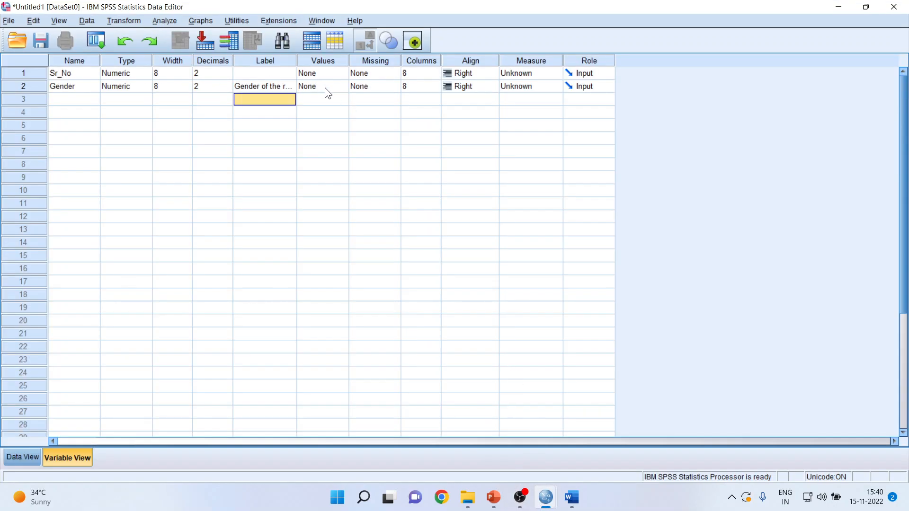
{"action": "left_click", "coordinate": [319, 86]}
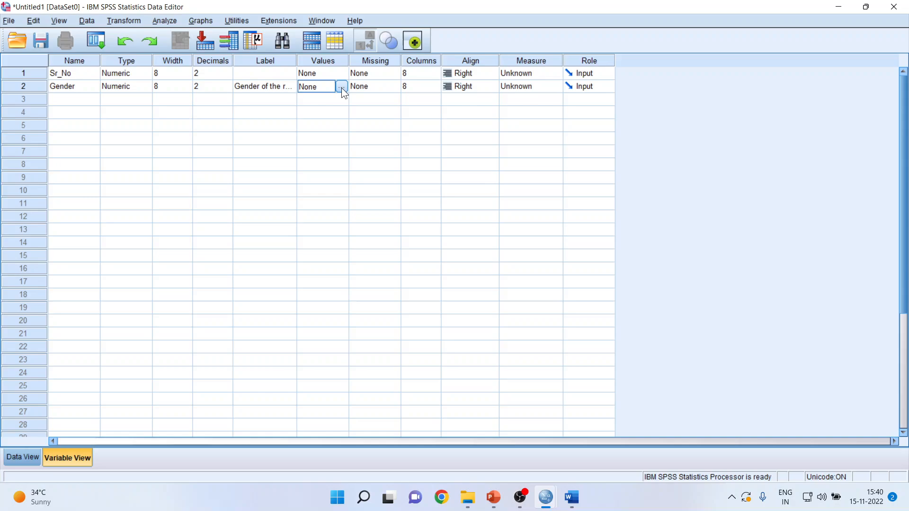
Step: Code Gender as 1 = Male and 0 = Female, then switch to the questionnaire
{"action": "left_click", "coordinate": [342, 86]}
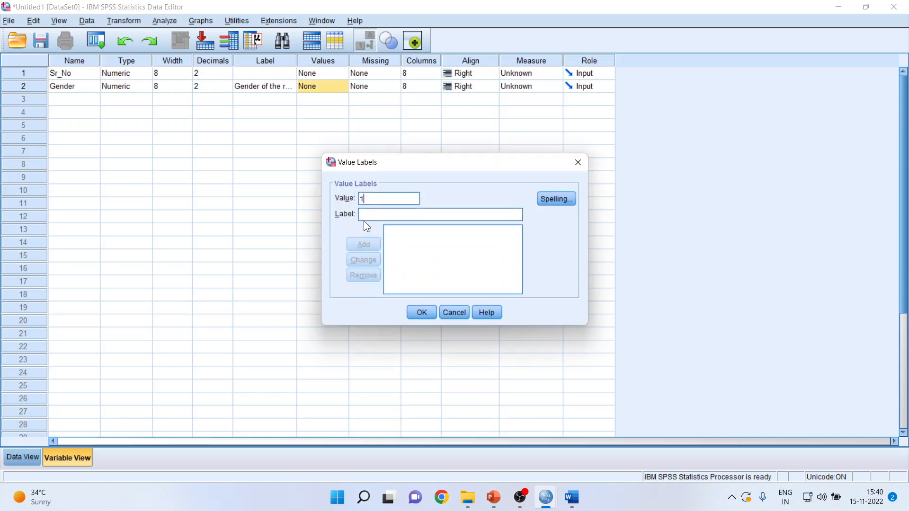
{"action": "type", "text": "Mal"}
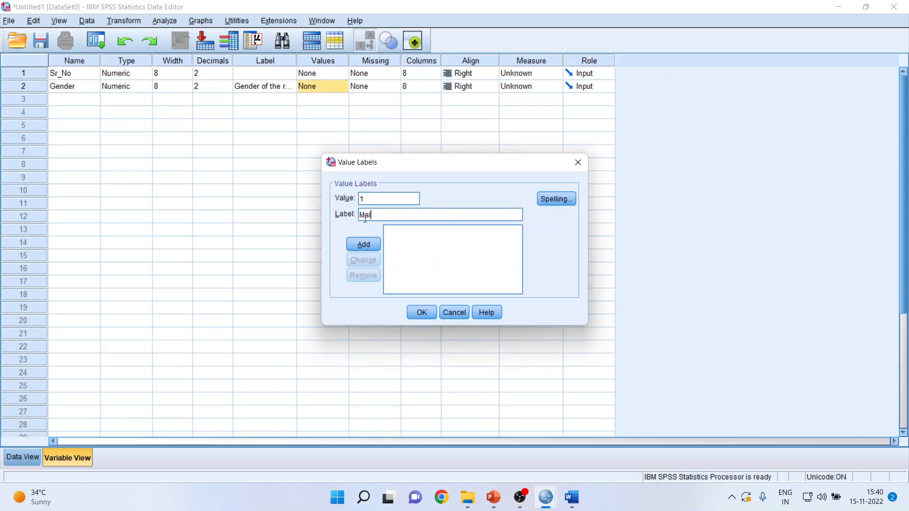
{"action": "type", "text": "e"}
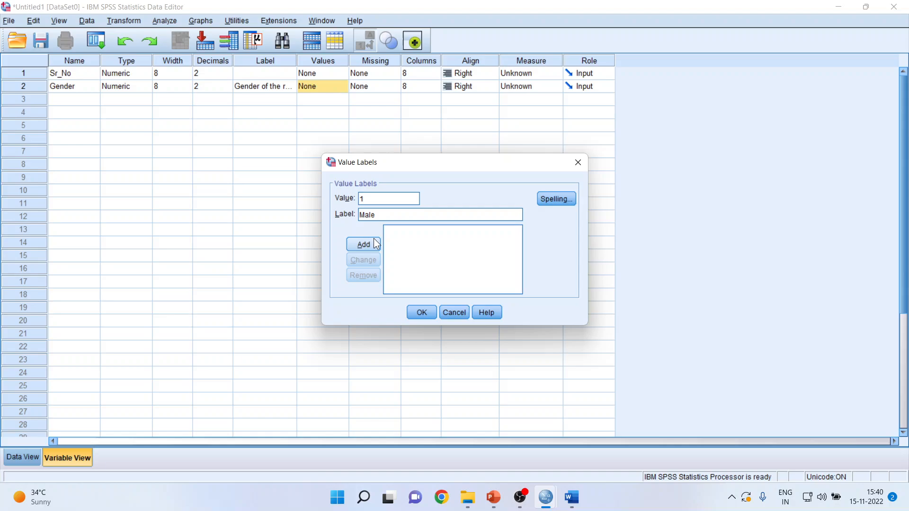
{"action": "left_click", "coordinate": [362, 244]}
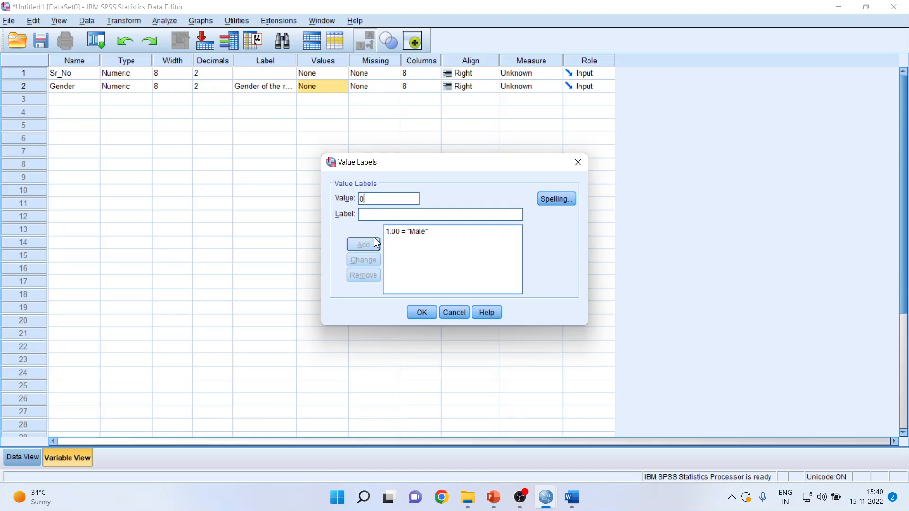
{"action": "type", "text": "Femal"}
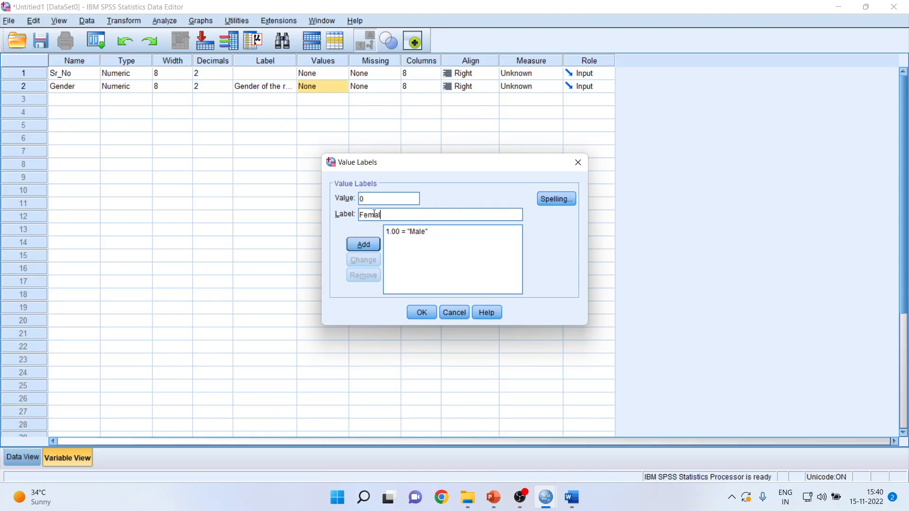
{"action": "left_click", "coordinate": [362, 244]}
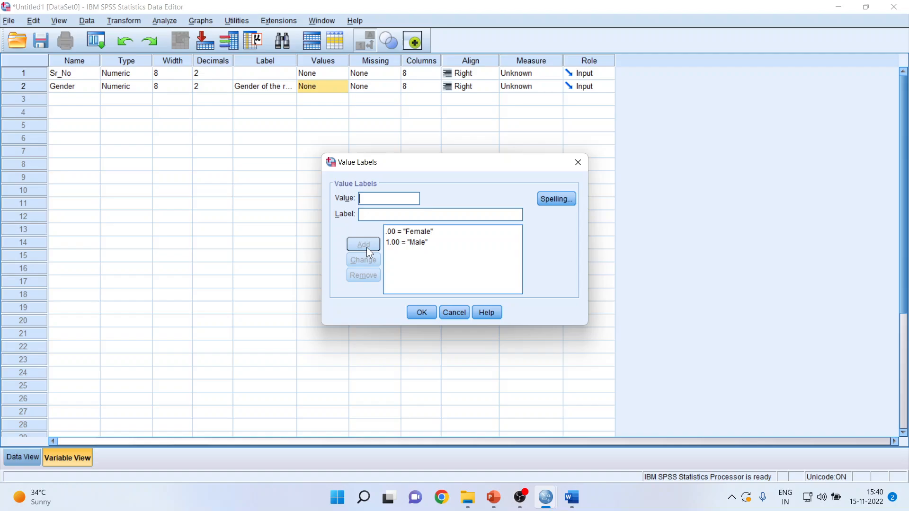
{"action": "left_click", "coordinate": [422, 312]}
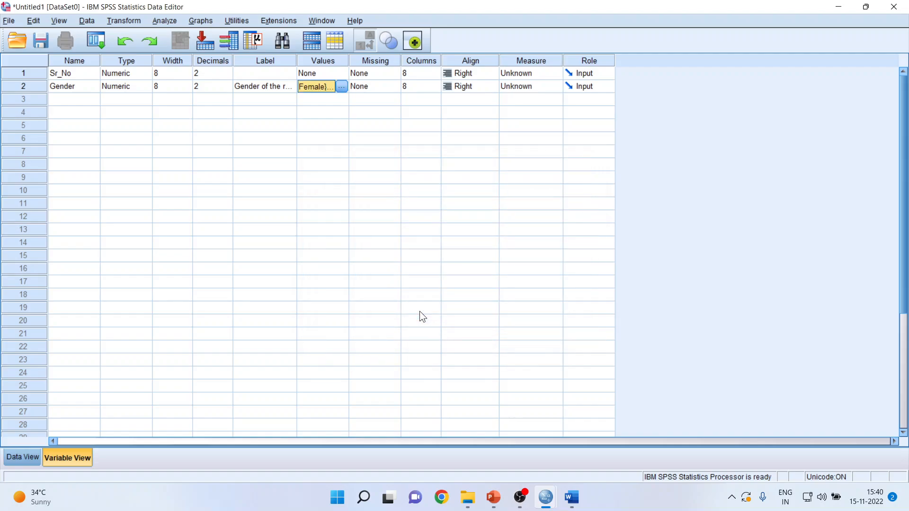
{"action": "left_click", "coordinate": [570, 497]}
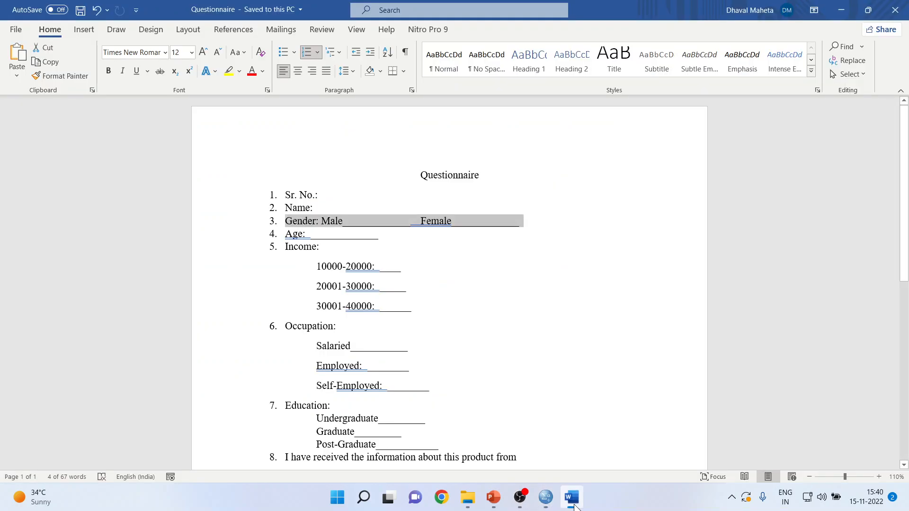
{"action": "scroll", "scroll_direction": "down", "scroll_amount": 3}
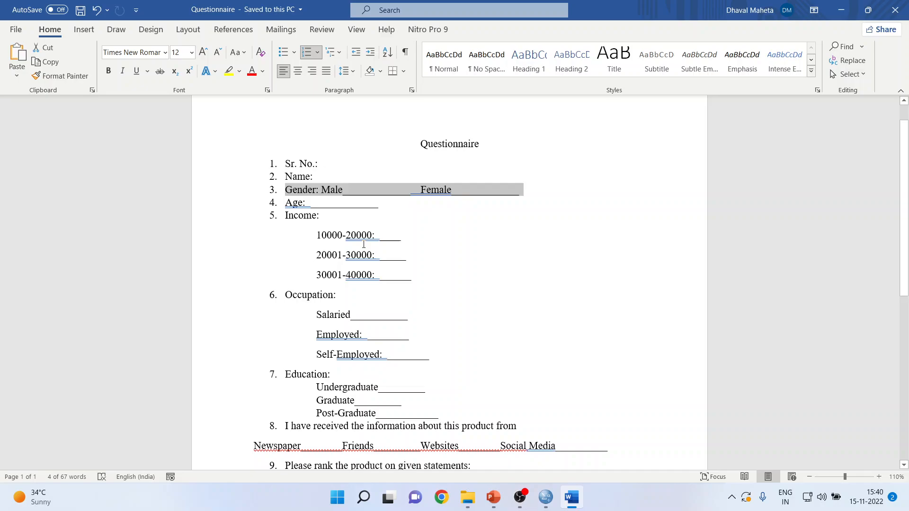
{"action": "left_click", "coordinate": [330, 203]}
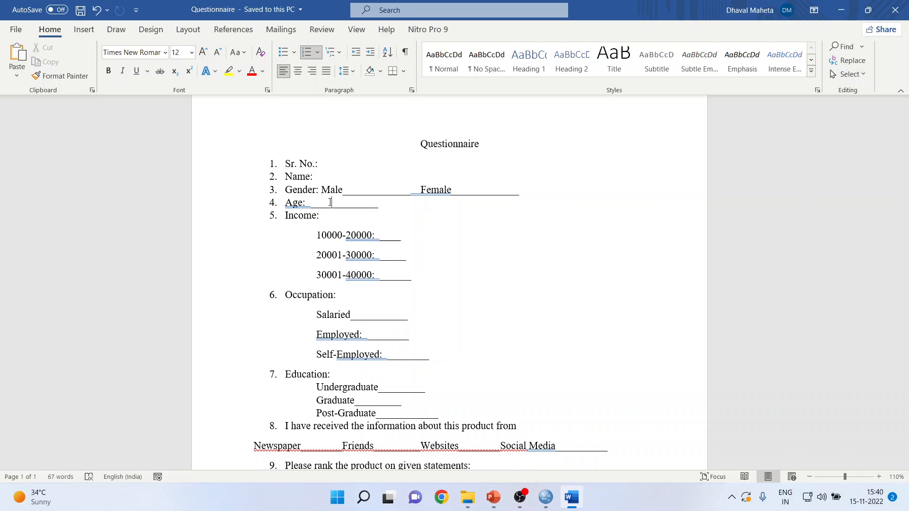
{"action": "mouse_move", "coordinate": [543, 497]}
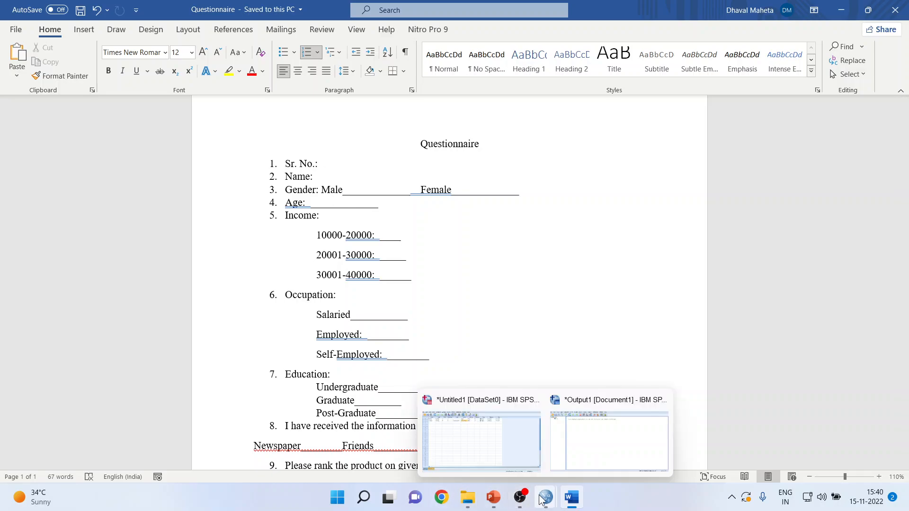
{"action": "mouse_move", "coordinate": [480, 440]}
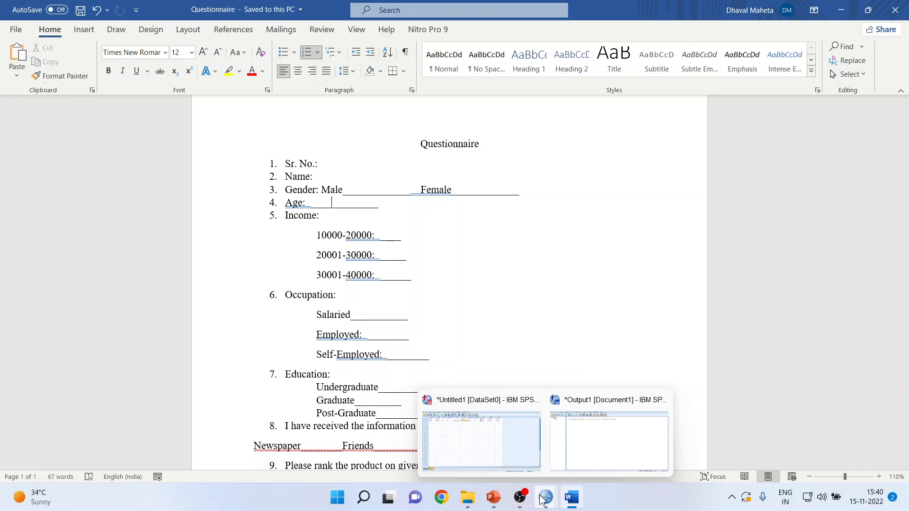
{"action": "mouse_move", "coordinate": [538, 467]}
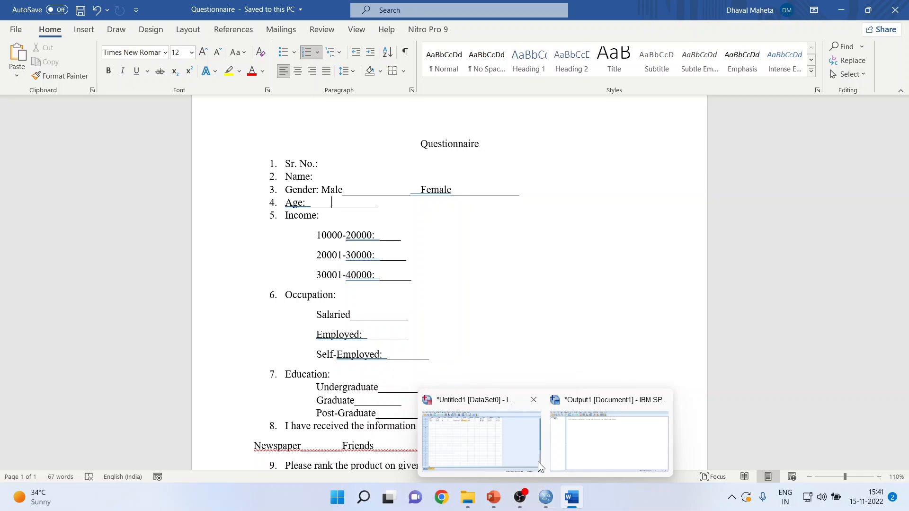
Step: Define the third variable Age labelled 'Age of the respondent', then return to Word
{"action": "left_click", "coordinate": [480, 440]}
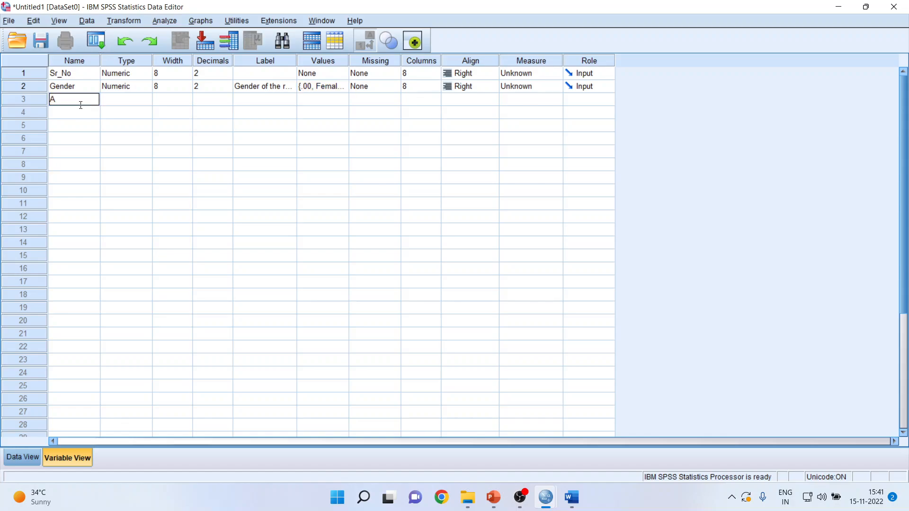
{"action": "type", "text": "ge"}
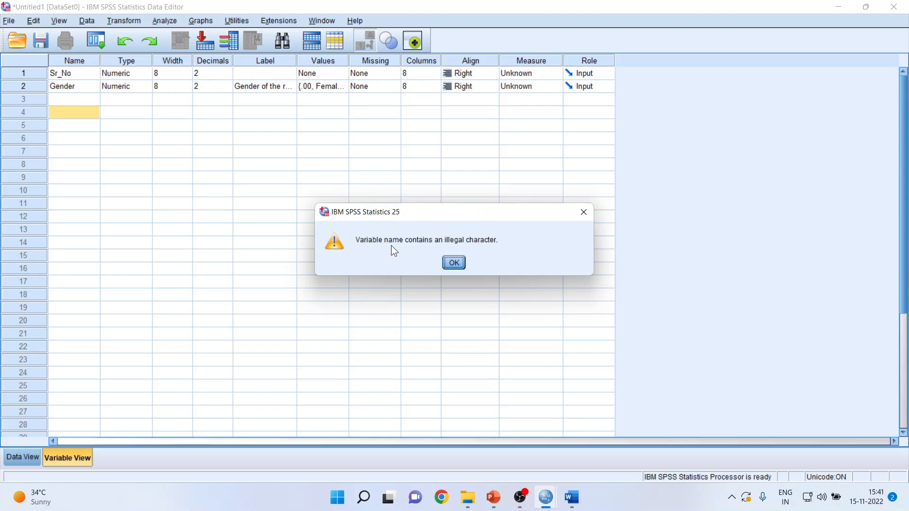
{"action": "left_click", "coordinate": [453, 263]}
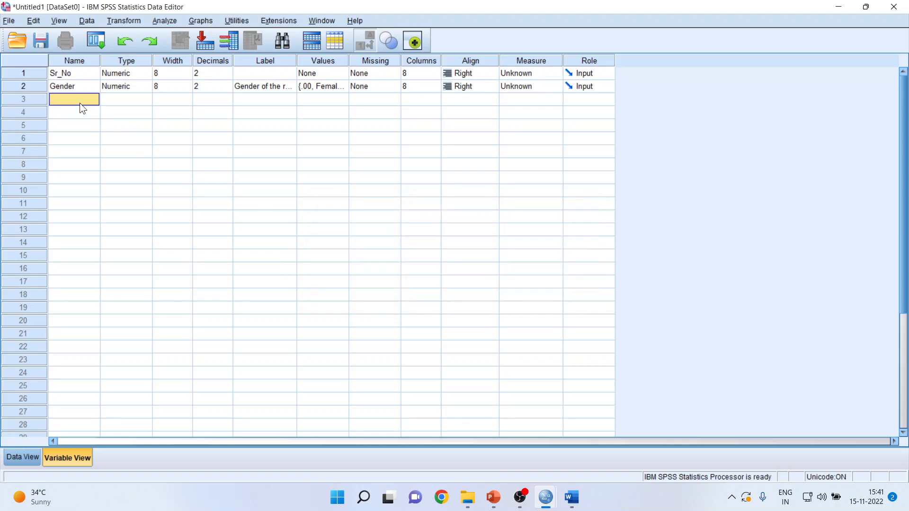
{"action": "type", "text": "Age"}
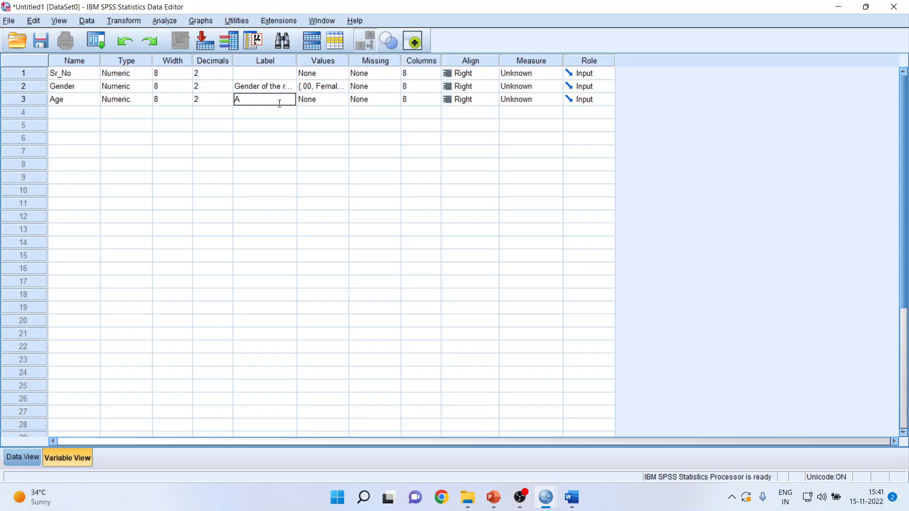
{"action": "type", "text": "ge of the re"}
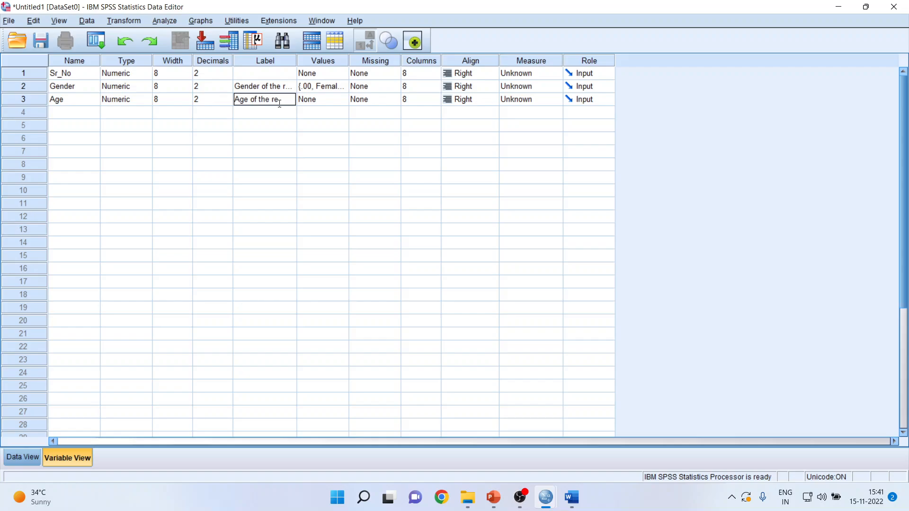
{"action": "type", "text": "of the respondent"}
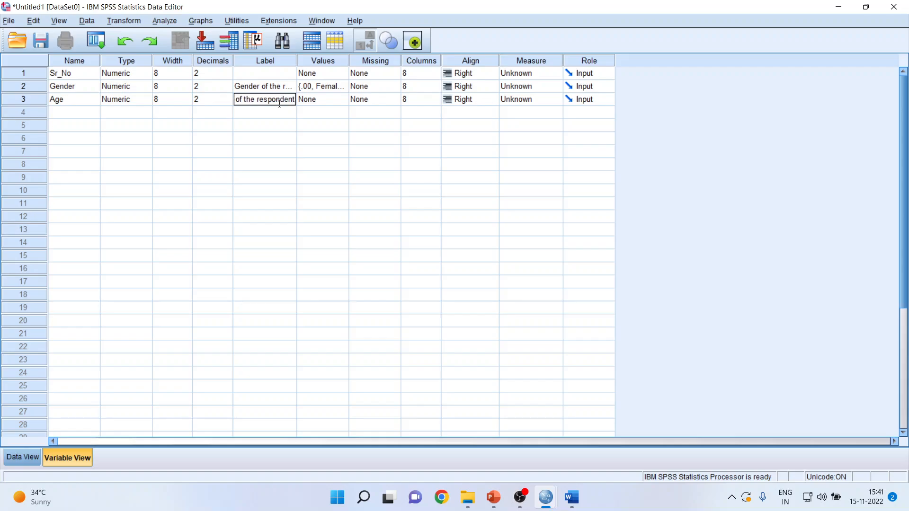
{"action": "left_click", "coordinate": [570, 497]}
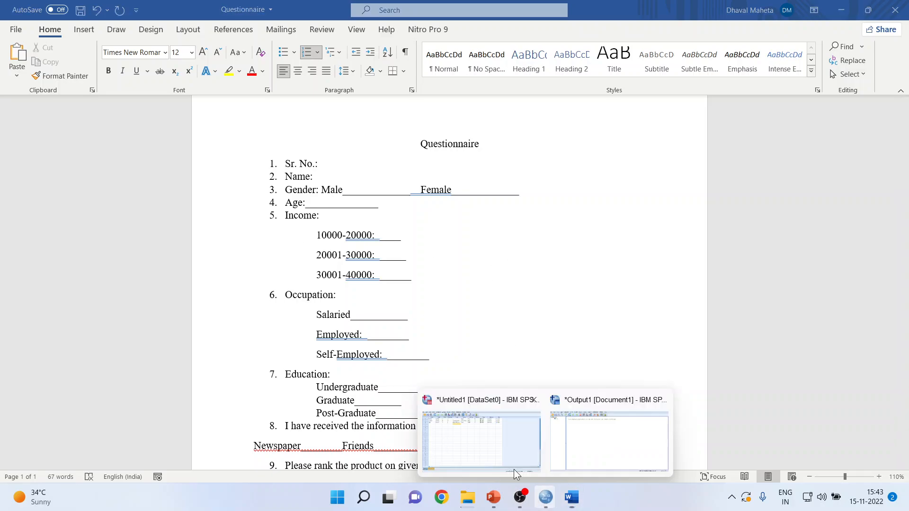
Step: Define the fourth variable Income labelled 'Income of the respondent'
{"action": "left_click", "coordinate": [480, 440]}
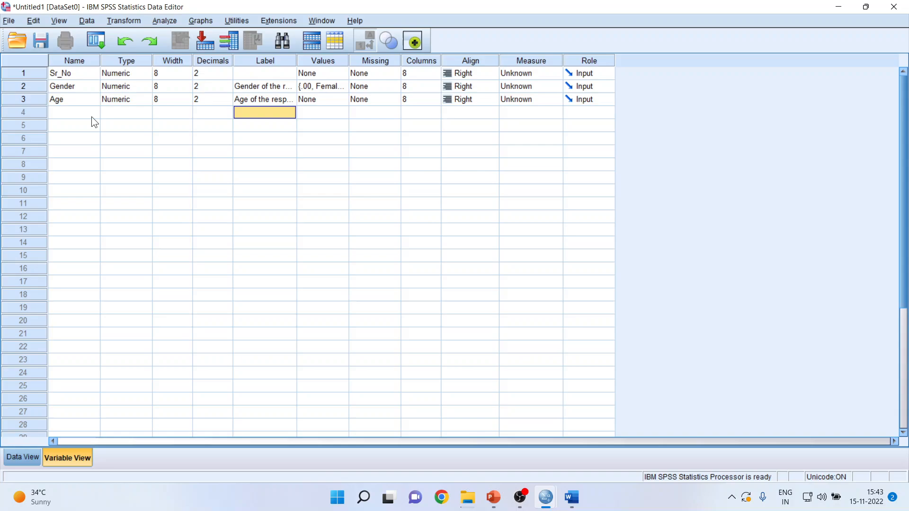
{"action": "left_click", "coordinate": [74, 112]}
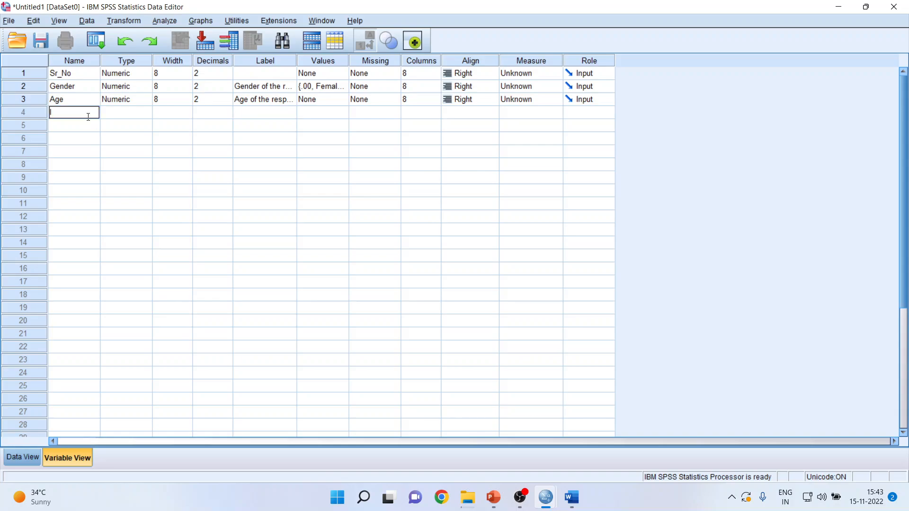
{"action": "type", "text": "Income of r"}
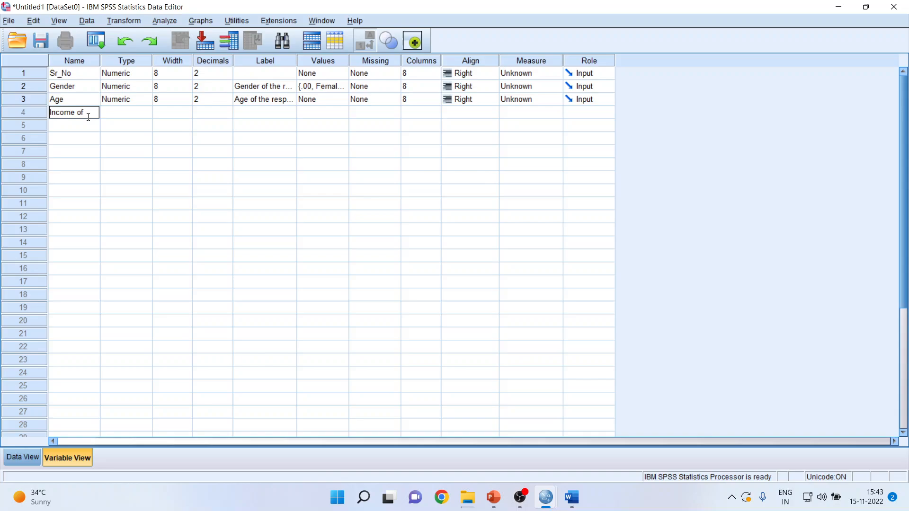
{"action": "key", "text": "Return"}
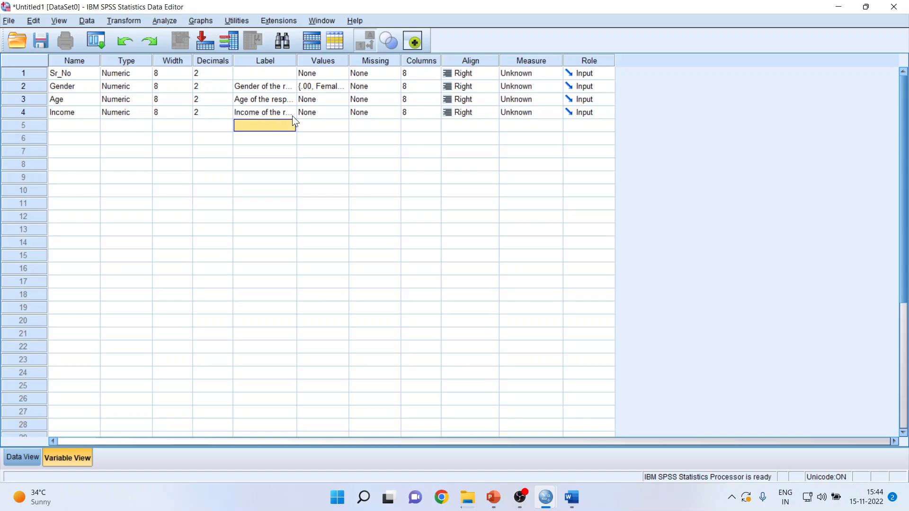
{"action": "mouse_move", "coordinate": [386, 296]}
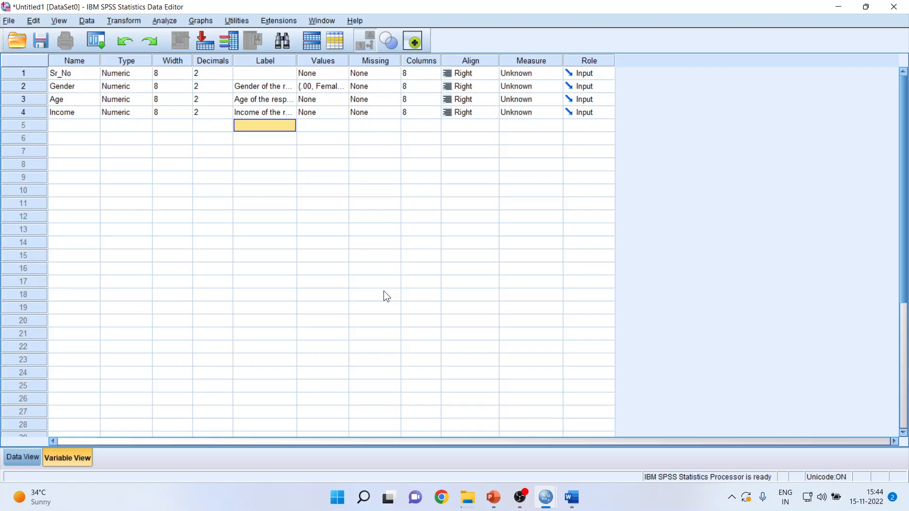
{"action": "left_click", "coordinate": [570, 497]}
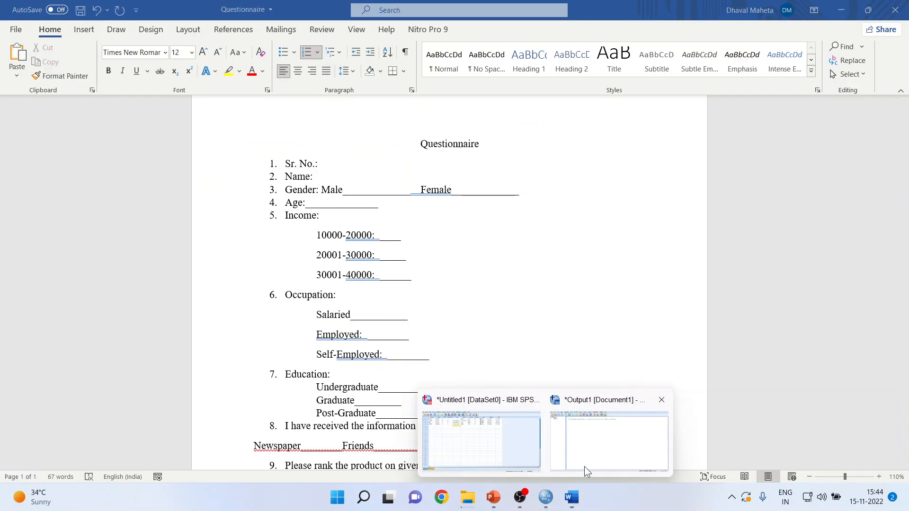
{"action": "left_click", "coordinate": [480, 440]}
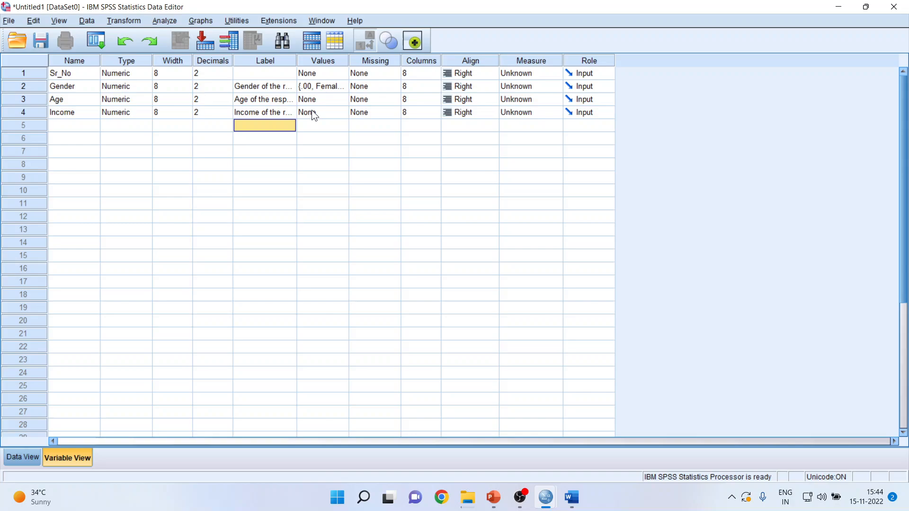
Step: Add the Income value label 1 = '10000 to 20000'
{"action": "left_click", "coordinate": [322, 111]}
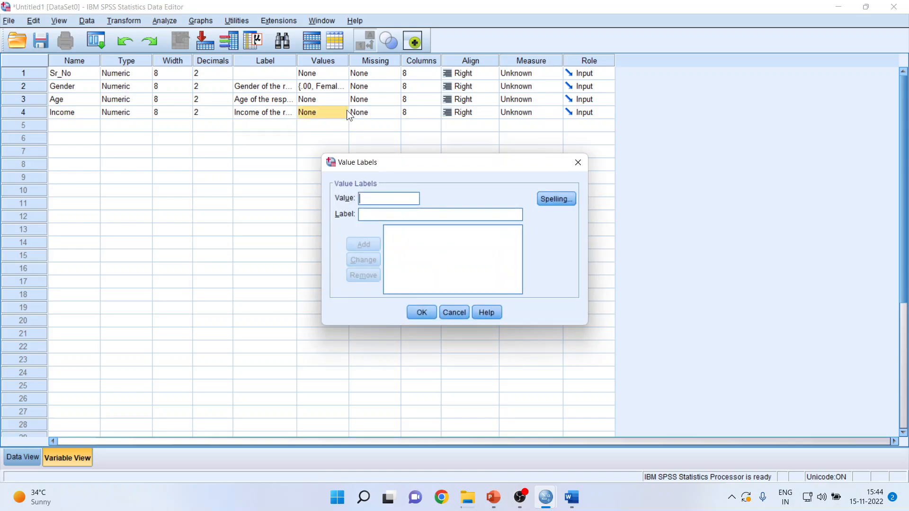
{"action": "type", "text": "1"}
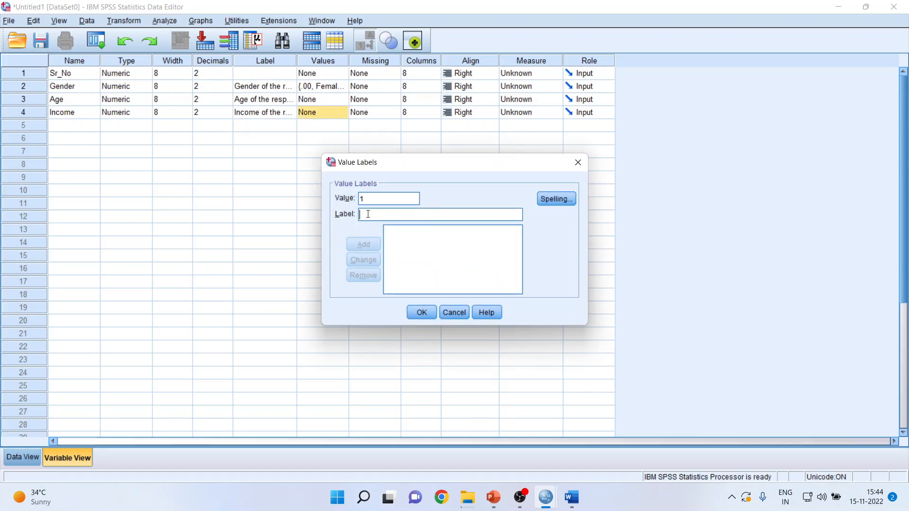
{"action": "type", "text": "10000 to 2"}
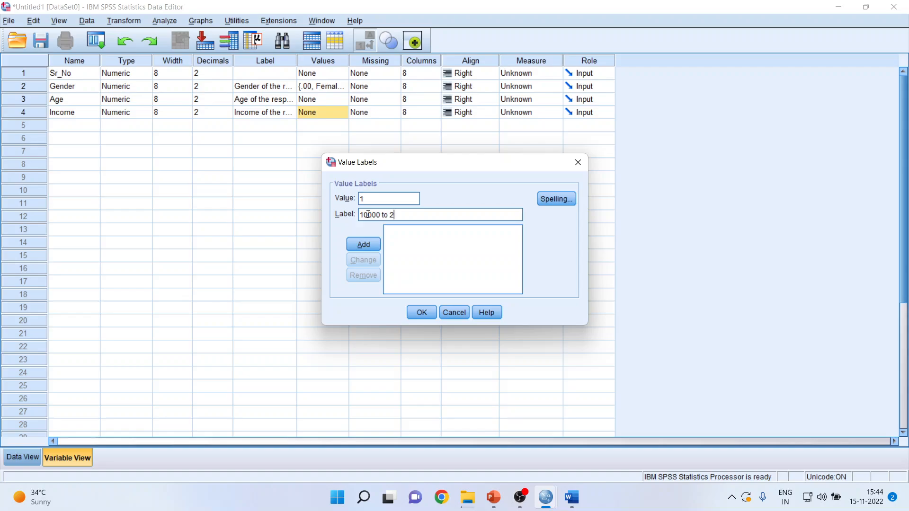
{"action": "type", "text": "000"}
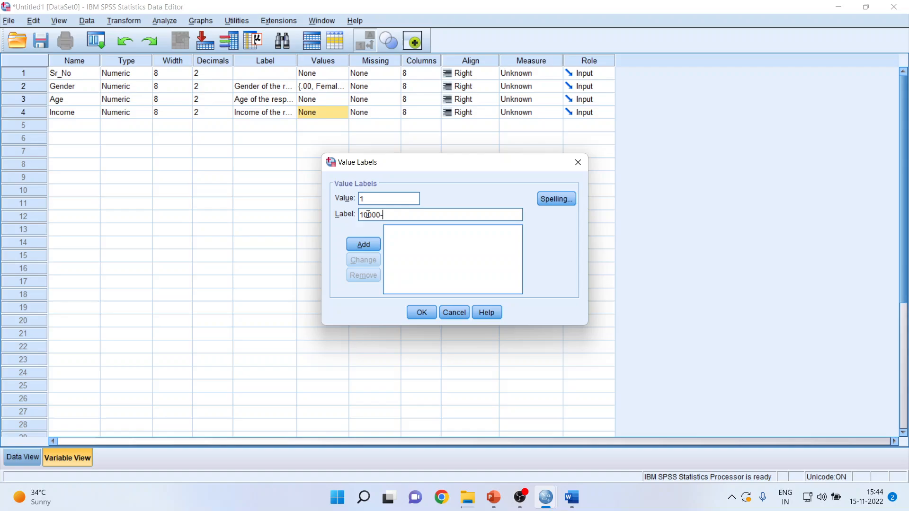
{"action": "type", "text": "20000"}
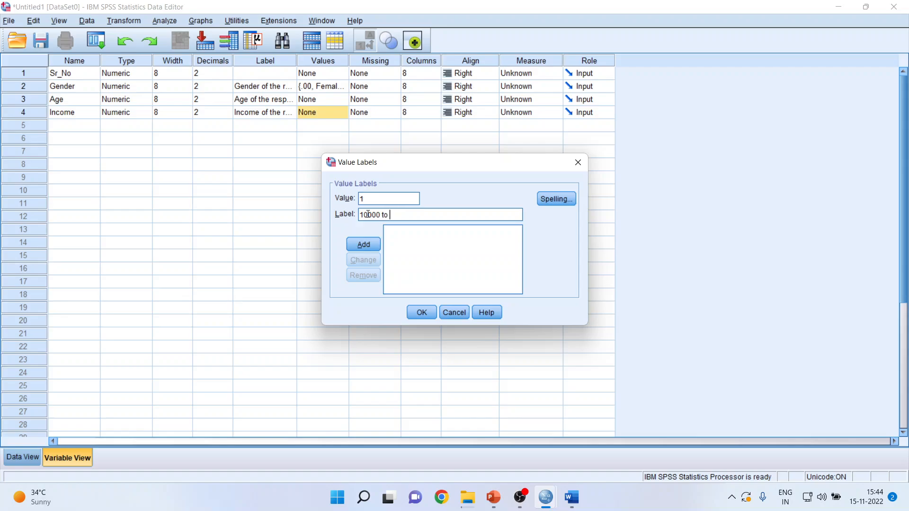
{"action": "type", "text": "20000"}
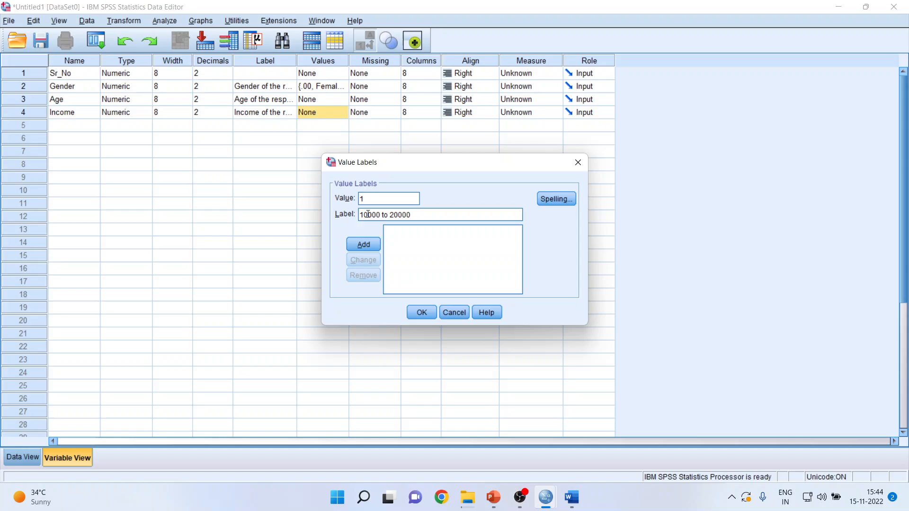
{"action": "left_click", "coordinate": [363, 244]}
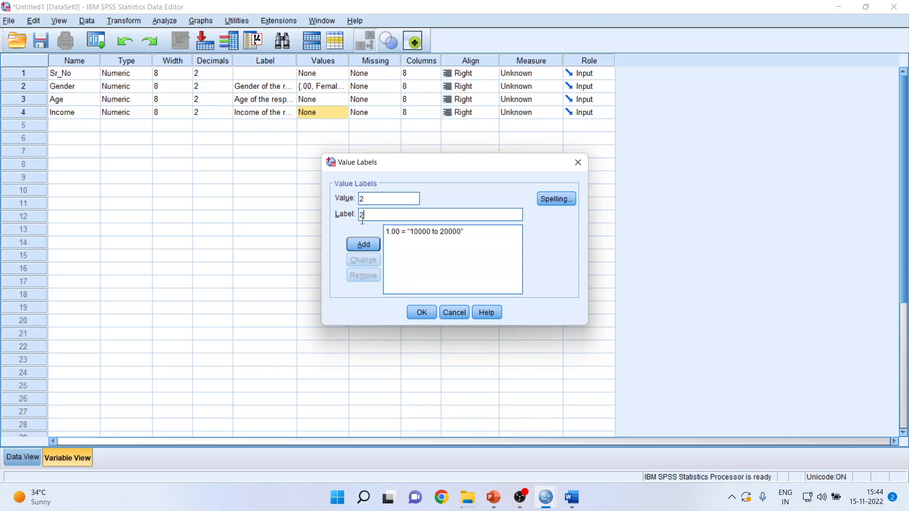
Step: Add Income labels 2 = '20000 to 30000' and 3 = '30000 to 40000' and save them
{"action": "type", "text": "20000 to 3"}
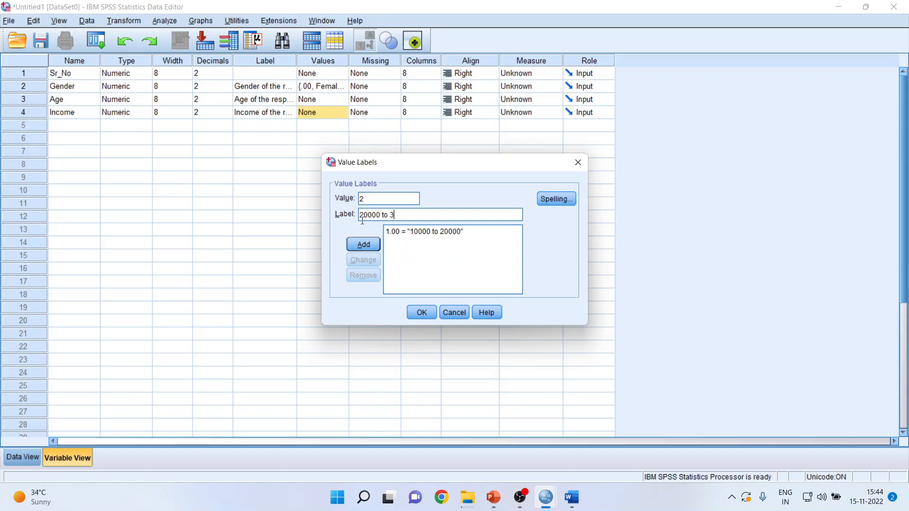
{"action": "type", "text": "0000"}
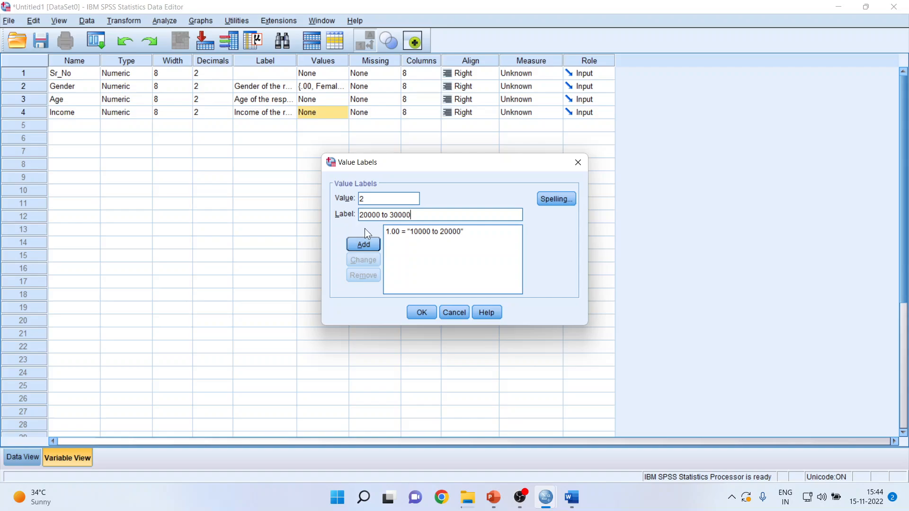
{"action": "left_click", "coordinate": [362, 245]}
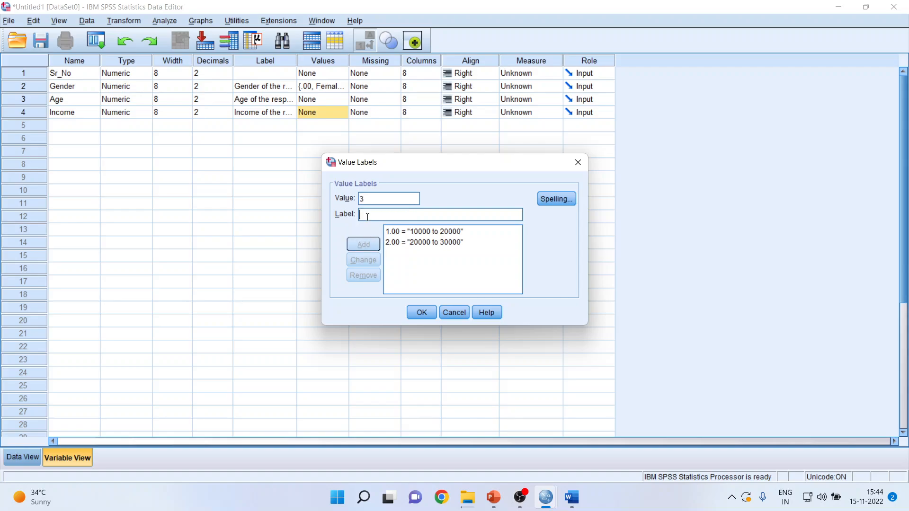
{"action": "type", "text": "300000 to 4"}
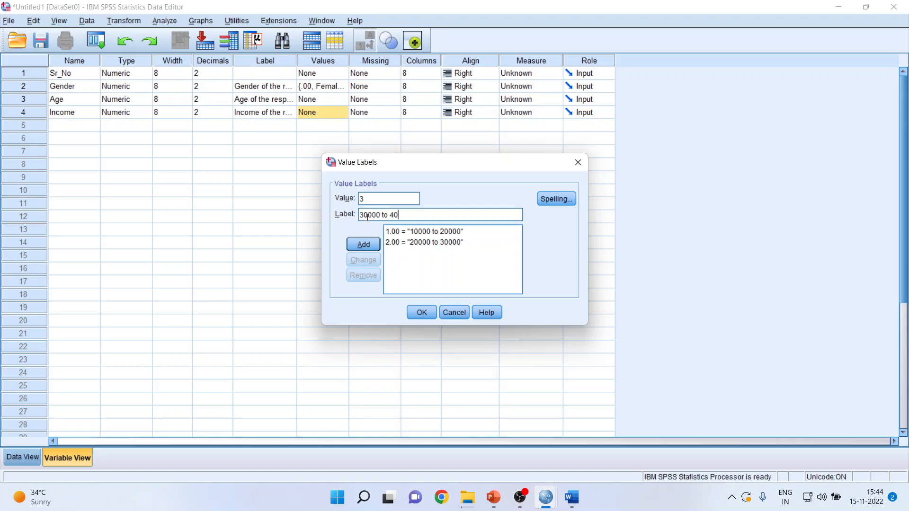
{"action": "type", "text": "000"}
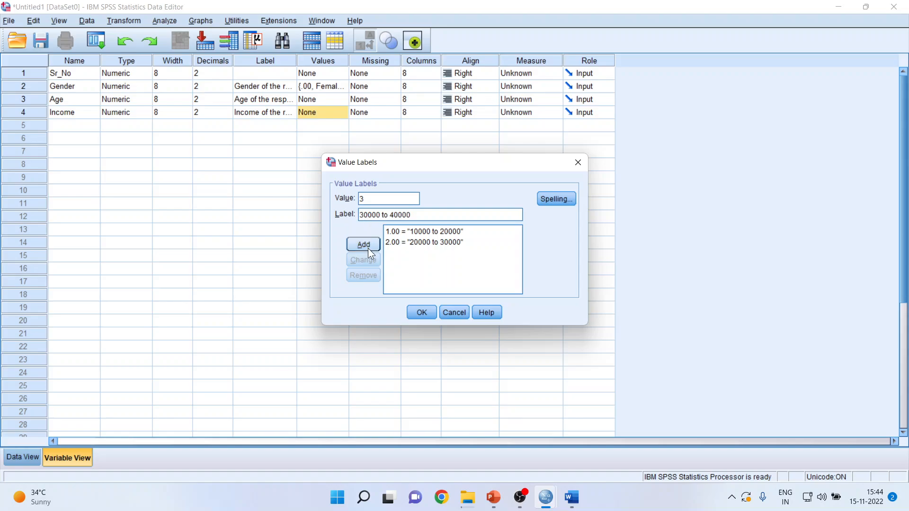
{"action": "left_click", "coordinate": [421, 313]}
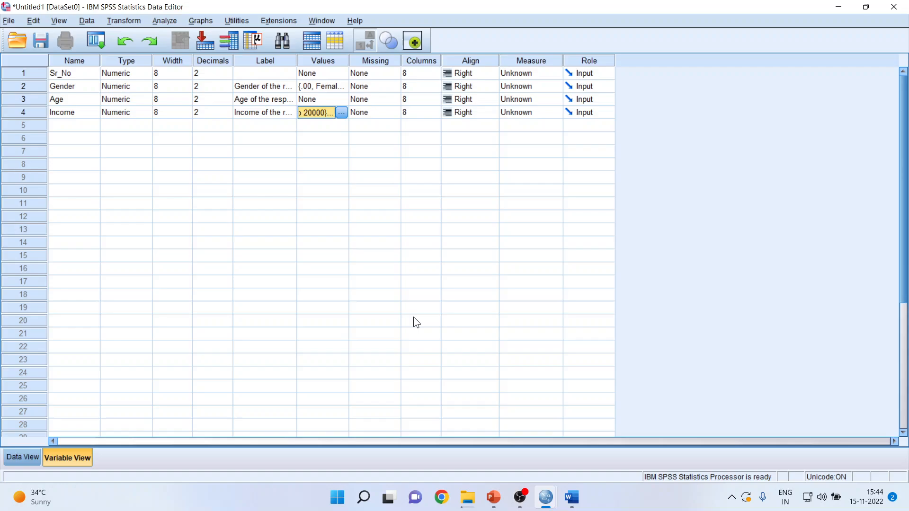
{"action": "mouse_move", "coordinate": [570, 497]}
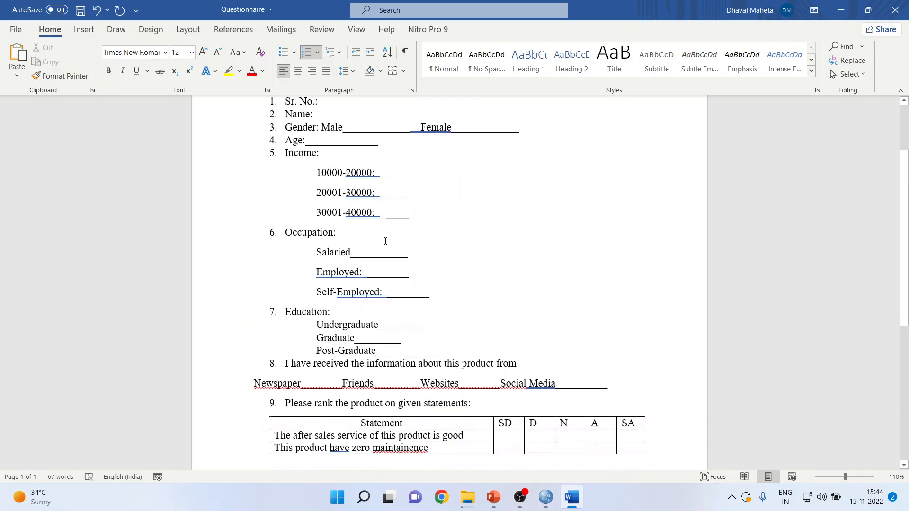
Step: Name the fifth variable Occupation in the variable grid
{"action": "left_click", "coordinate": [331, 140]}
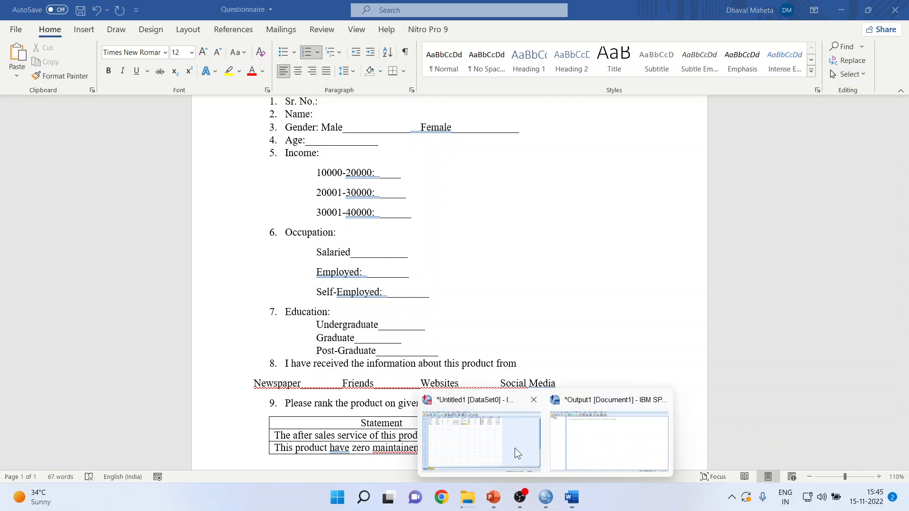
{"action": "left_click", "coordinate": [480, 440]}
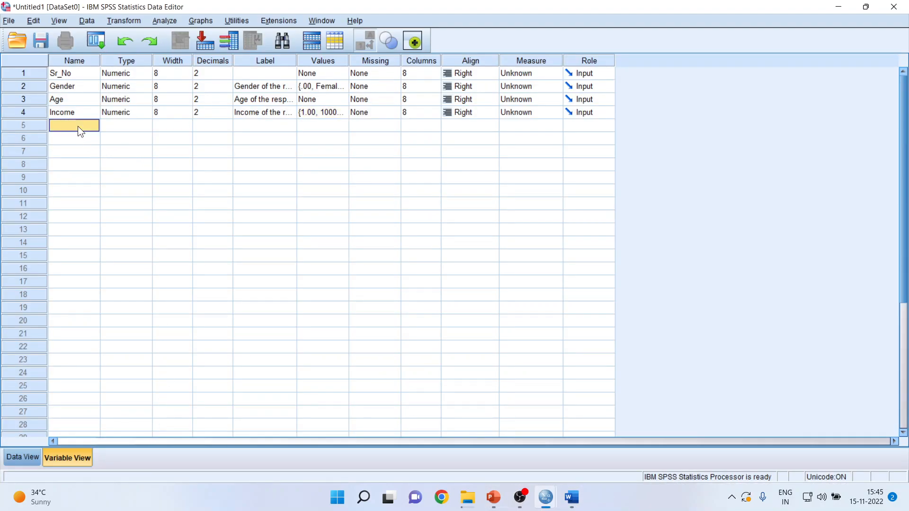
{"action": "type", "text": "Occupat"}
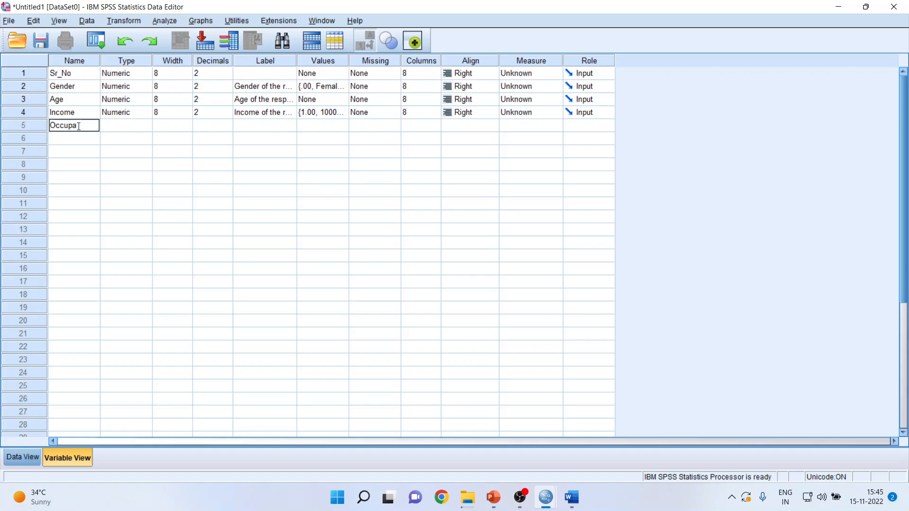
{"action": "type", "text": "tion"}
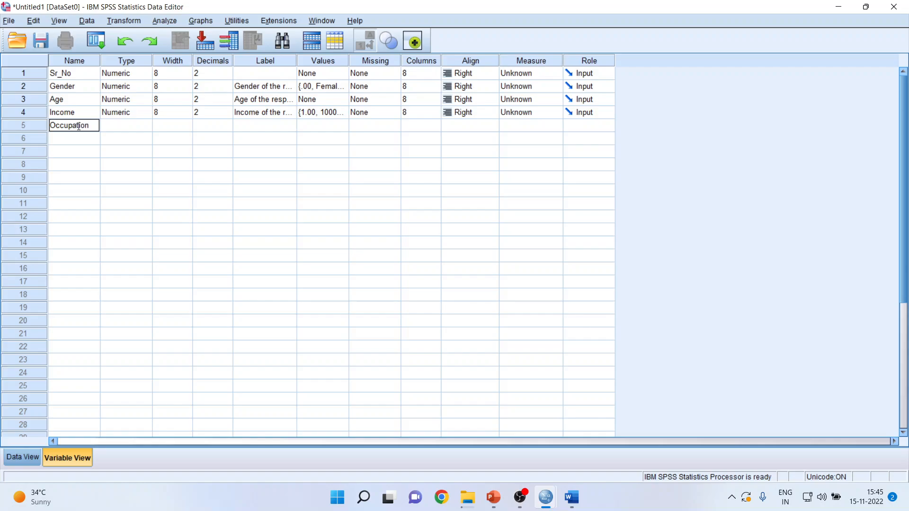
{"action": "key", "text": "Return"}
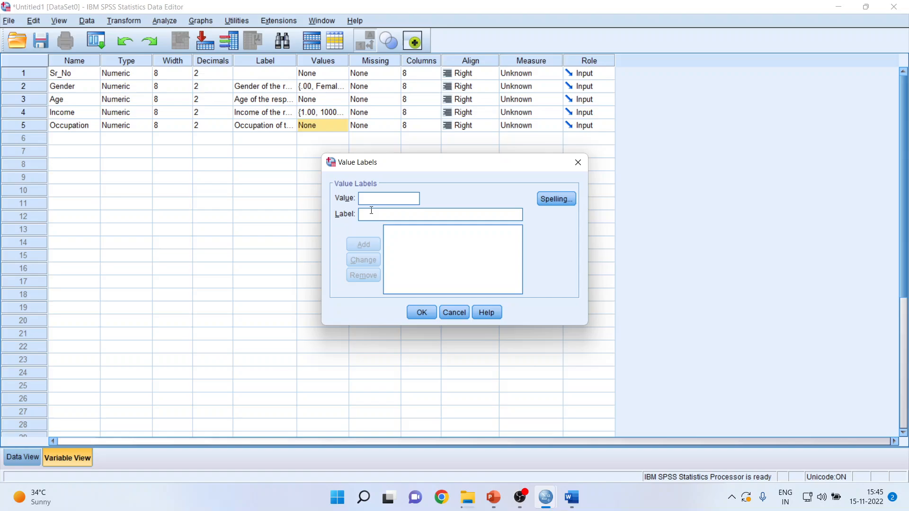
Step: Check the questionnaire, then label Occupation codes 1 Salaried and 2 Employed
{"action": "left_click", "coordinate": [570, 497]}
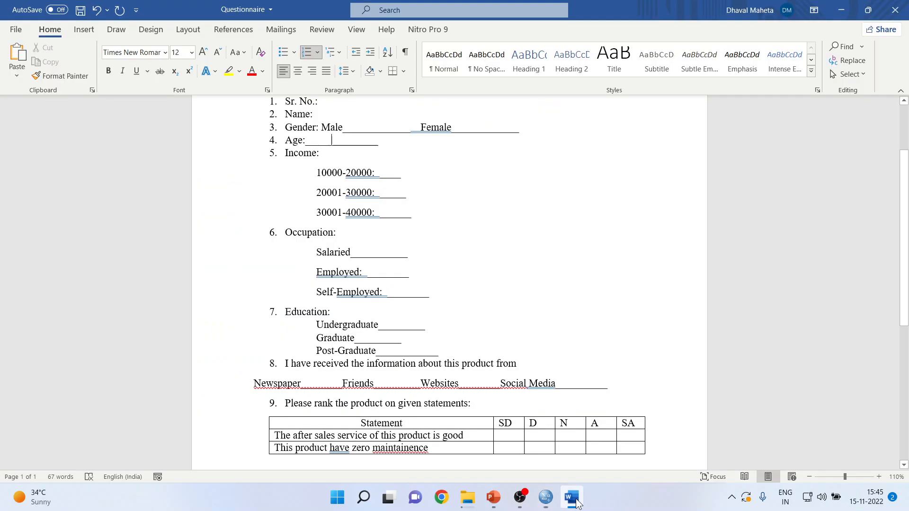
{"action": "left_click", "coordinate": [544, 497]}
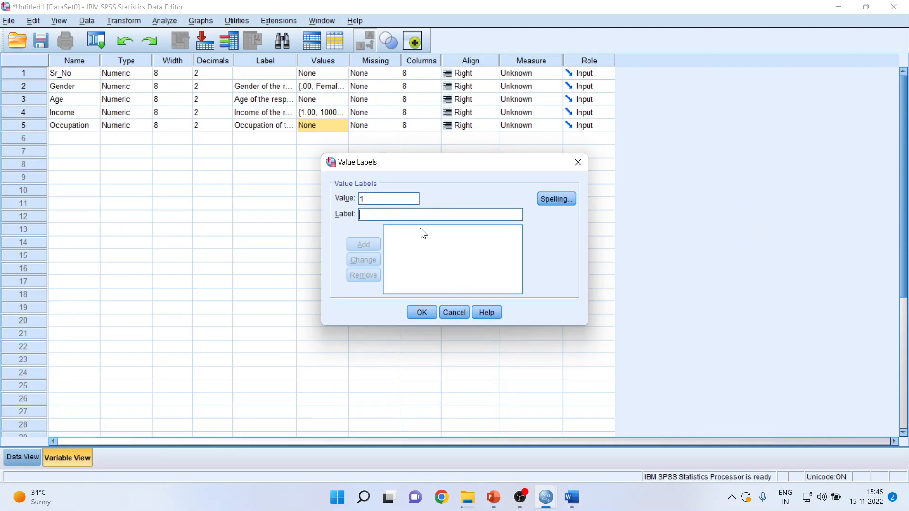
{"action": "type", "text": "Salaried"}
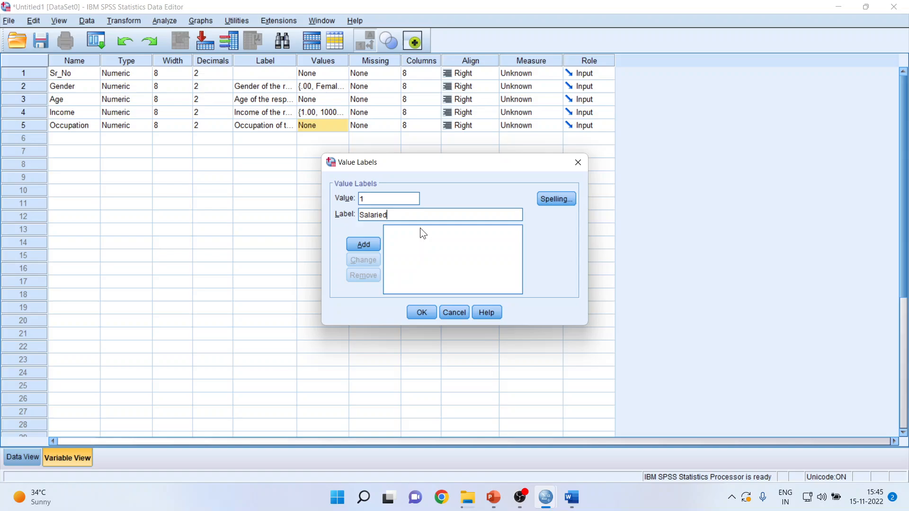
{"action": "left_click", "coordinate": [363, 244]}
{"action": "type", "text": "E"}
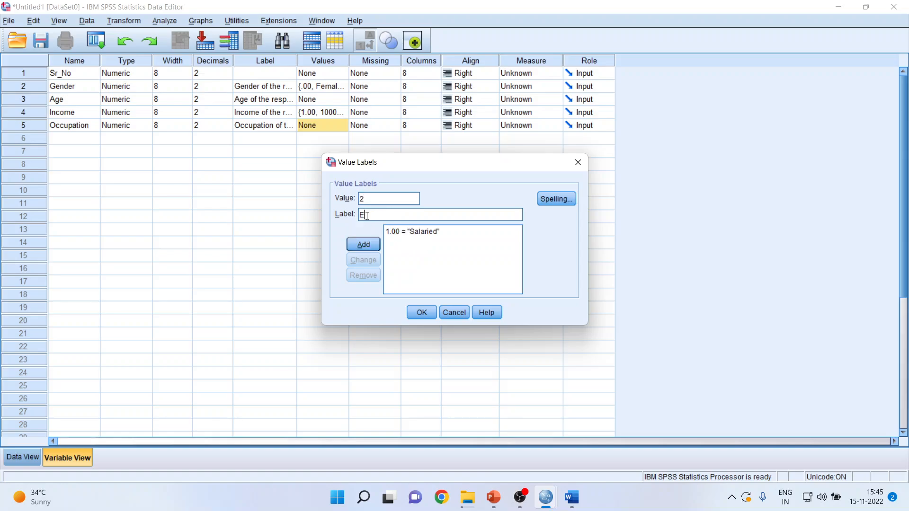
{"action": "type", "text": "mployed"}
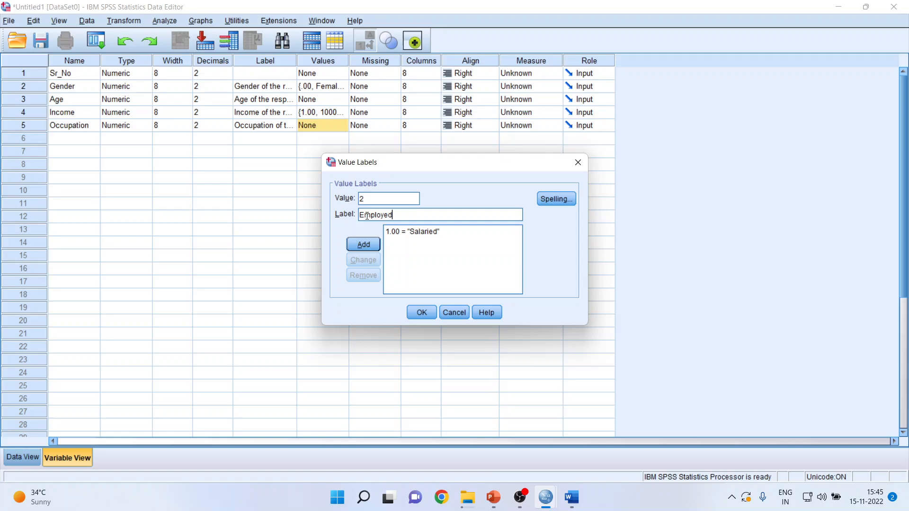
{"action": "left_click", "coordinate": [363, 244]}
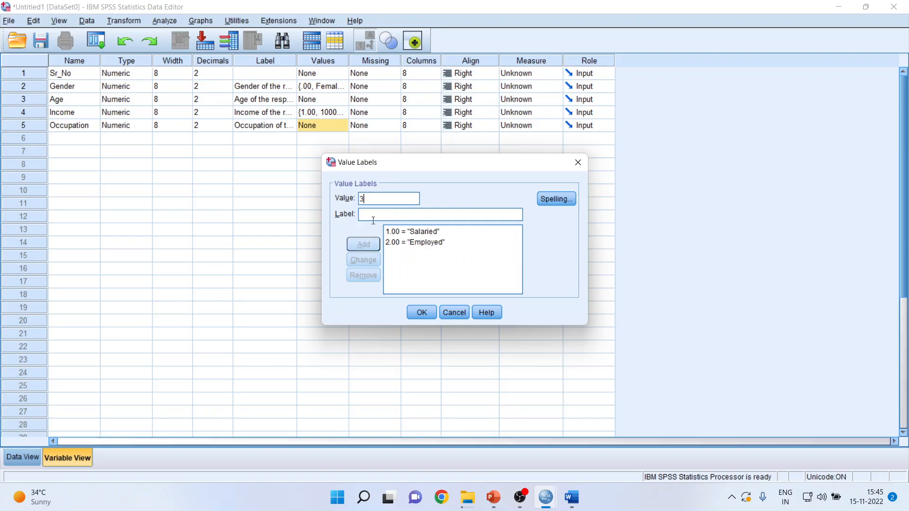
Step: Label code 3 Self-Employed and save the Occupation value labels
{"action": "type", "text": "Sel"}
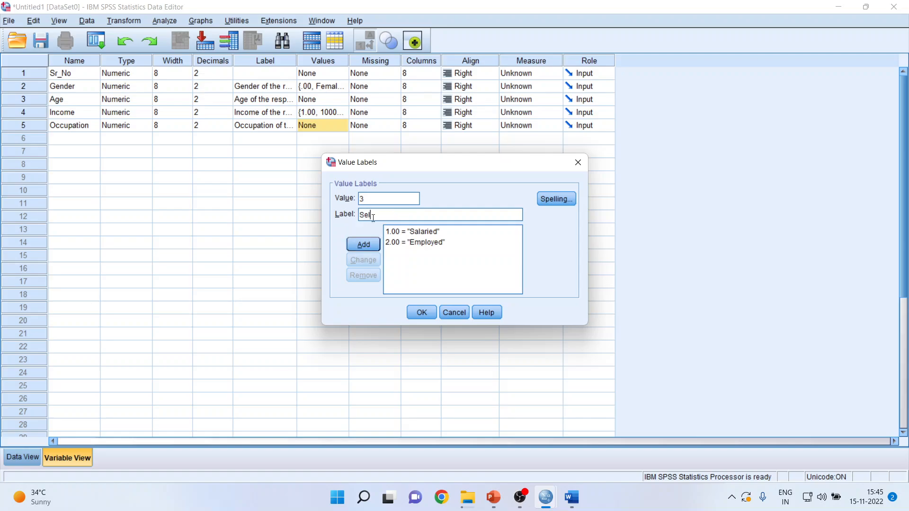
{"action": "type", "text": "f"}
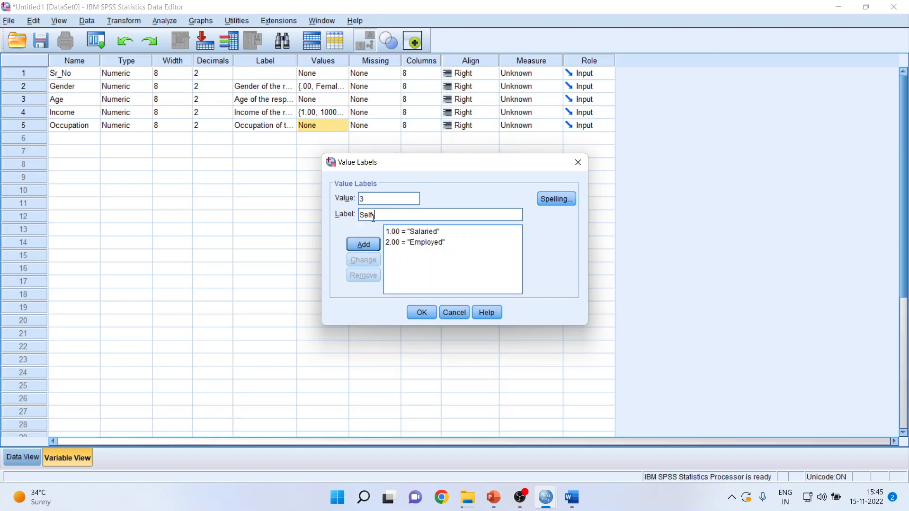
{"action": "type", "text": "Employed"}
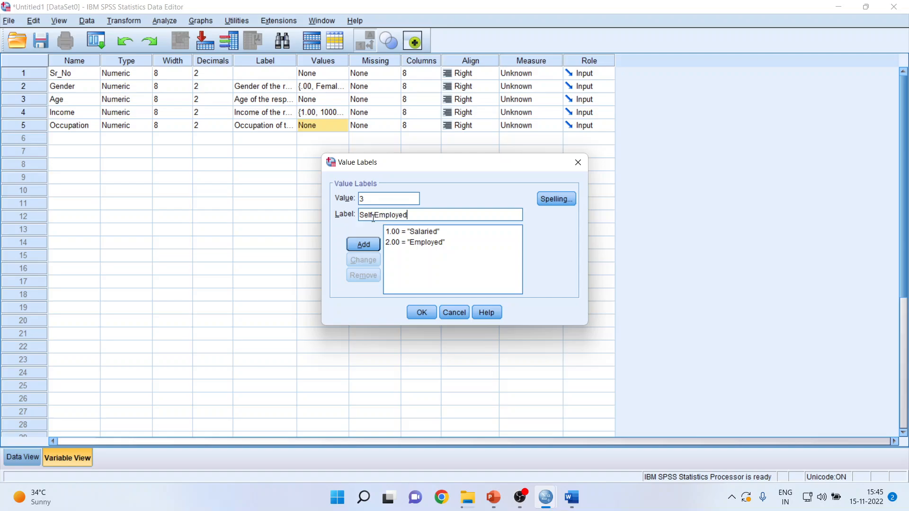
{"action": "left_click", "coordinate": [363, 244]}
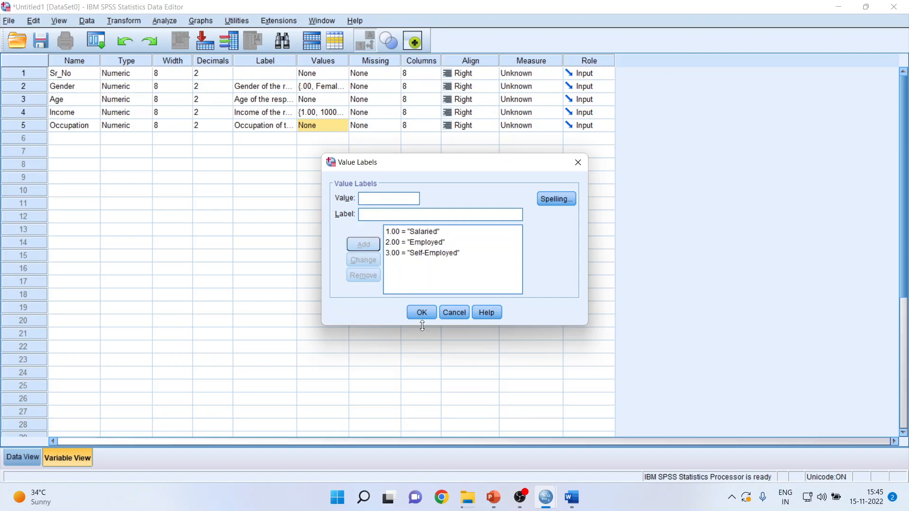
{"action": "left_click", "coordinate": [421, 313]}
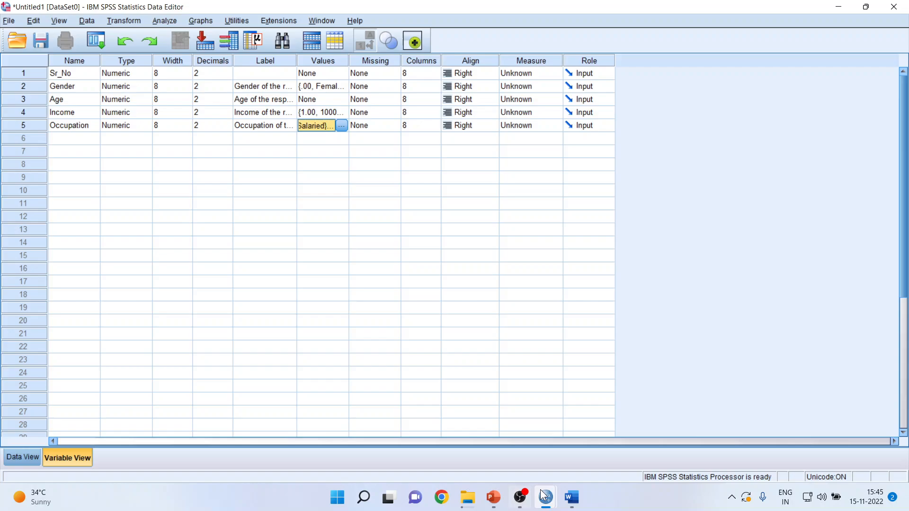
{"action": "left_click", "coordinate": [570, 497]}
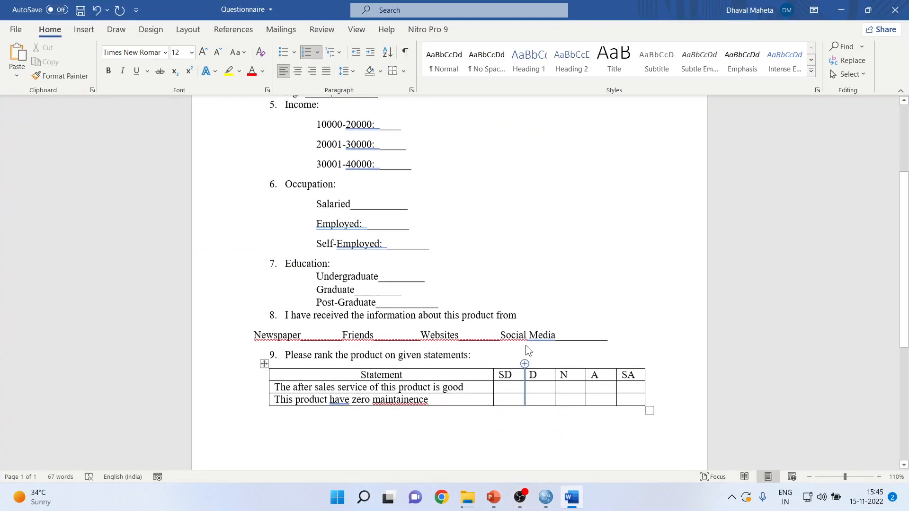
{"action": "scroll", "scroll_direction": "up", "scroll_amount": 3}
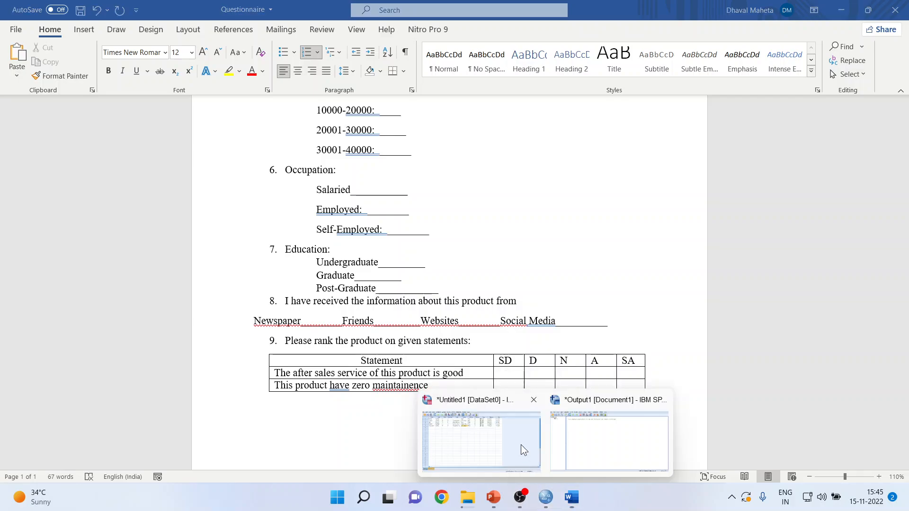
{"action": "left_click", "coordinate": [480, 440]}
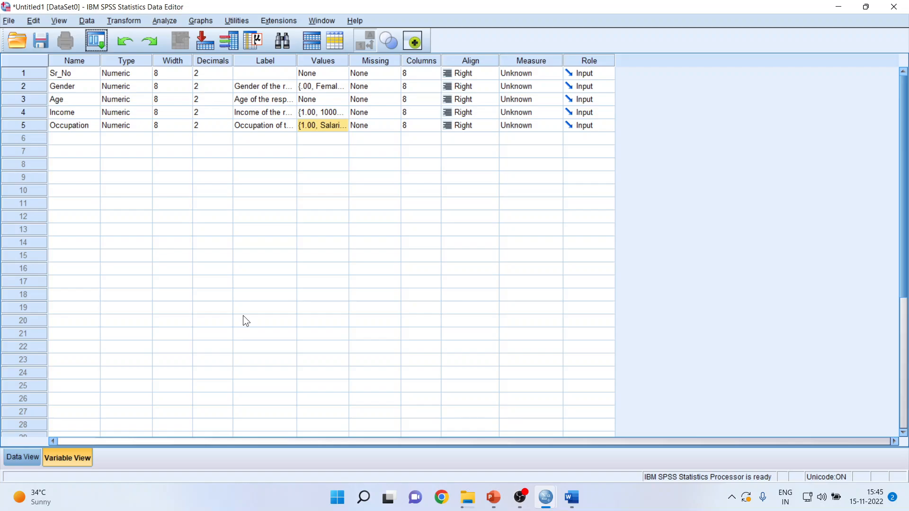
Step: Create variable Education in row 6 labelled 'Education of the respondent'
{"action": "left_click", "coordinate": [22, 457]}
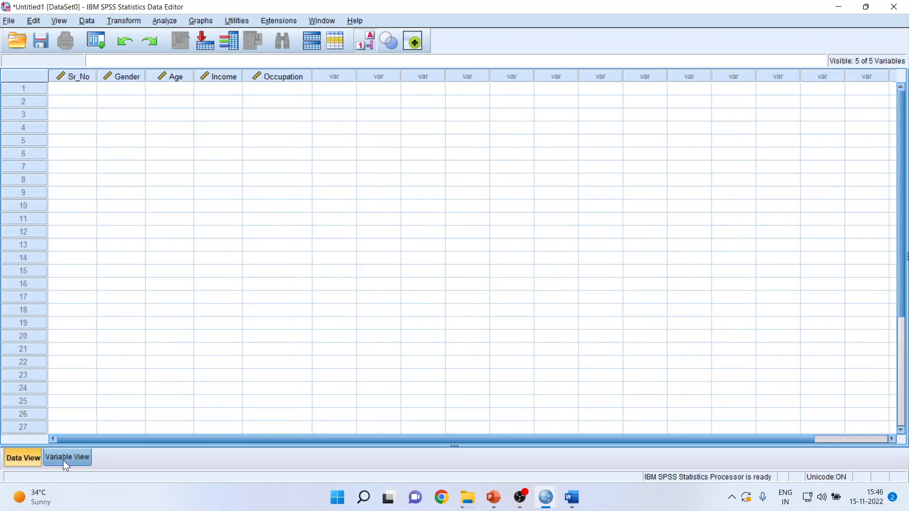
{"action": "left_click", "coordinate": [67, 457]}
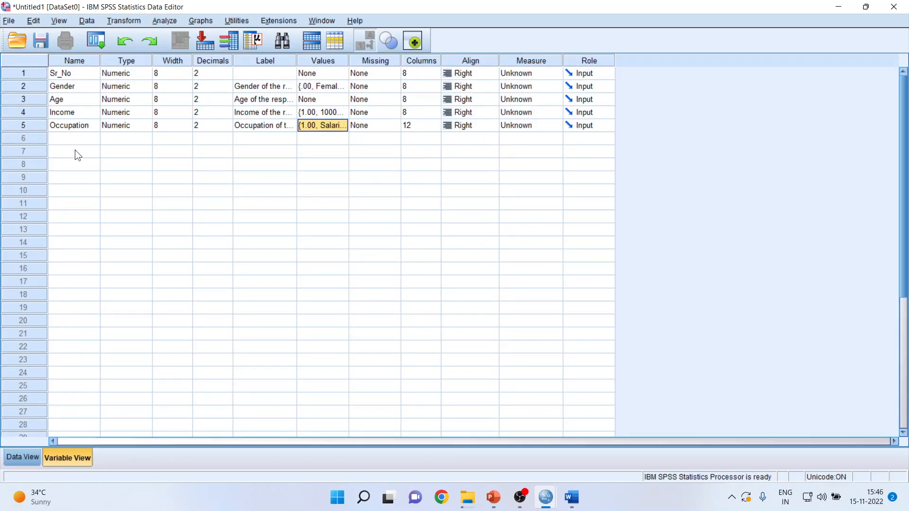
{"action": "type", "text": "Ed"}
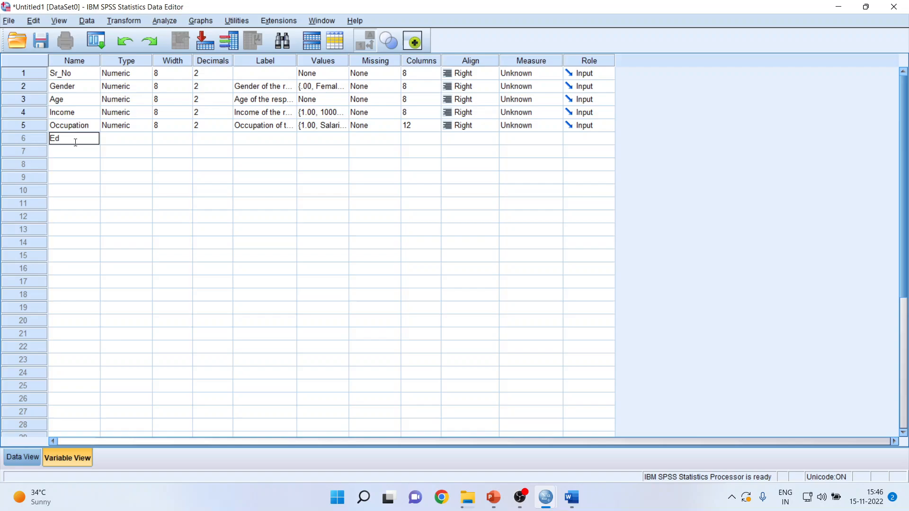
{"action": "type", "text": "ucation"}
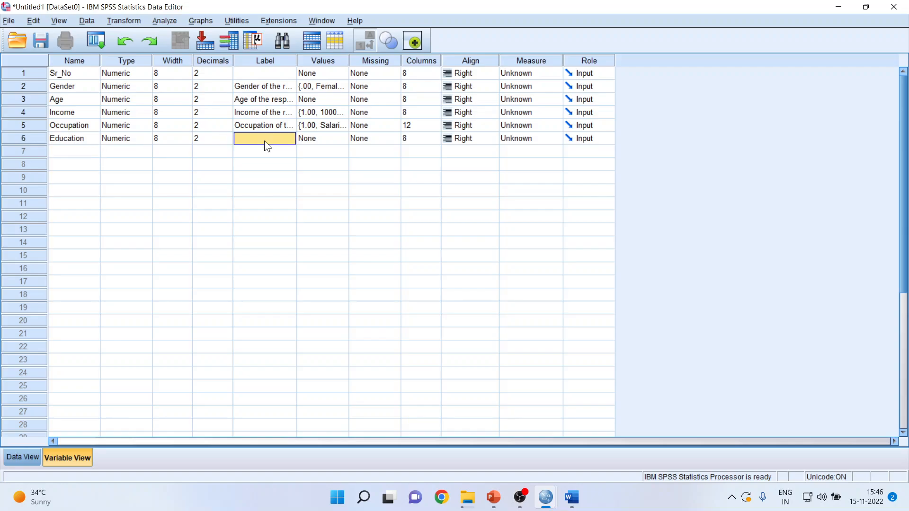
{"action": "type", "text": "Education of"}
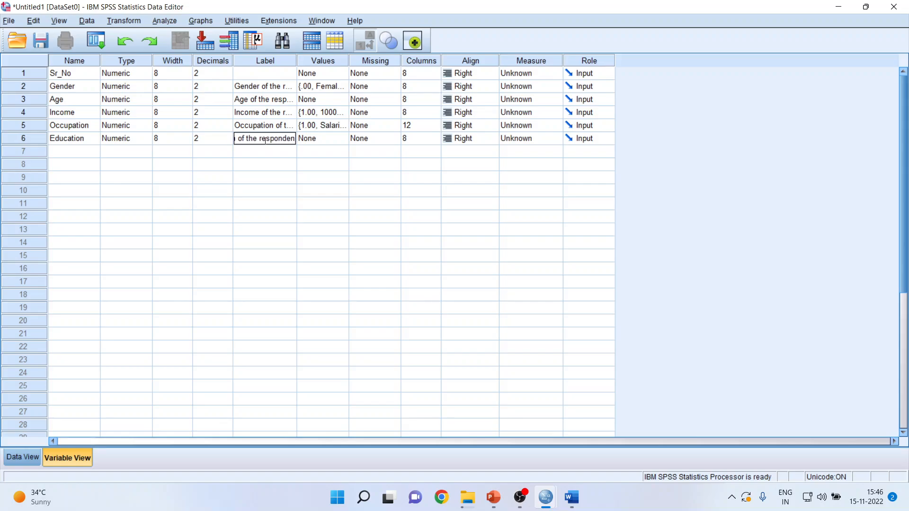
{"action": "key", "text": "Return"}
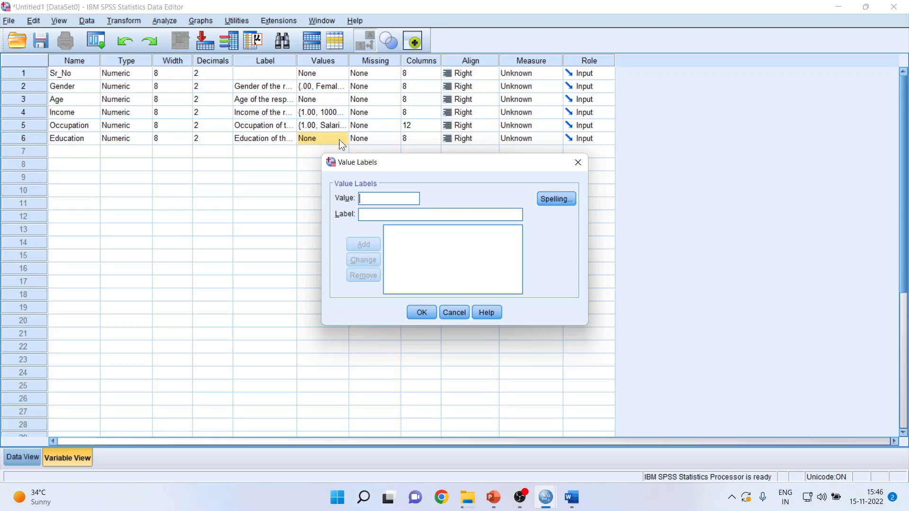
Step: Label Education codes 1 Under Graduate and 2 Graduate
{"action": "type", "text": "1"}
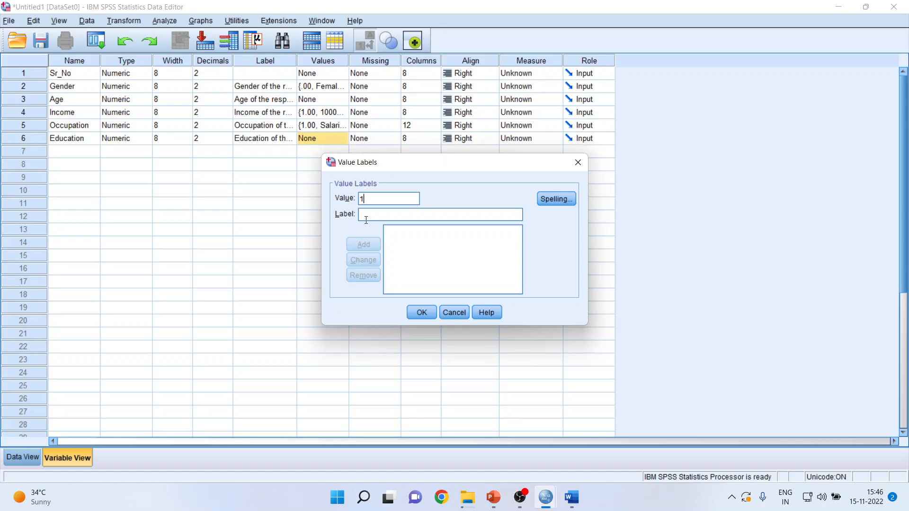
{"action": "type", "text": "Under"}
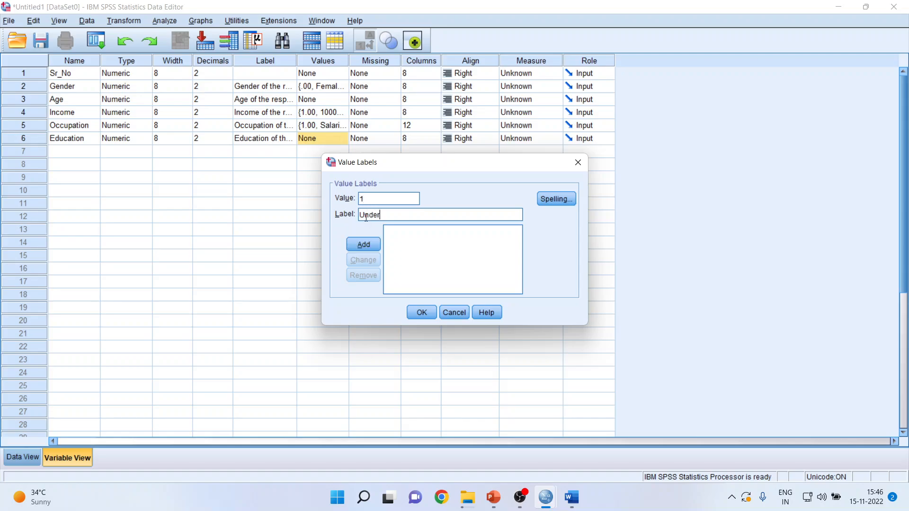
{"action": "type", "text": "Gra"}
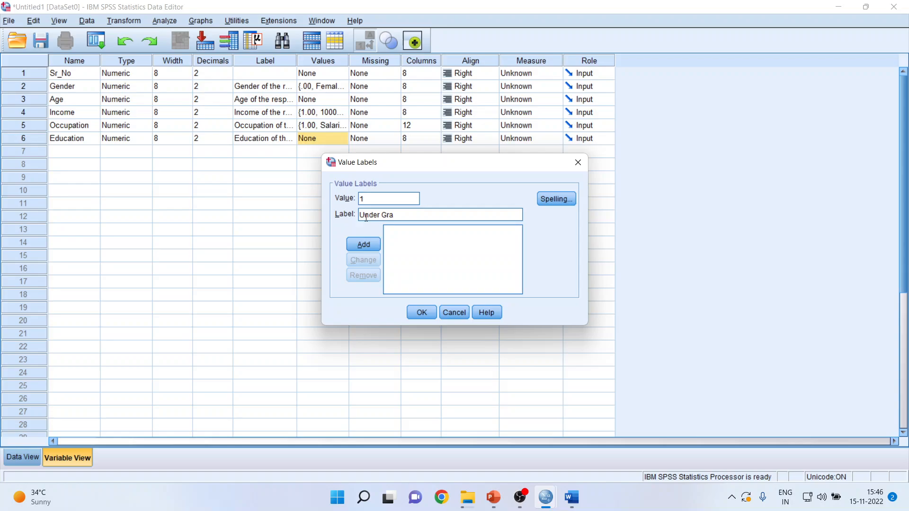
{"action": "type", "text": "duate"}
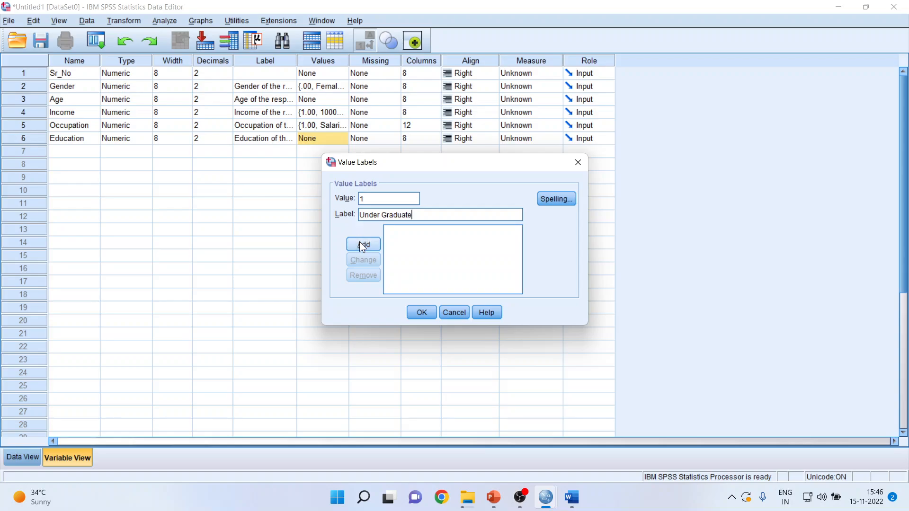
{"action": "left_click", "coordinate": [362, 244]}
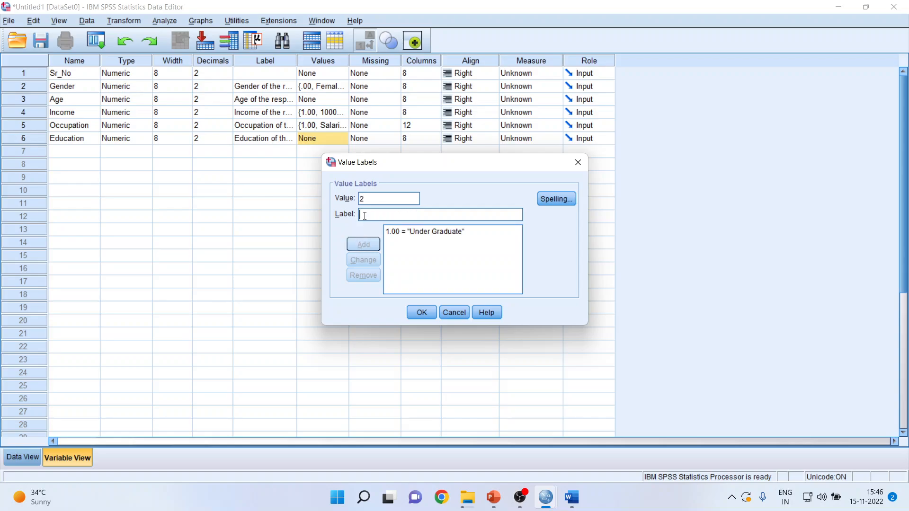
{"action": "type", "text": "Gradduate"}
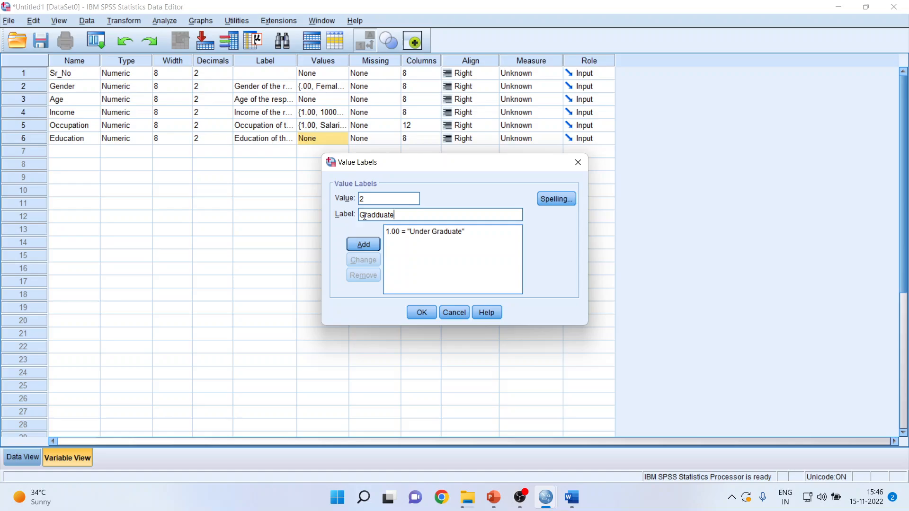
{"action": "key", "text": "BackSpace"}
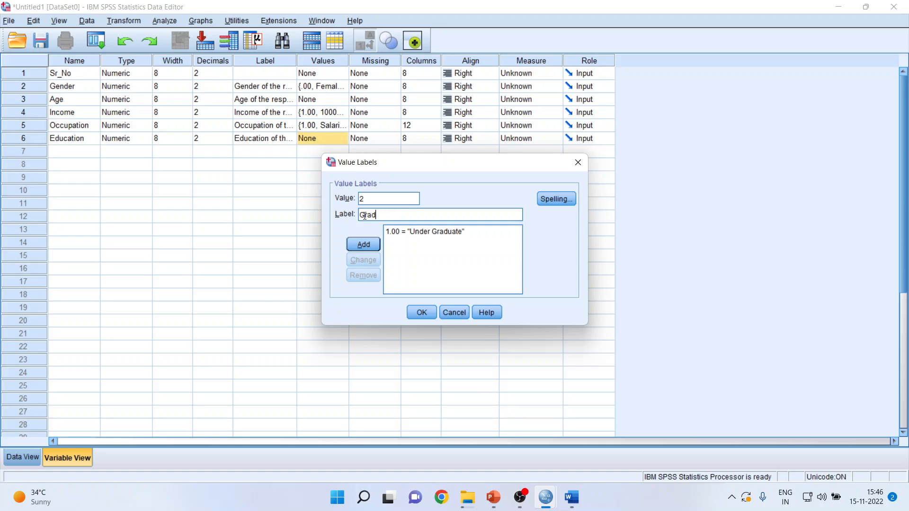
{"action": "type", "text": "uate"}
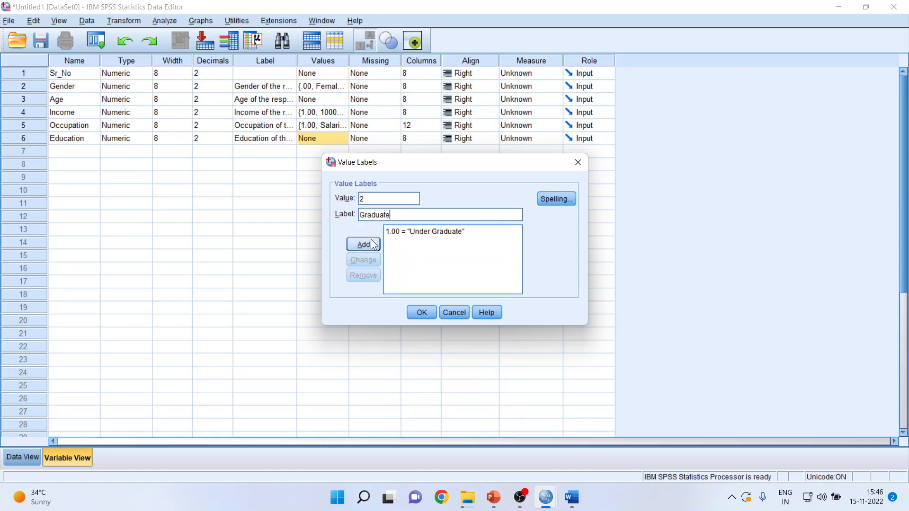
{"action": "left_click", "coordinate": [363, 243]}
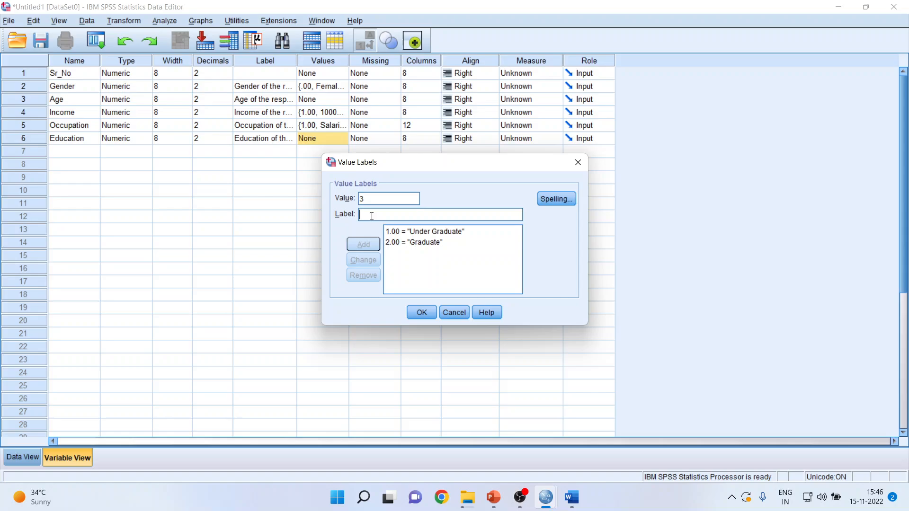
Step: Label code 3 Post-Graduate and save the Education value labels
{"action": "type", "text": "Post"}
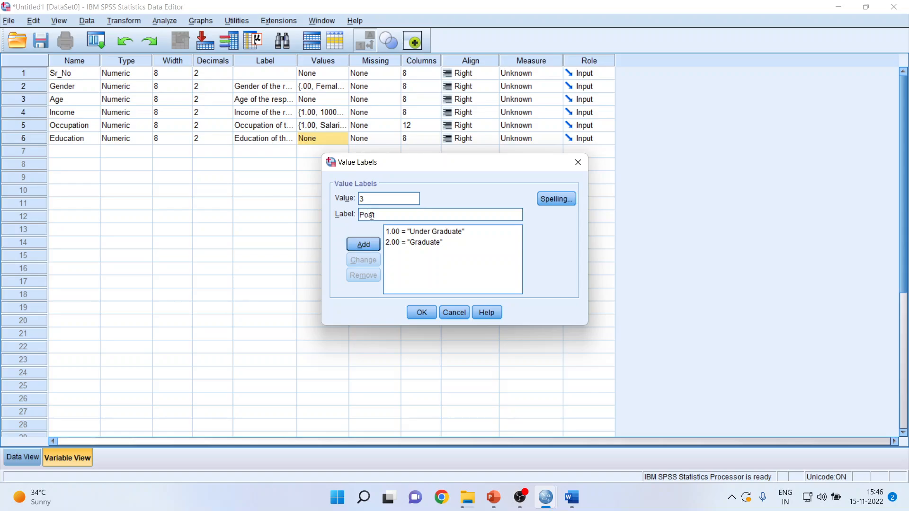
{"action": "type", "text": "-Graduate"}
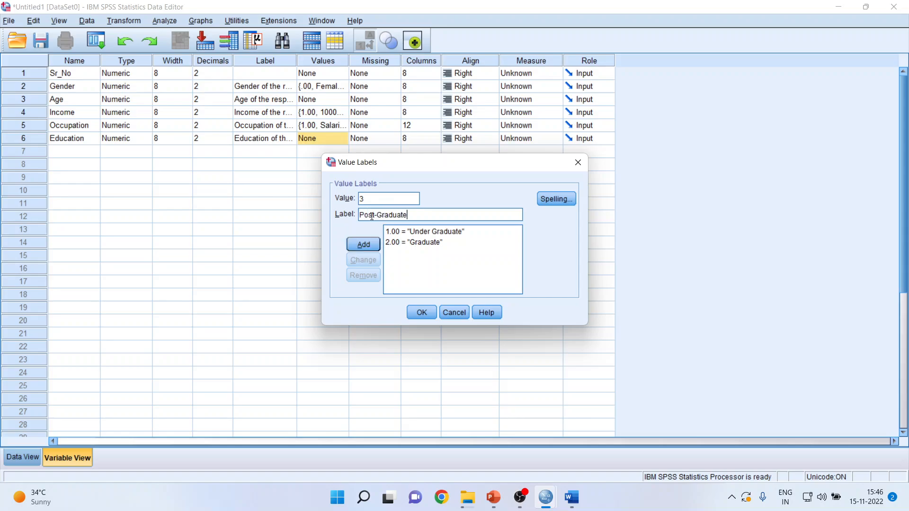
{"action": "left_click", "coordinate": [362, 244]}
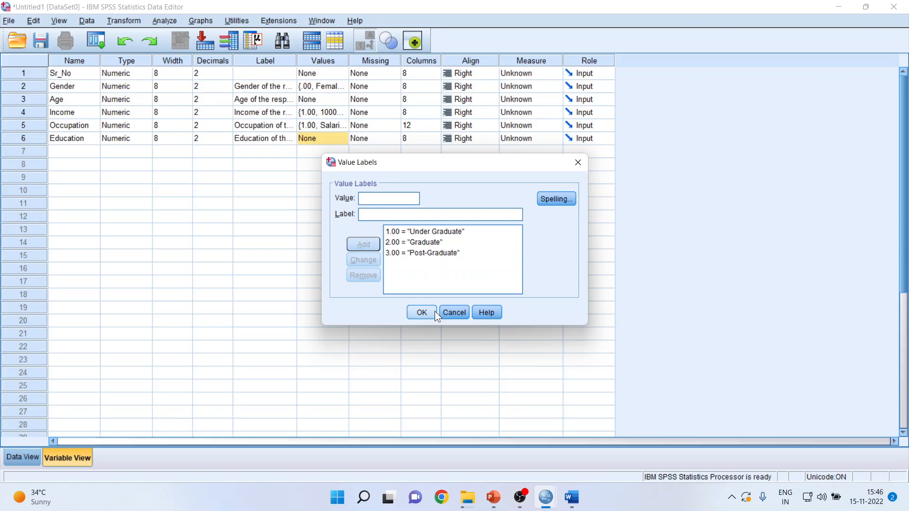
{"action": "left_click", "coordinate": [422, 312]}
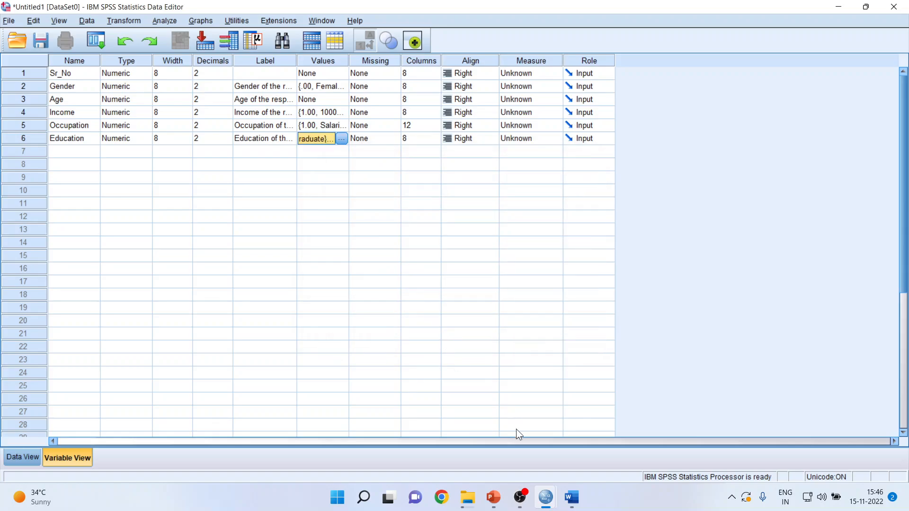
{"action": "left_click", "coordinate": [569, 497]}
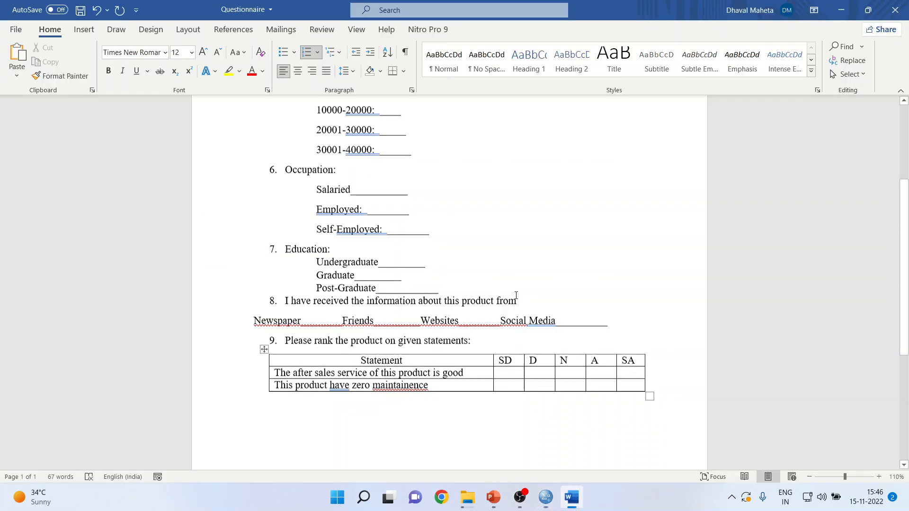
{"action": "scroll", "scroll_direction": "down", "scroll_amount": 3}
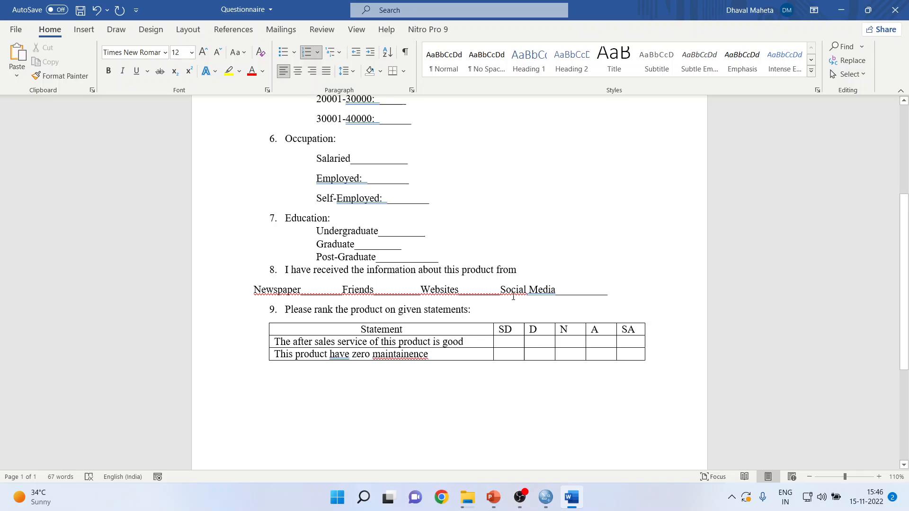
{"action": "mouse_move", "coordinate": [416, 285]}
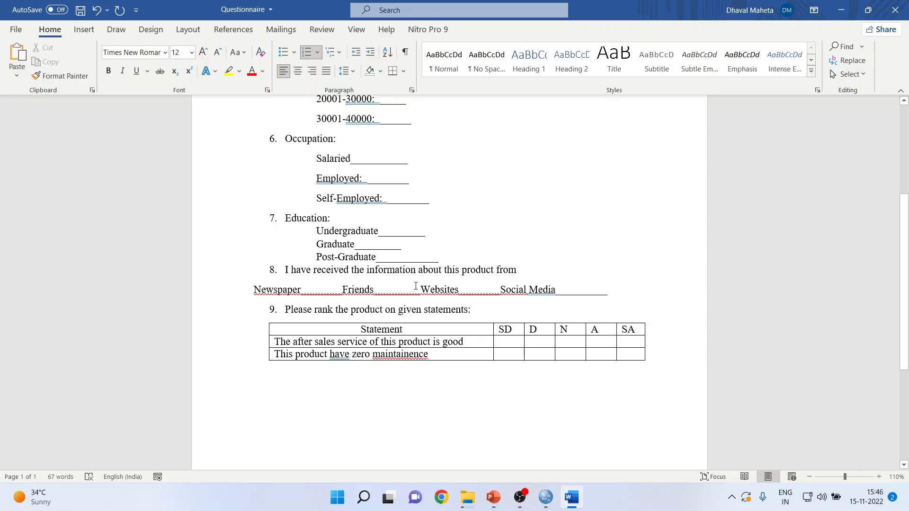
{"action": "mouse_move", "coordinate": [285, 270]}
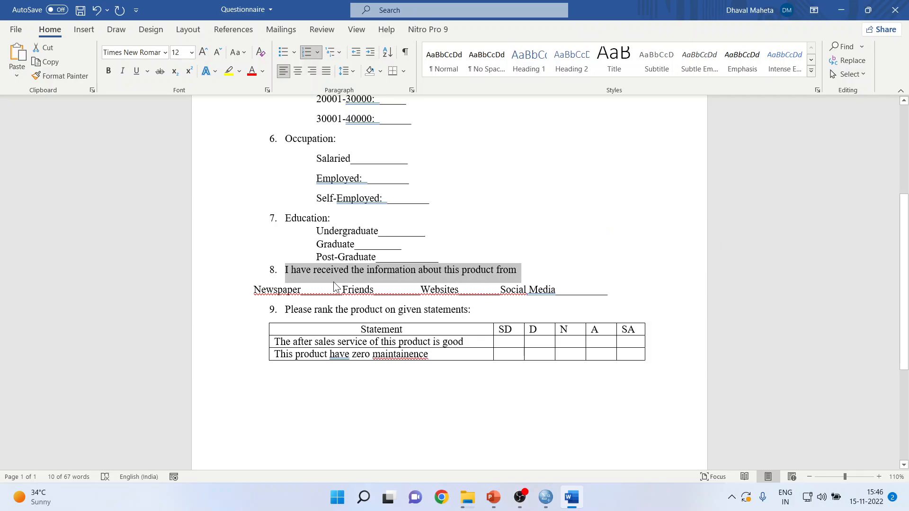
{"action": "mouse_move", "coordinate": [333, 287]}
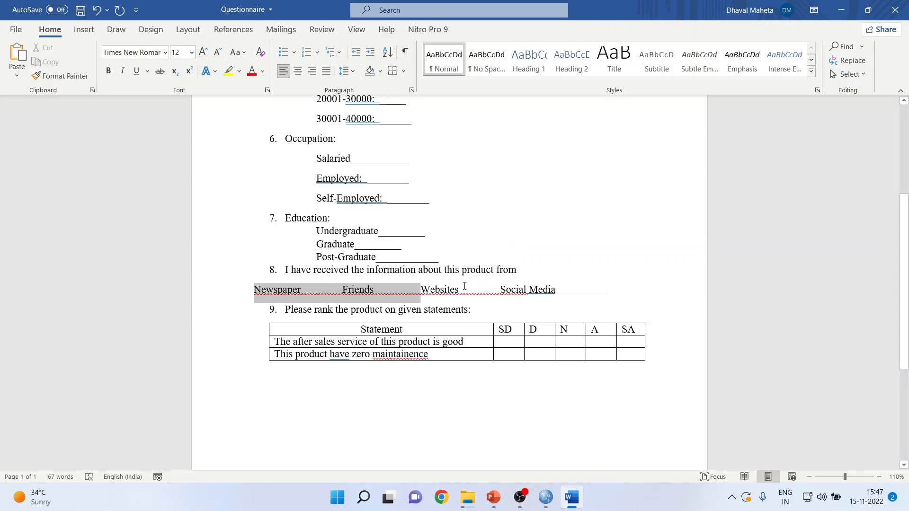
{"action": "left_click", "coordinate": [472, 308]}
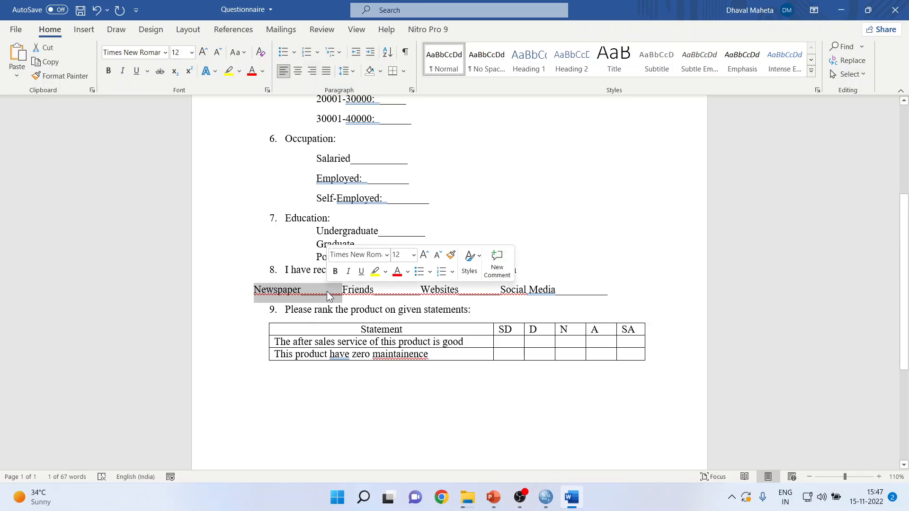
{"action": "mouse_move", "coordinate": [520, 497]}
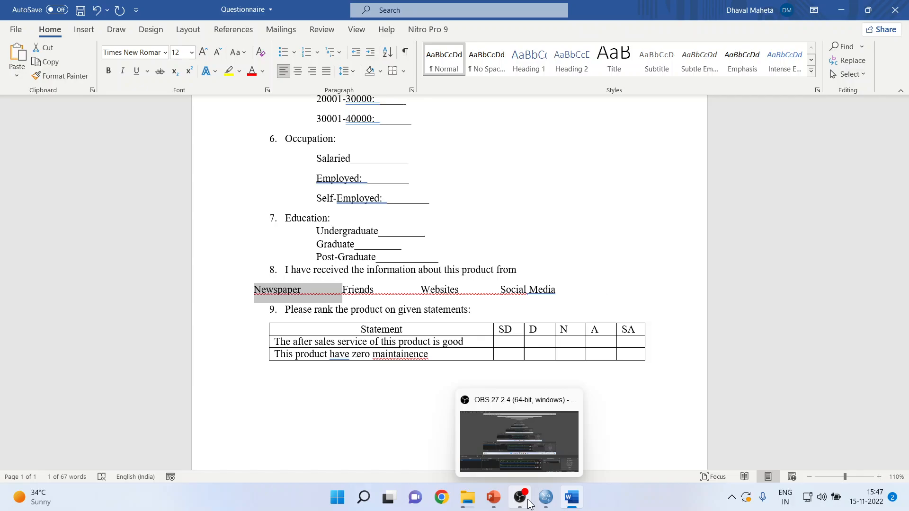
{"action": "left_click", "coordinate": [543, 497]}
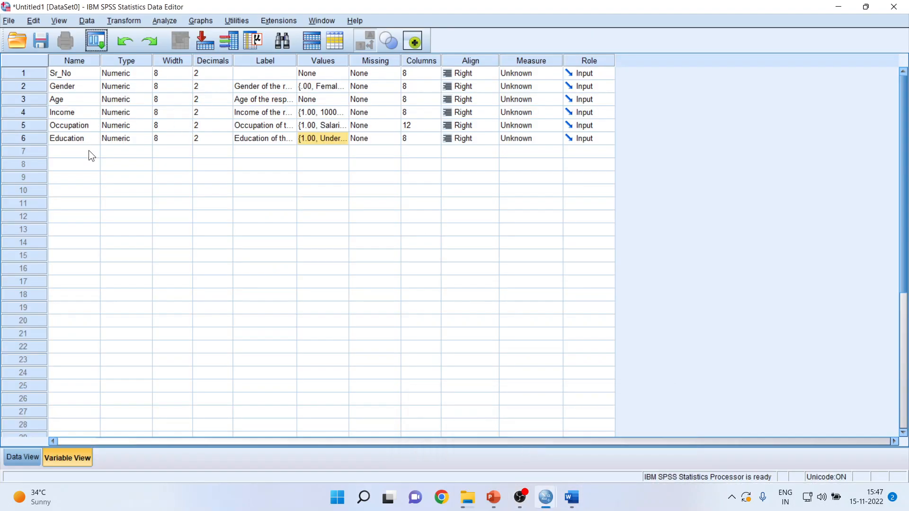
Step: Create variable Newspaper in row 7 labelled 'Newspaper' and begin its value labels
{"action": "type", "text": "News"}
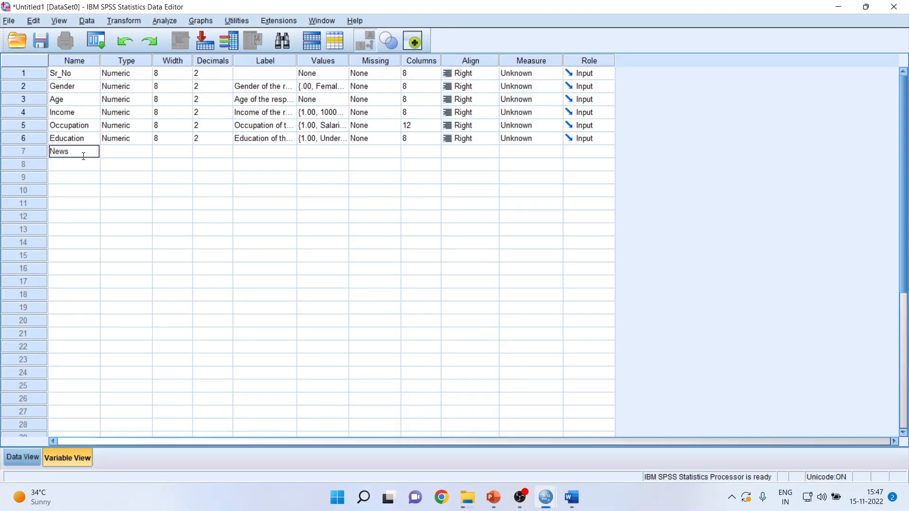
{"action": "type", "text": "paper"}
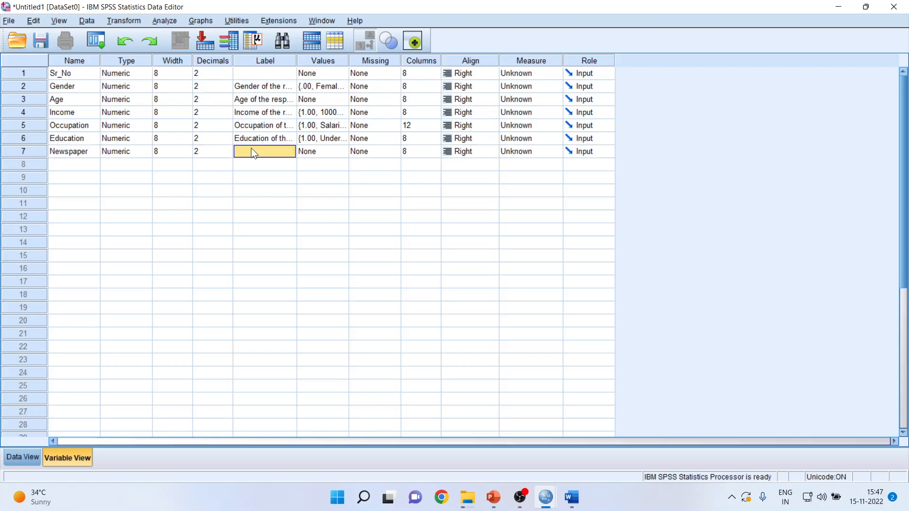
{"action": "type", "text": "Nes"}
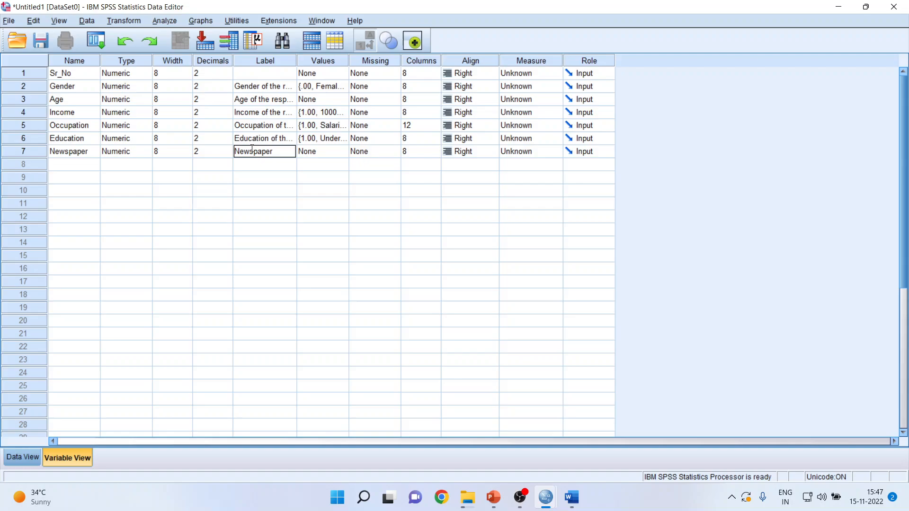
{"action": "left_click", "coordinate": [264, 163]}
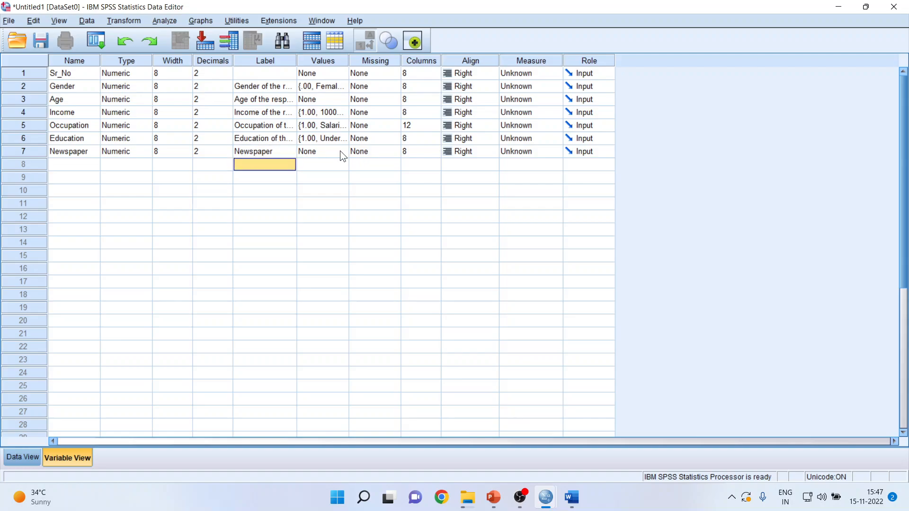
{"action": "left_click", "coordinate": [321, 152]}
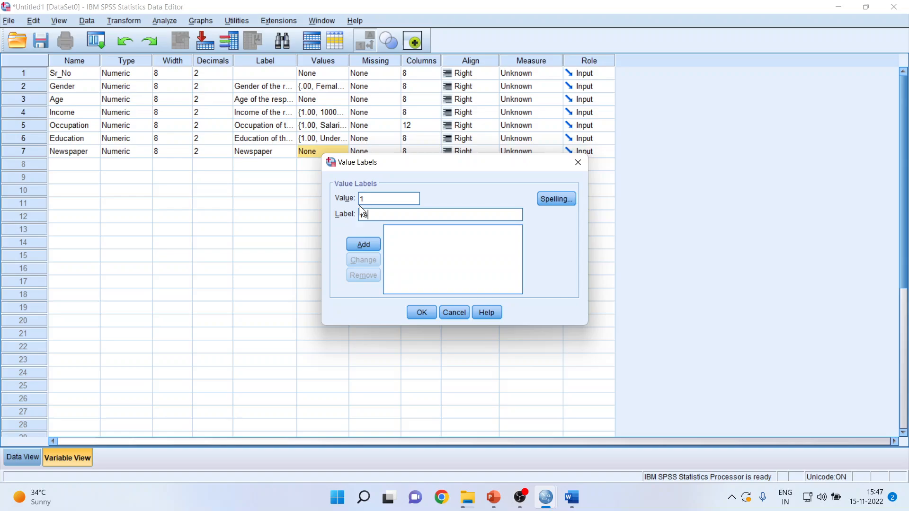
Step: Save Newspaper's value labels 1 Yes and 0 No, then check the questionnaire
{"action": "left_click", "coordinate": [362, 244]}
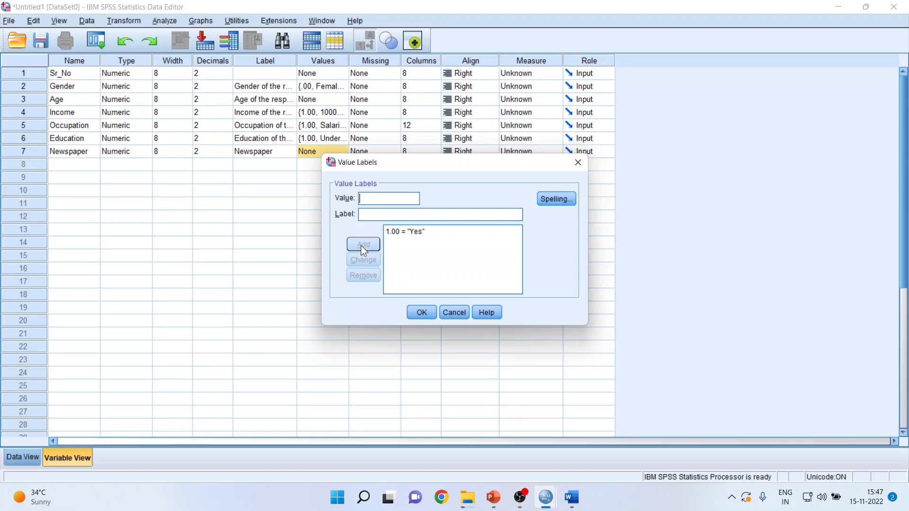
{"action": "type", "text": "0"}
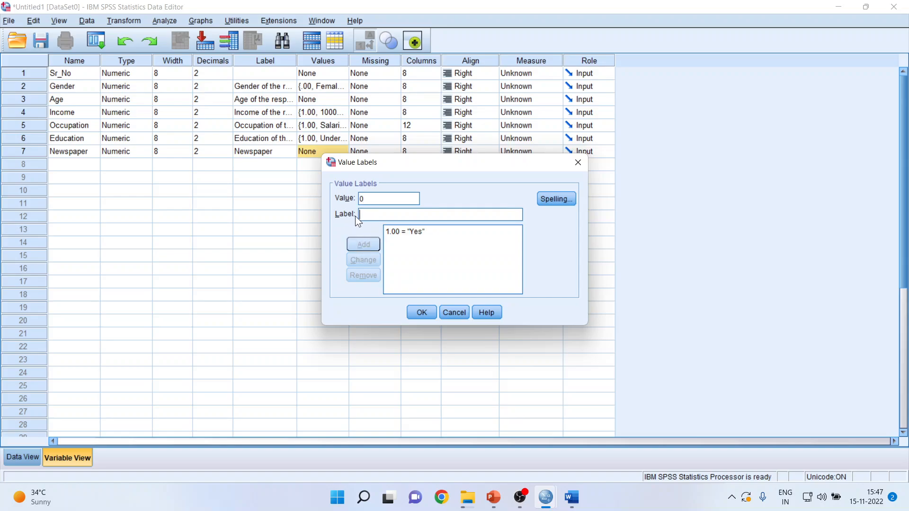
{"action": "type", "text": "No"}
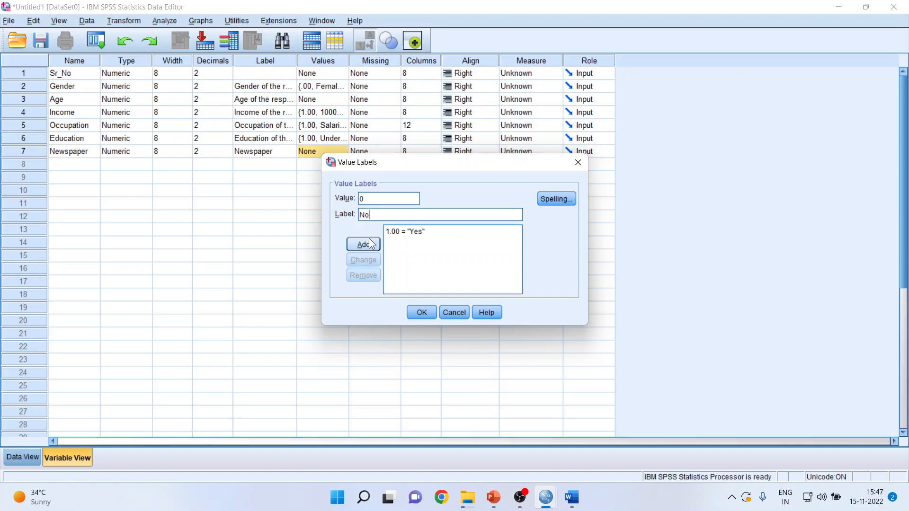
{"action": "left_click", "coordinate": [421, 312]}
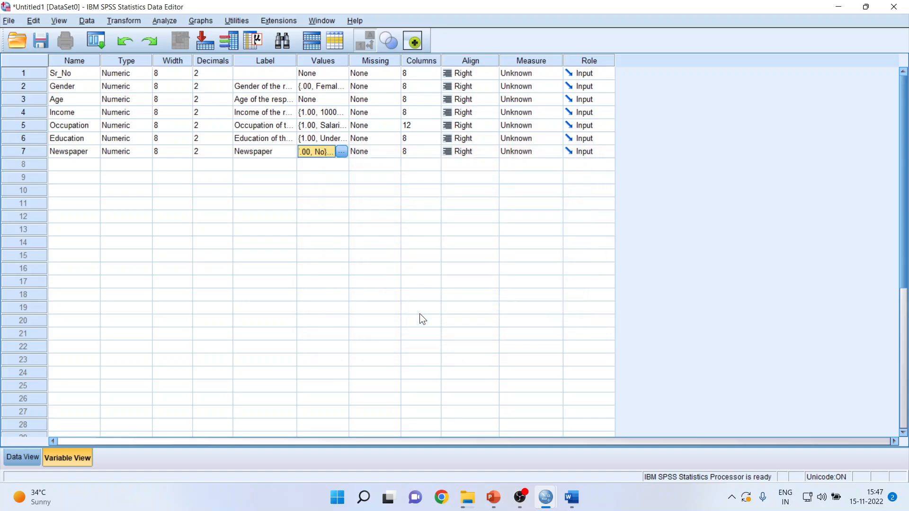
{"action": "left_click", "coordinate": [570, 497]}
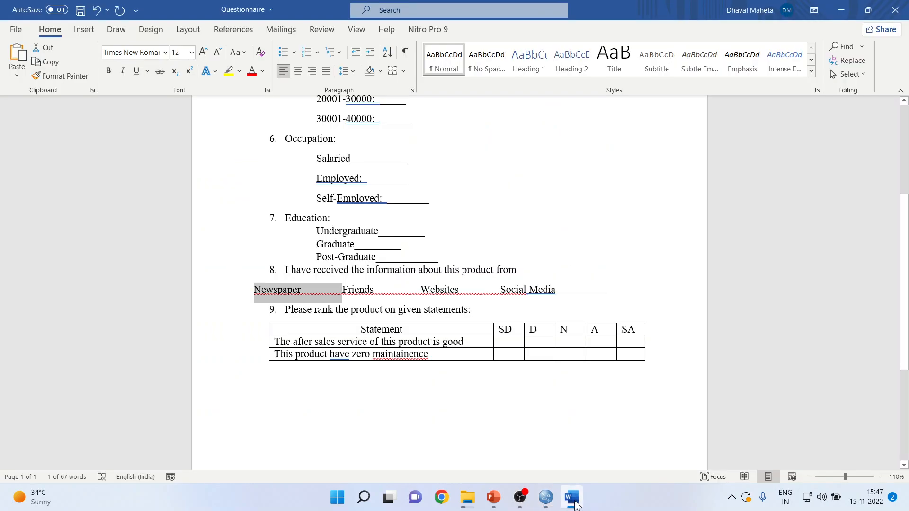
Step: Create Friends in row 8 with Newspaper's copied Yes/No labels, and start Websites
{"action": "left_click", "coordinate": [543, 497]}
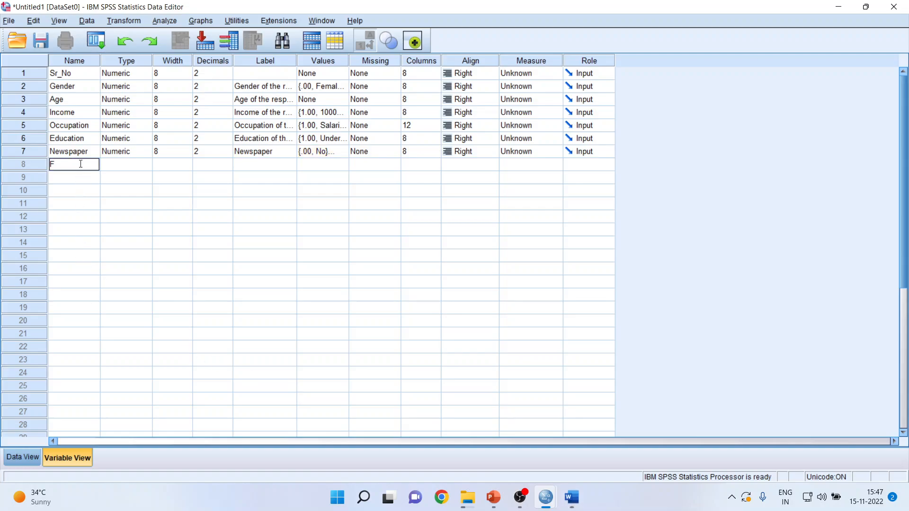
{"action": "type", "text": "riends"}
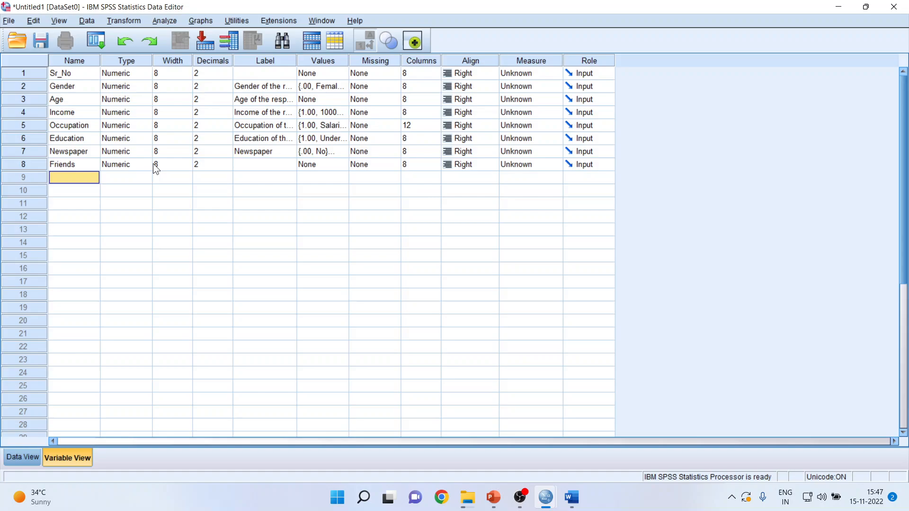
{"action": "mouse_move", "coordinate": [307, 153]}
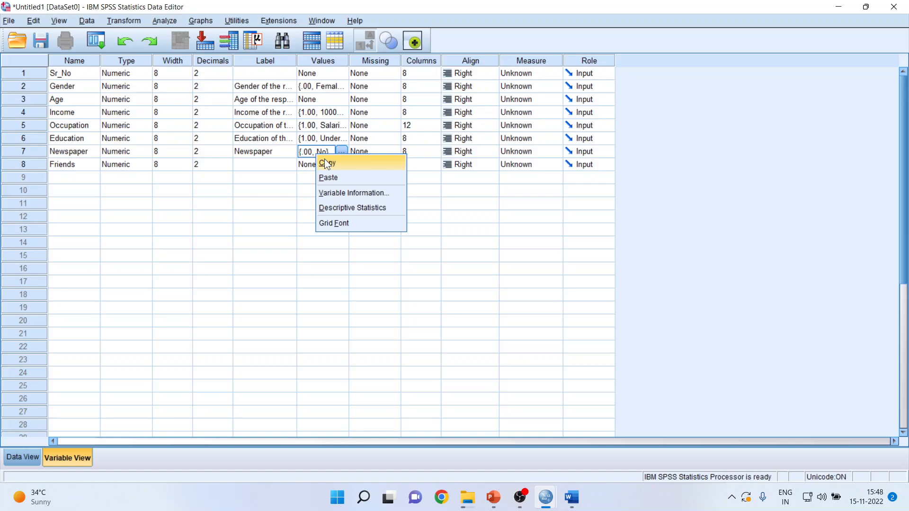
{"action": "left_click", "coordinate": [329, 177]}
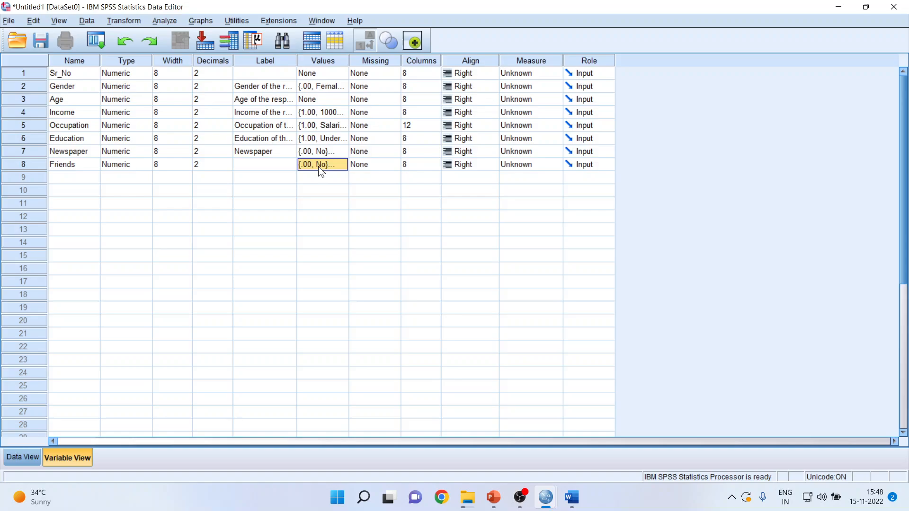
{"action": "left_click", "coordinate": [74, 177]}
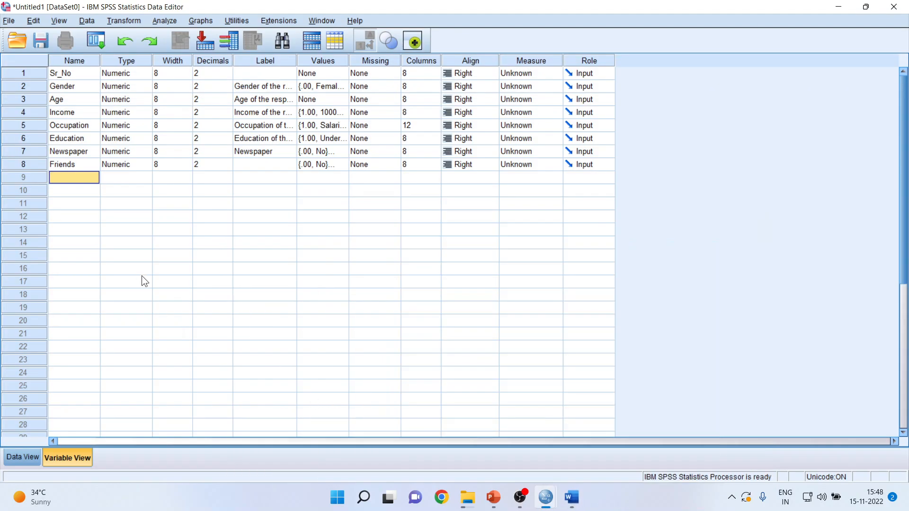
{"action": "type", "text": "Websites"}
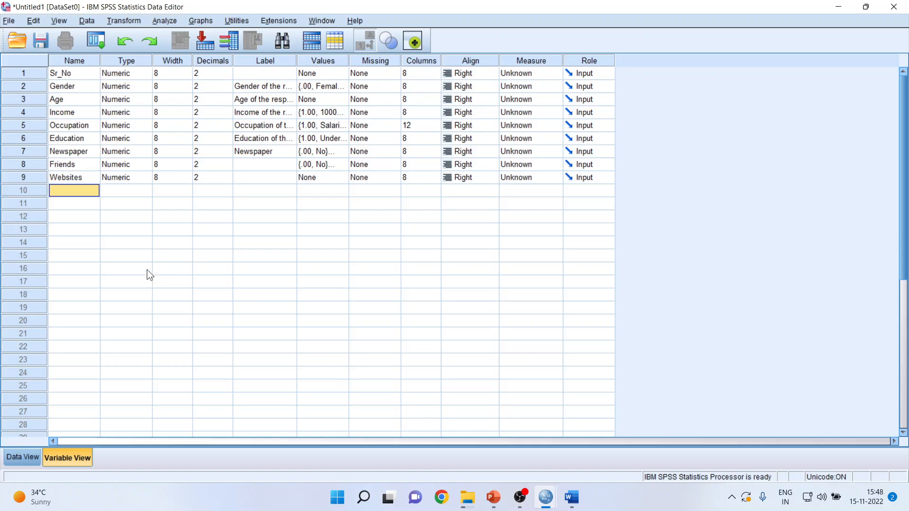
Step: Paste the No/Yes labels onto Websites and label Friends and Websites
{"action": "right_click", "coordinate": [322, 164]}
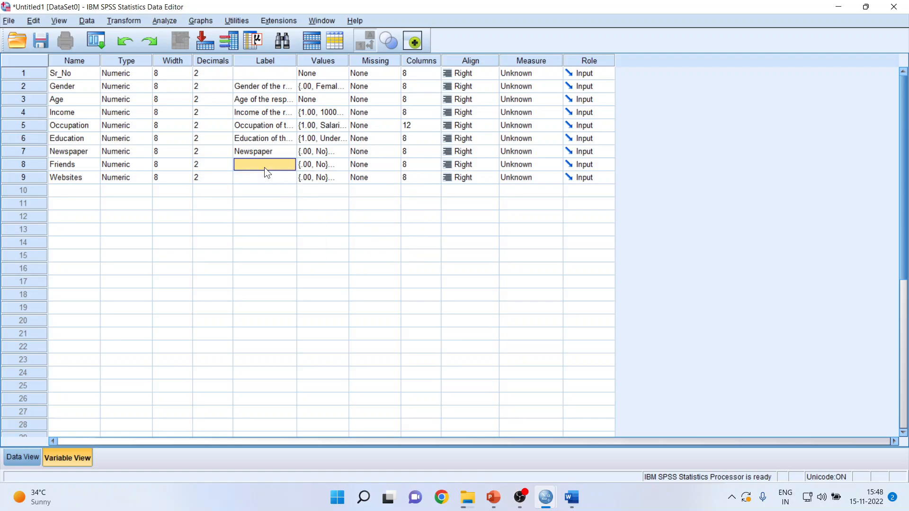
{"action": "type", "text": "Friends"}
{"action": "left_click", "coordinate": [264, 177]}
{"action": "type", "text": "Websites"}
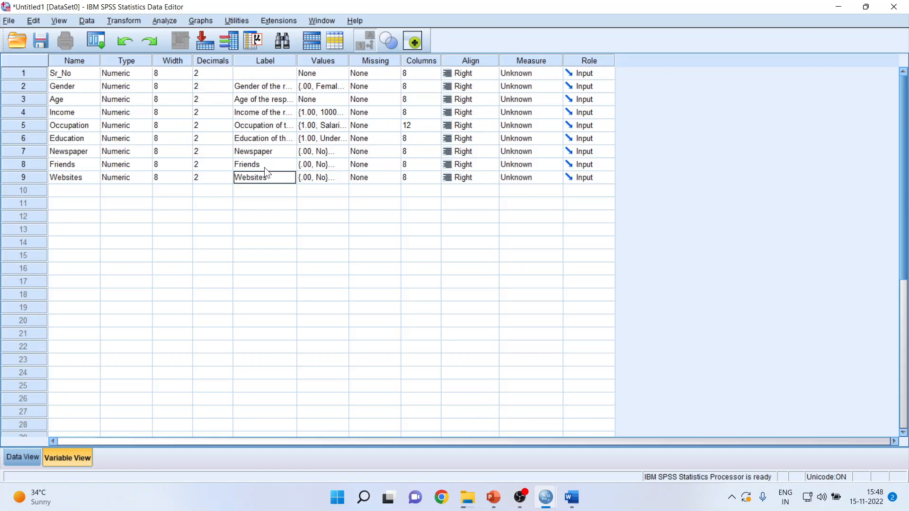
{"action": "left_click", "coordinate": [265, 190]}
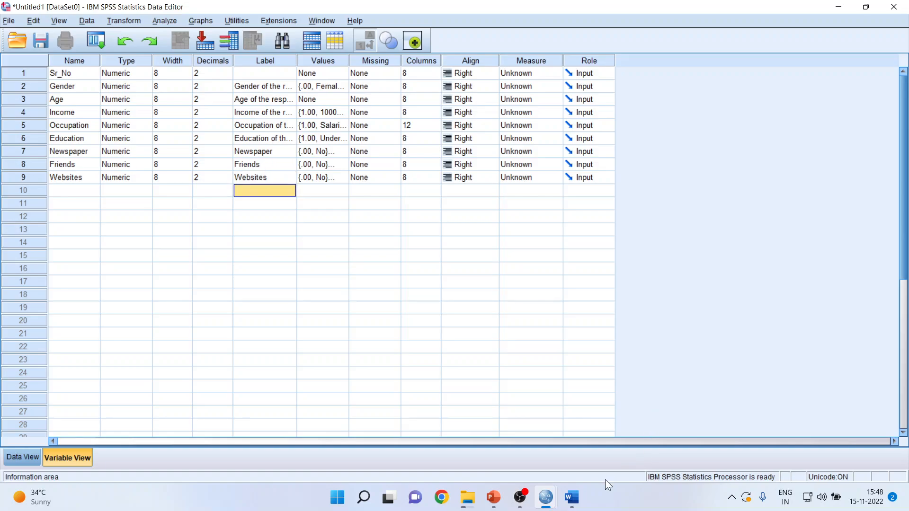
{"action": "mouse_move", "coordinate": [85, 293]}
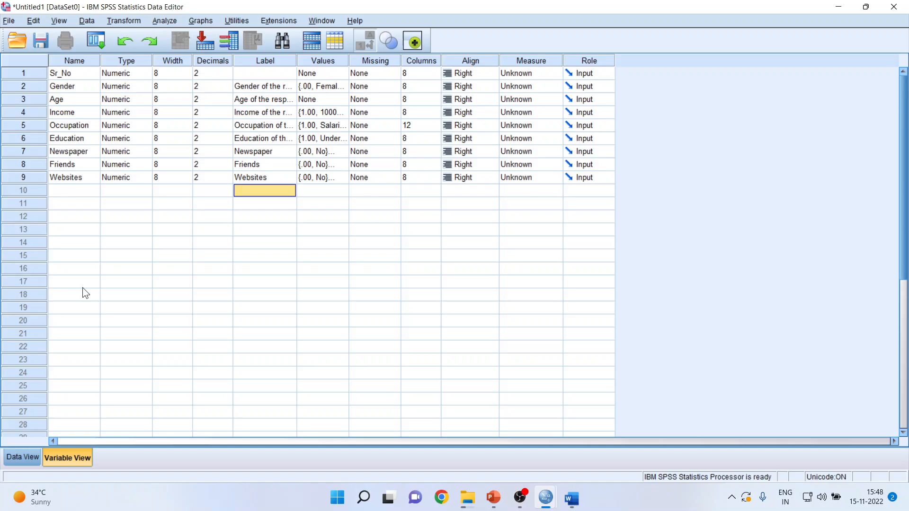
Step: Create SocialMedia labelled 'Social Media' with the pasted No/Yes labels
{"action": "type", "text": "S"}
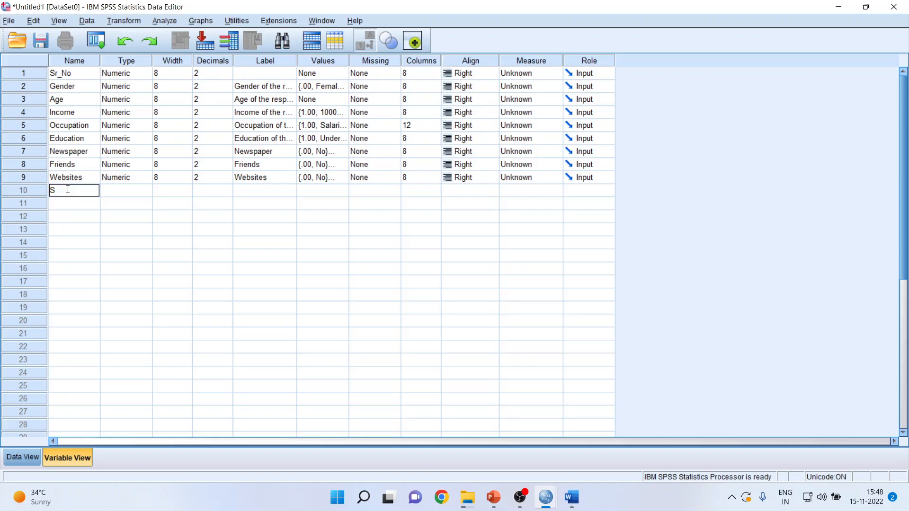
{"action": "type", "text": "ocialMed"}
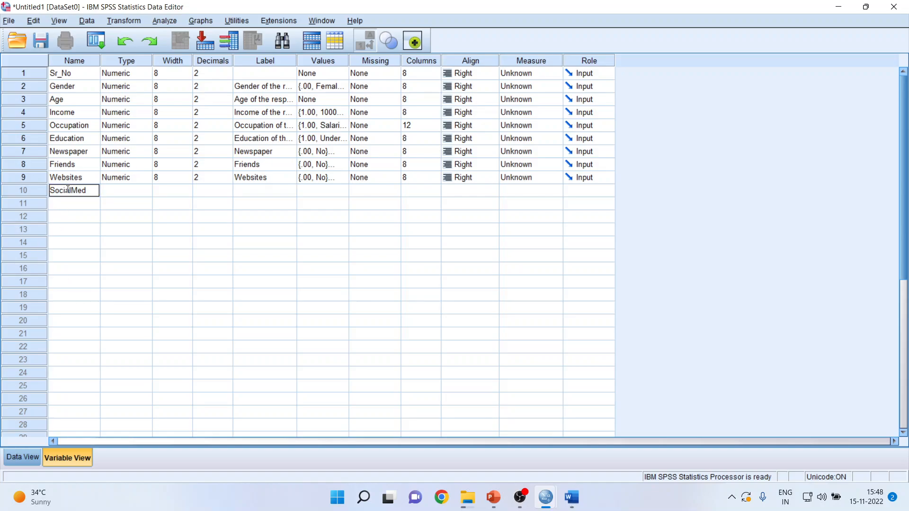
{"action": "type", "text": "ia"}
{"action": "left_click", "coordinate": [264, 190]}
{"action": "type", "text": "Social Media"}
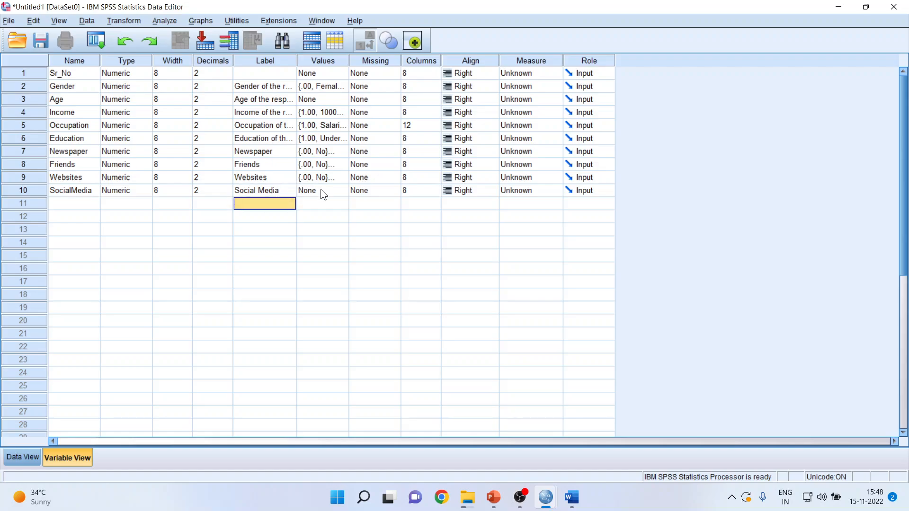
{"action": "left_click", "coordinate": [322, 191]}
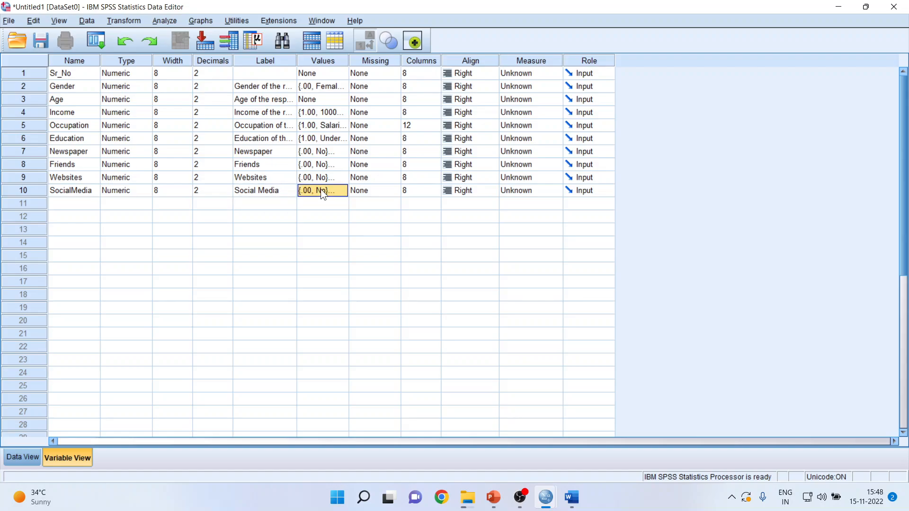
{"action": "left_click", "coordinate": [570, 497]}
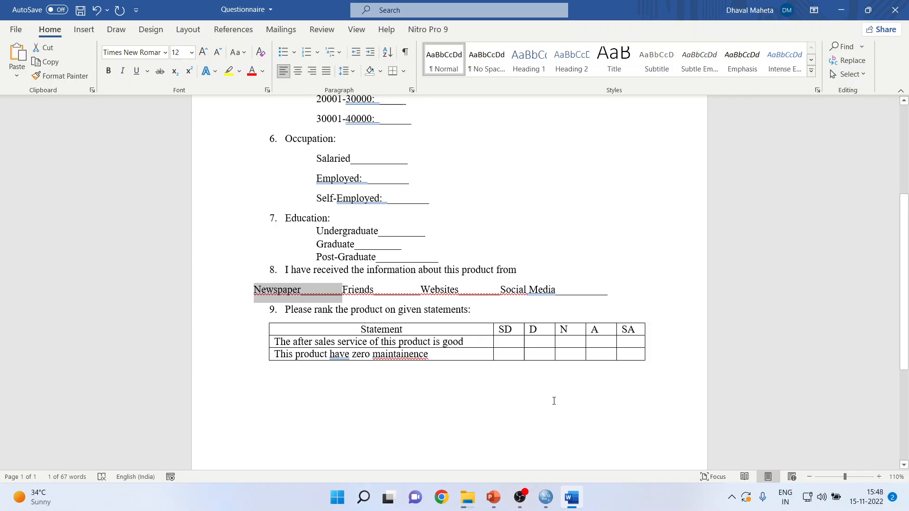
Step: Copy the after-sales service statement from Word as row 11's variable label
{"action": "scroll", "scroll_direction": "down", "scroll_amount": 3}
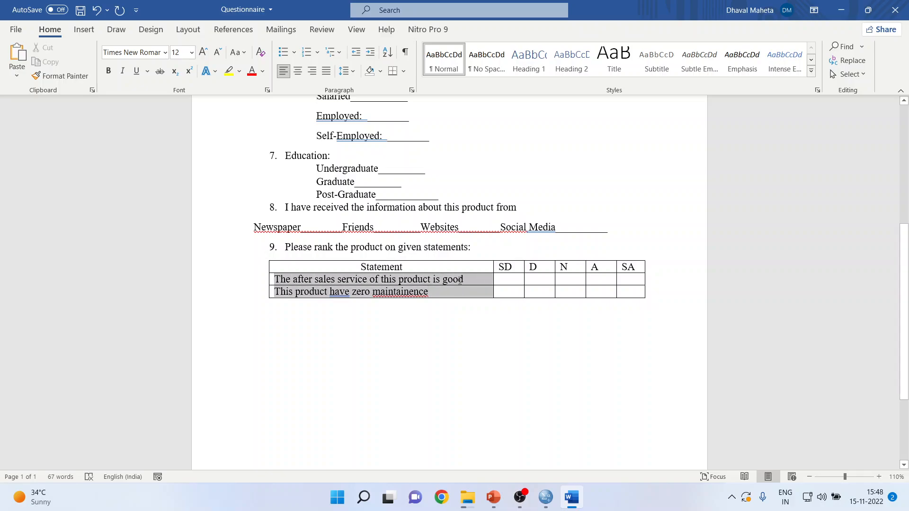
{"action": "right_click", "coordinate": [369, 290]}
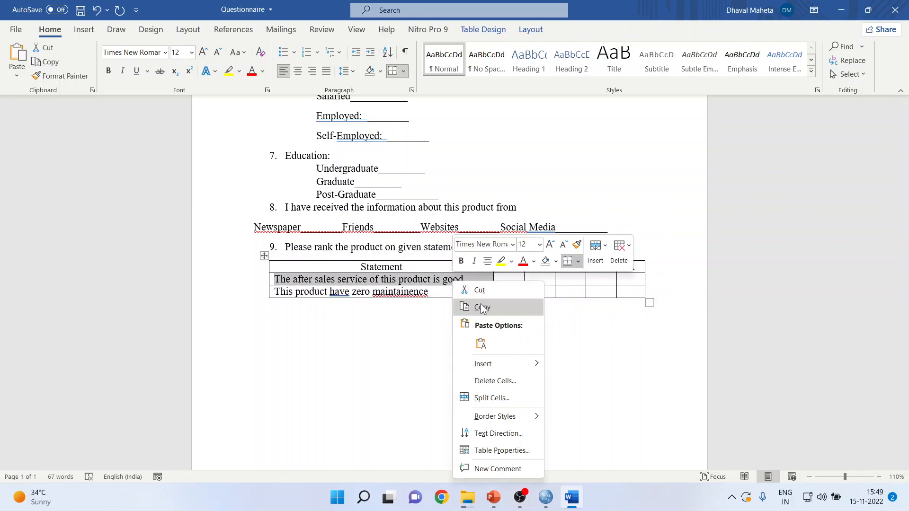
{"action": "left_click", "coordinate": [543, 497]}
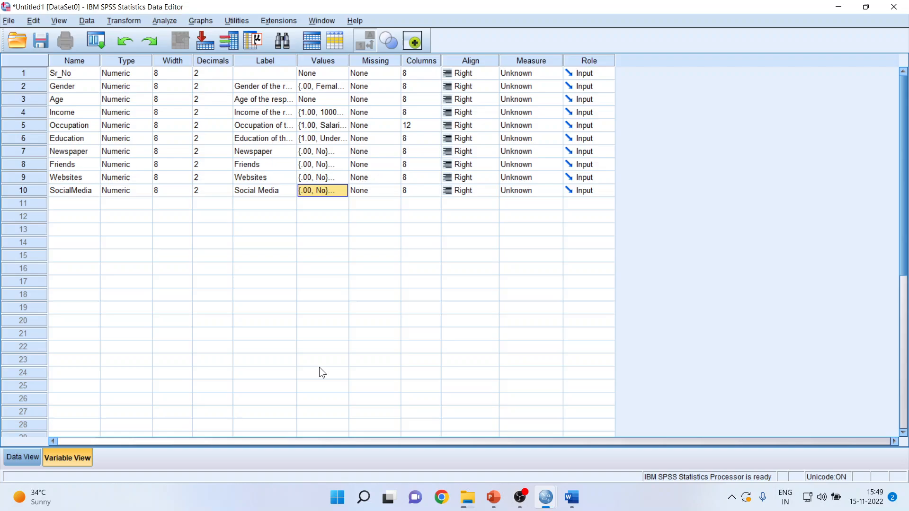
{"action": "left_click", "coordinate": [264, 203]}
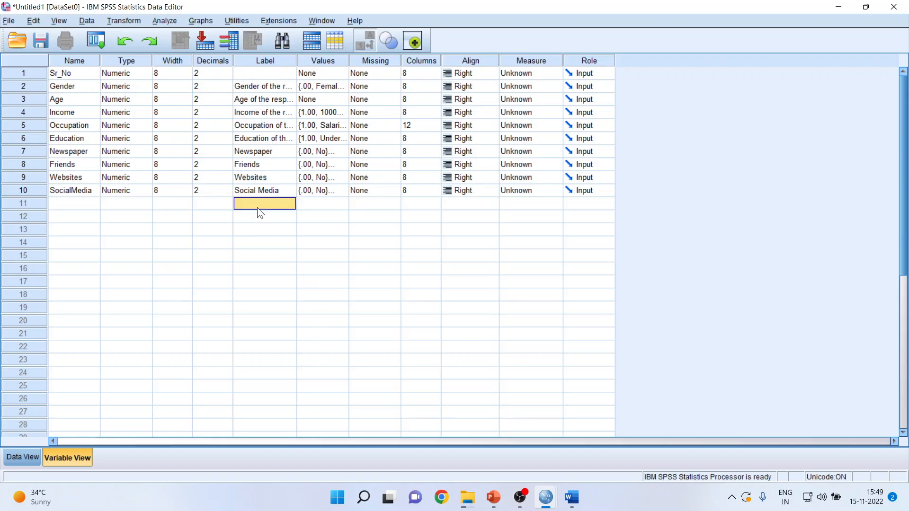
{"action": "right_click", "coordinate": [264, 204]}
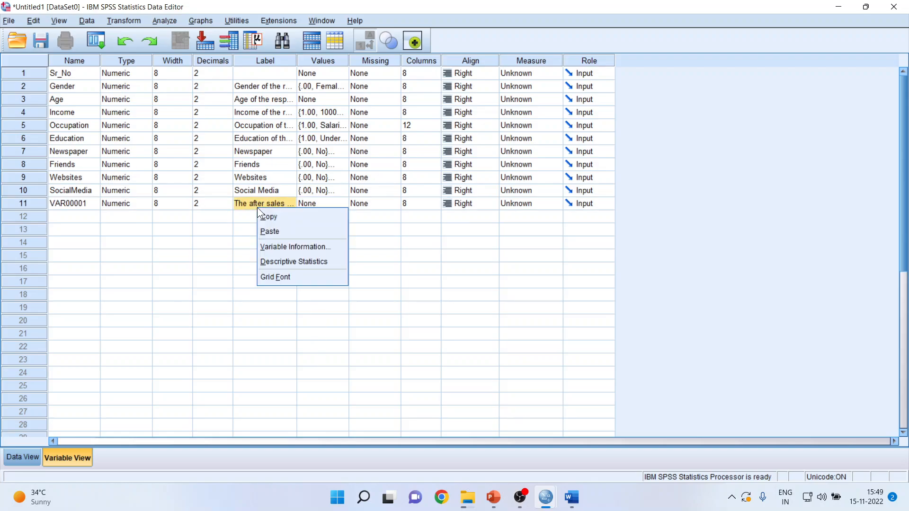
Step: Rename the new variable to s1 and begin defining its value labels
{"action": "left_click", "coordinate": [73, 203]}
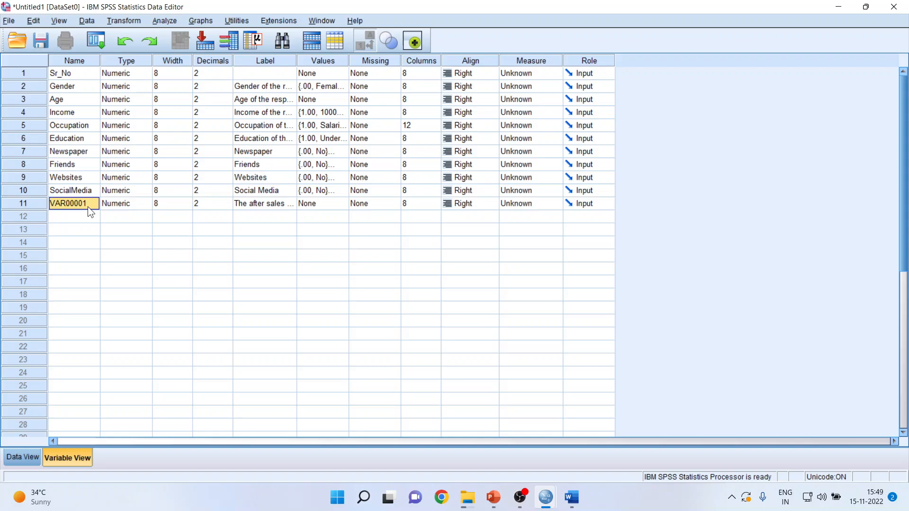
{"action": "type", "text": "s1"}
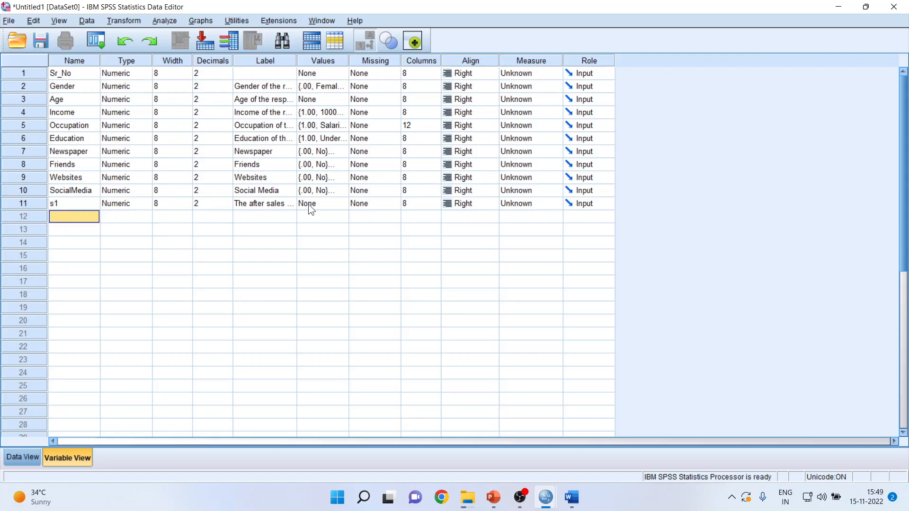
{"action": "left_click", "coordinate": [316, 203]}
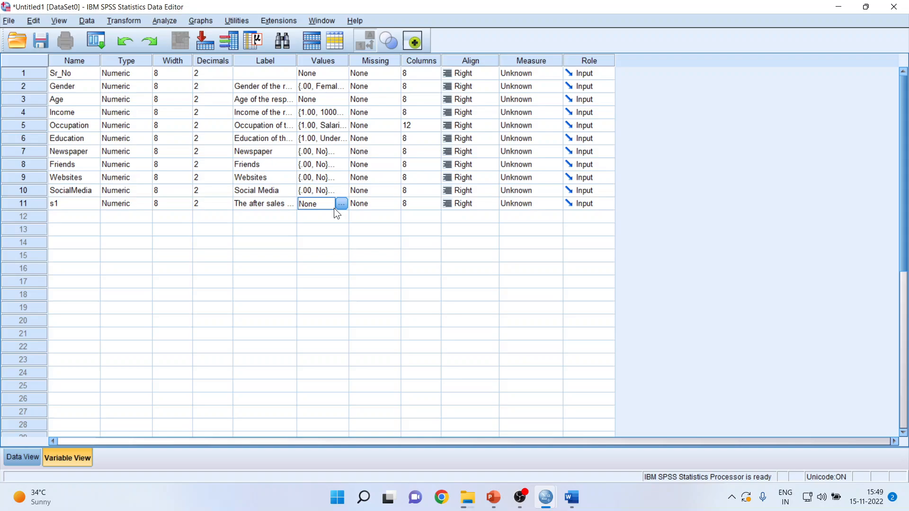
{"action": "left_click", "coordinate": [341, 204]}
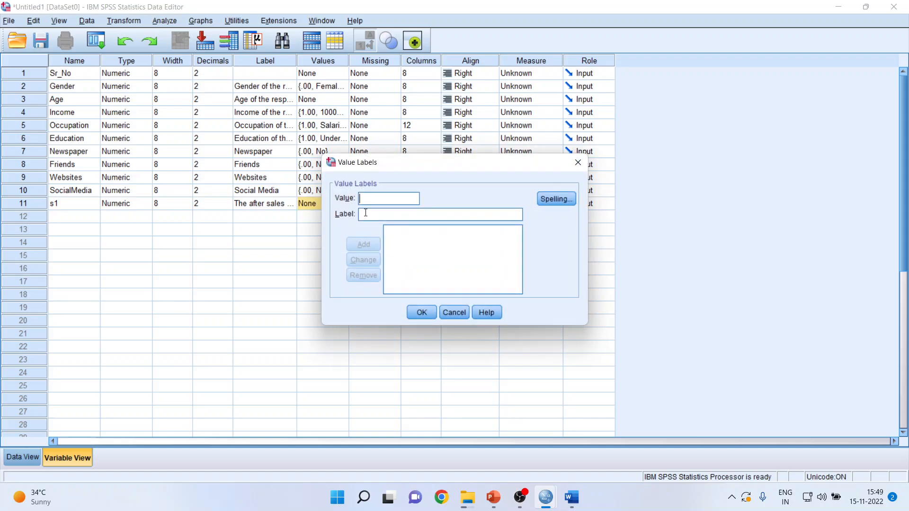
Step: Label s1 codes 1 Strongly Disagree, 2 Disagree and 3 Neutral
{"action": "type", "text": "1"}
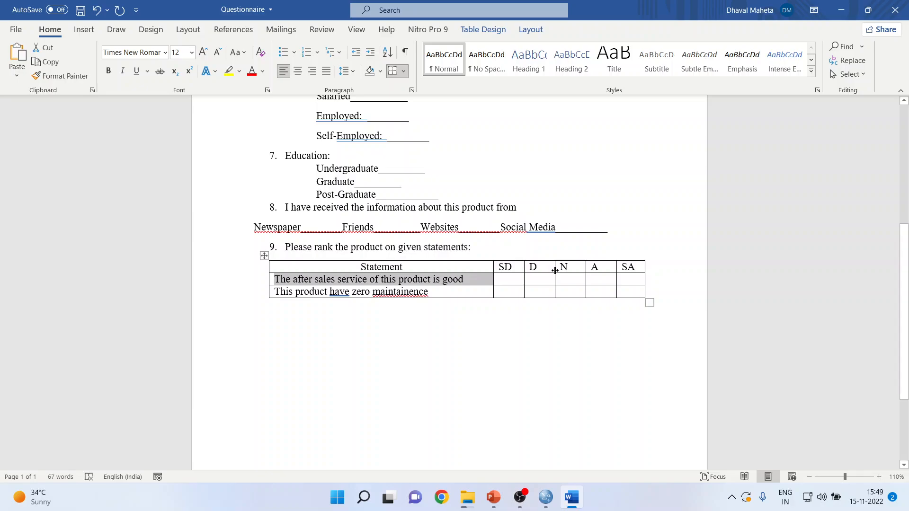
{"action": "mouse_move", "coordinate": [617, 271]}
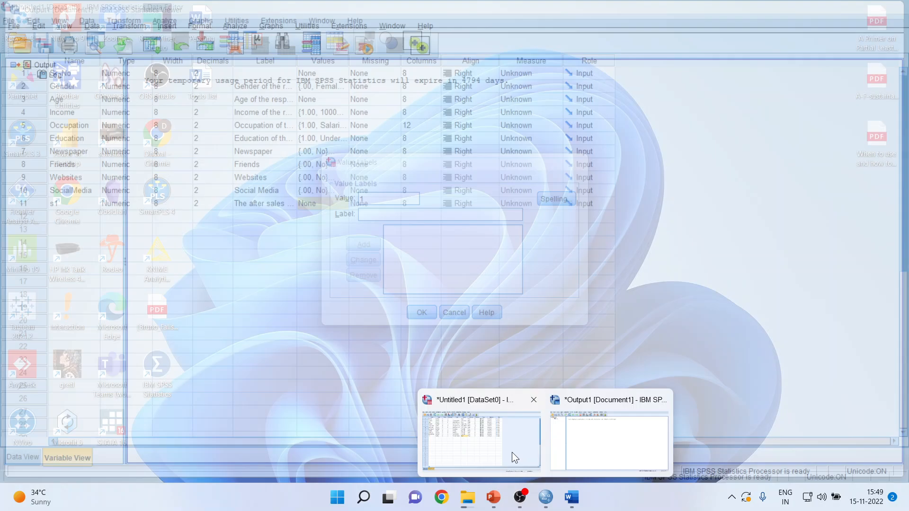
{"action": "left_click", "coordinate": [480, 441]}
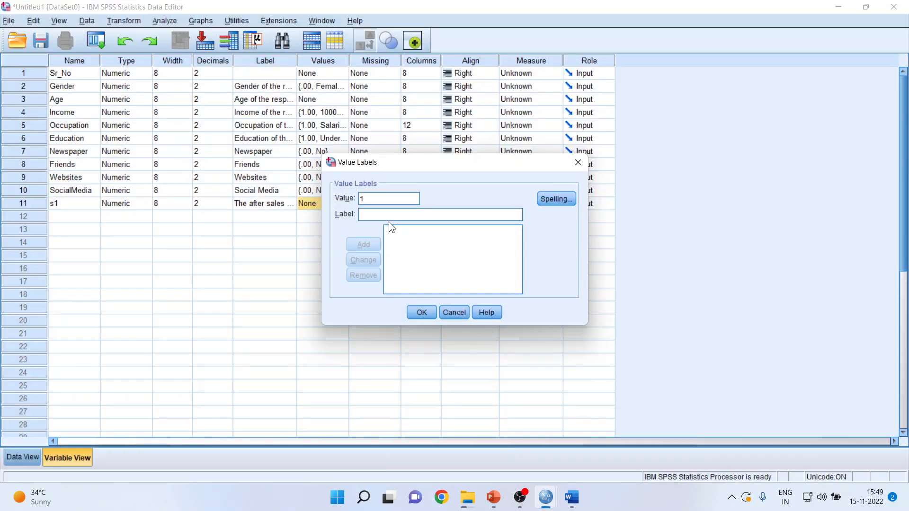
{"action": "type", "text": "Strongl"}
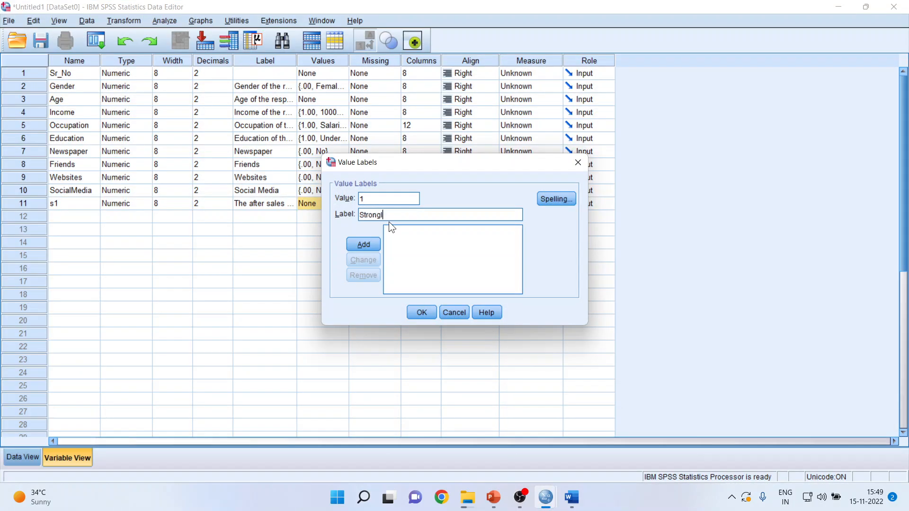
{"action": "type", "text": "y Disagree"}
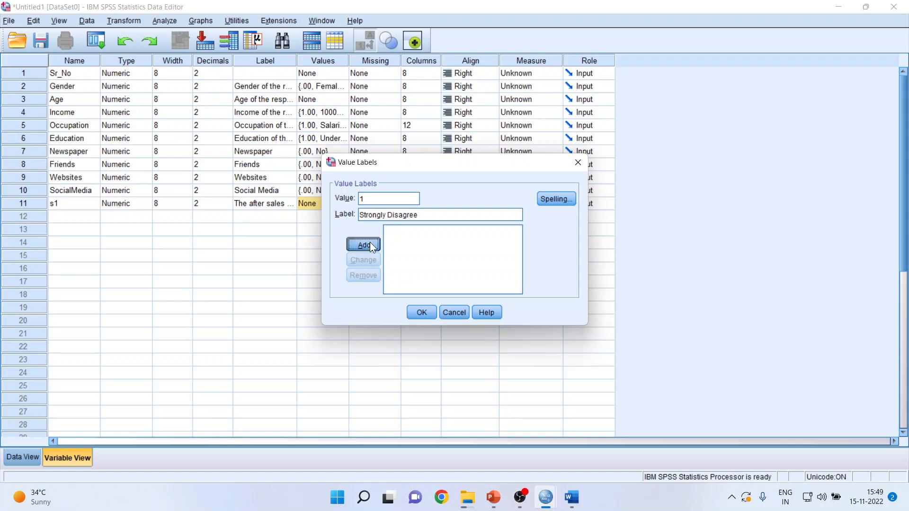
{"action": "left_click", "coordinate": [363, 244]}
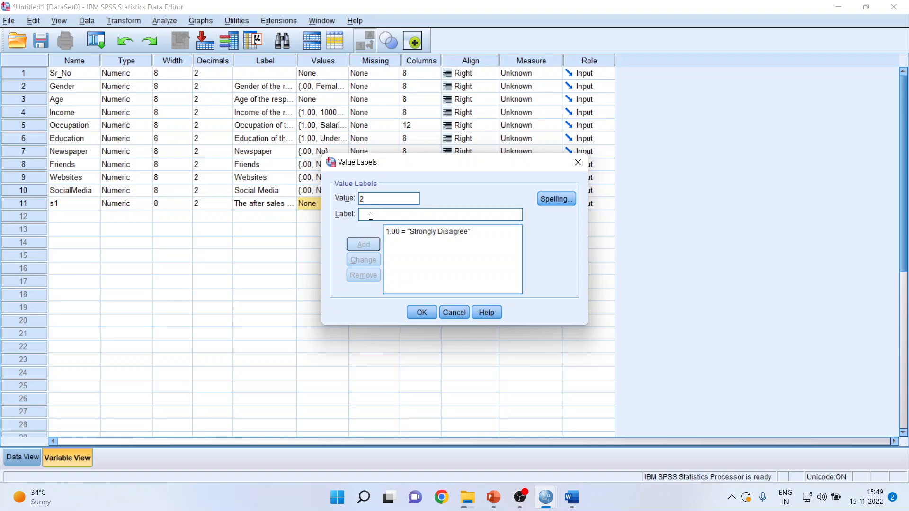
{"action": "type", "text": "Disagree"}
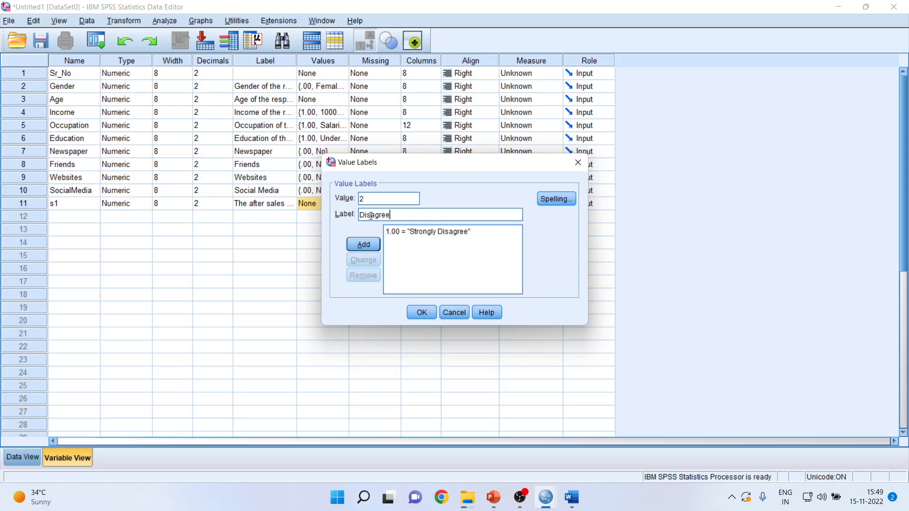
{"action": "left_click", "coordinate": [362, 243]}
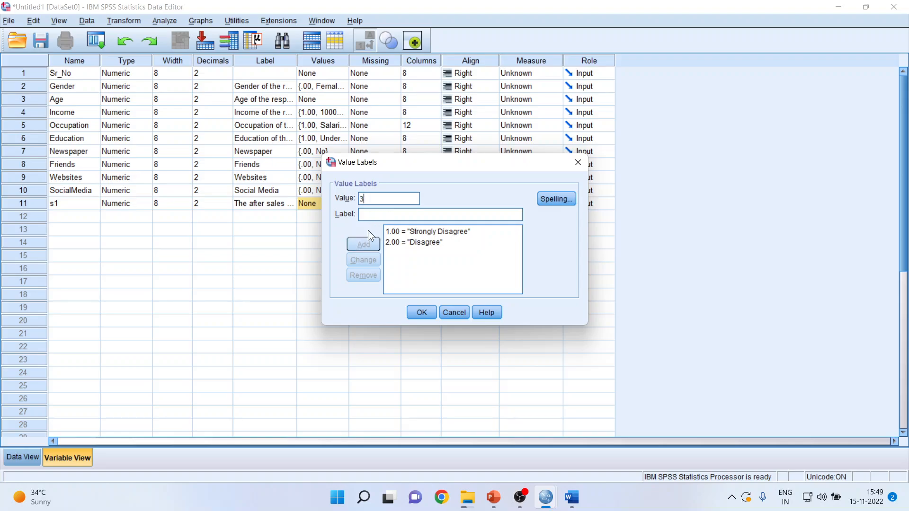
{"action": "type", "text": "Neut"}
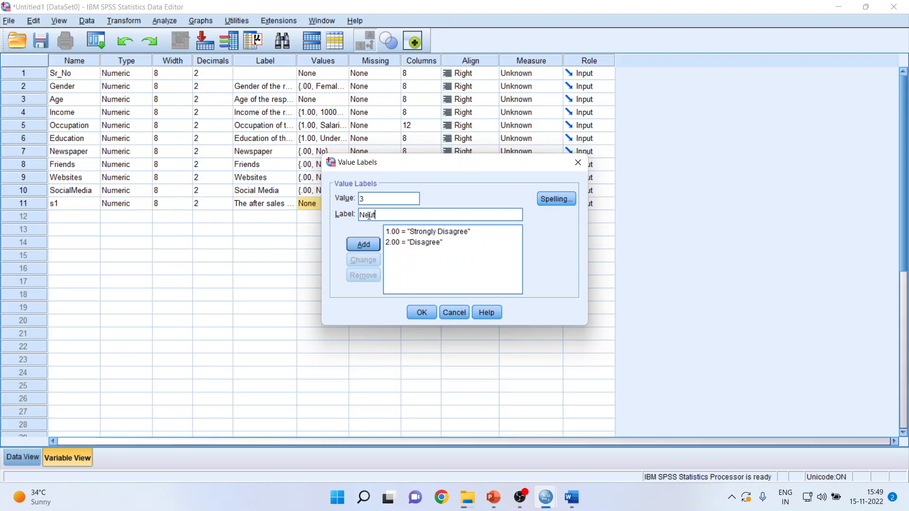
{"action": "left_click", "coordinate": [362, 244]}
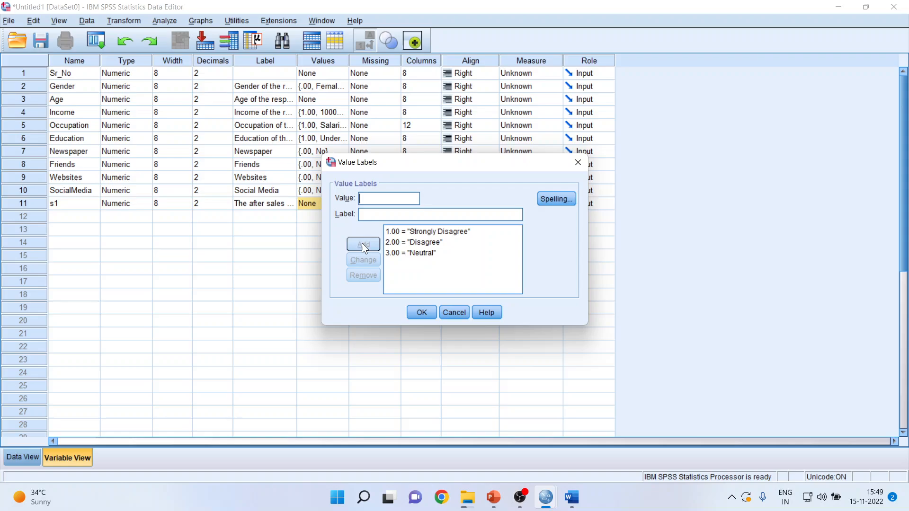
Step: Label codes 4 Agree and 5 Strongly Disagree, save s1's labels and return to Word
{"action": "type", "text": "4"}
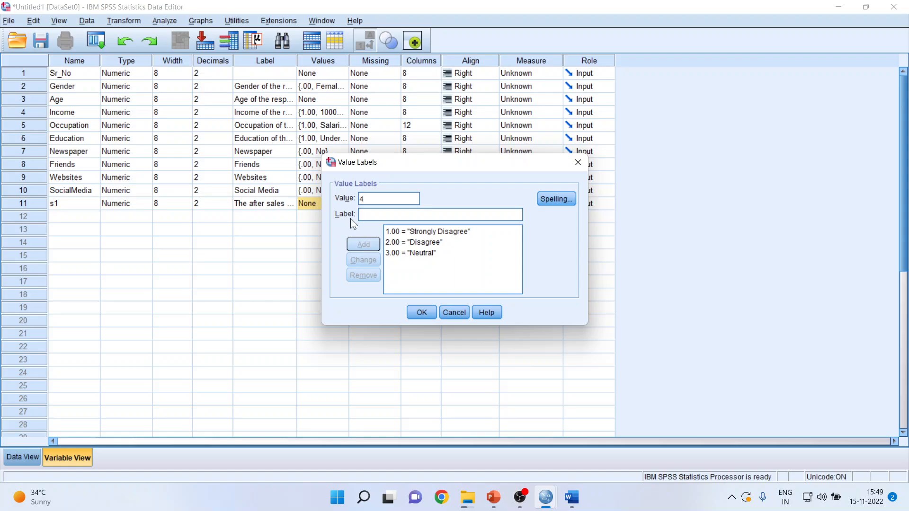
{"action": "type", "text": "Agree"}
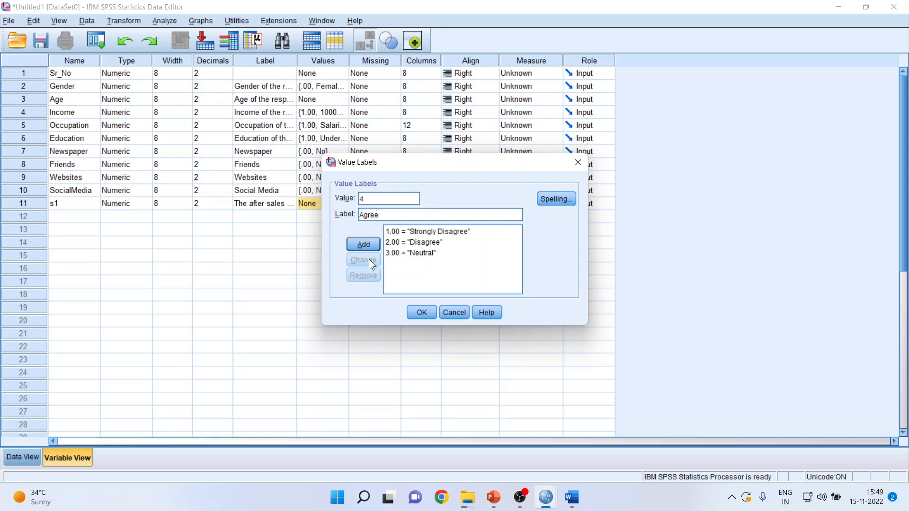
{"action": "left_click", "coordinate": [362, 244]}
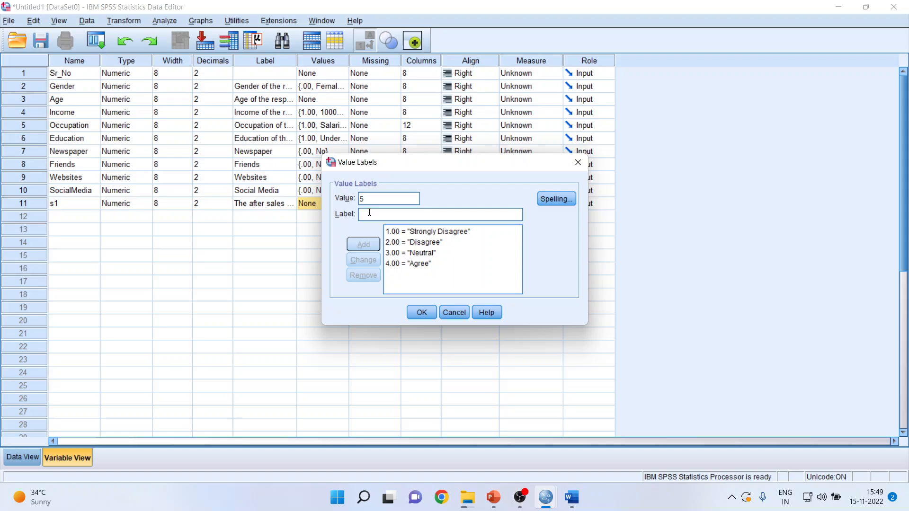
{"action": "type", "text": "Strongly Disagree"}
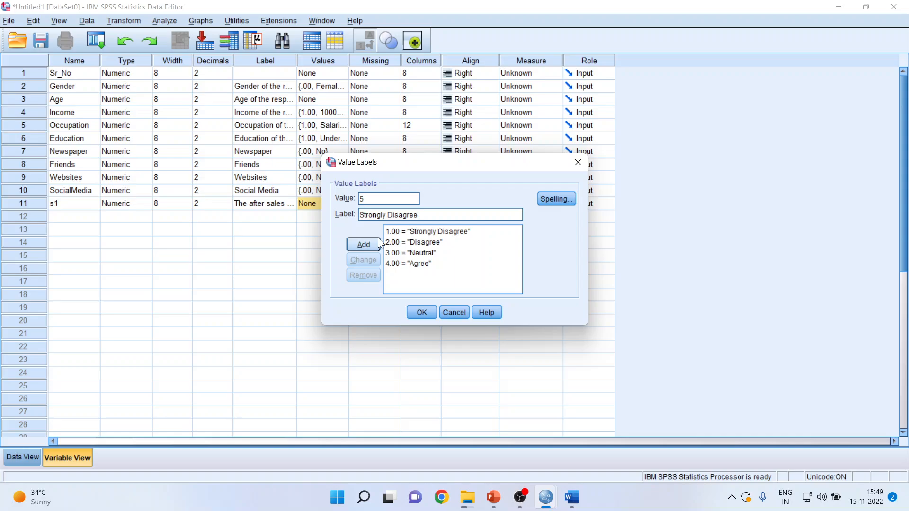
{"action": "left_click", "coordinate": [421, 312]}
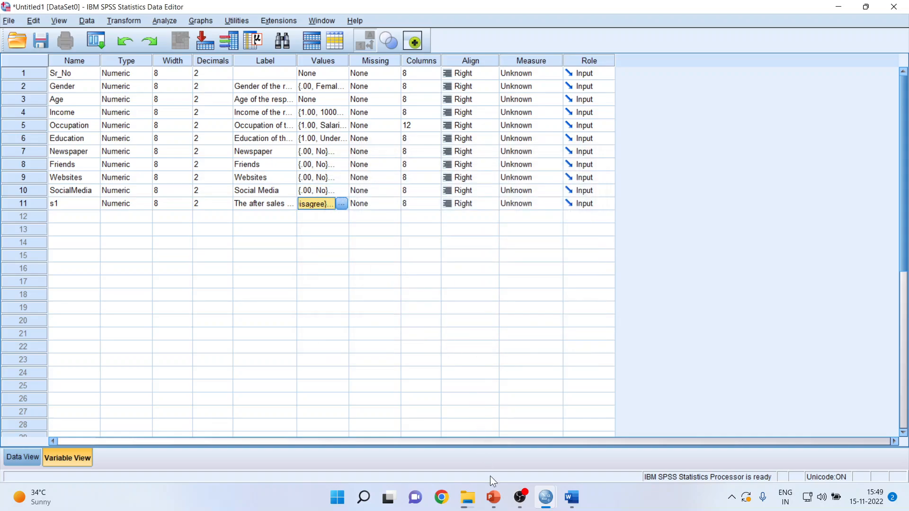
{"action": "left_click", "coordinate": [570, 497]}
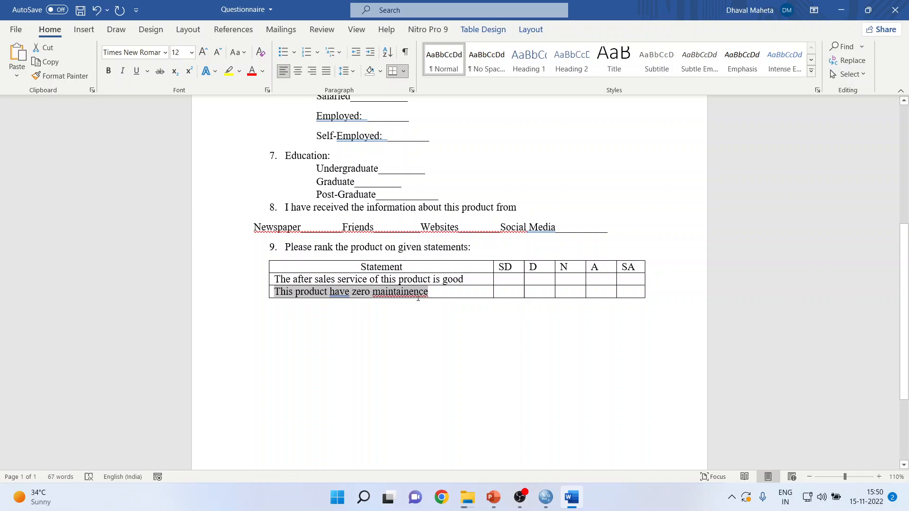
Step: Copy the zero-maintenance statement as row 12's label and name the variable s2
{"action": "right_click", "coordinate": [347, 292]}
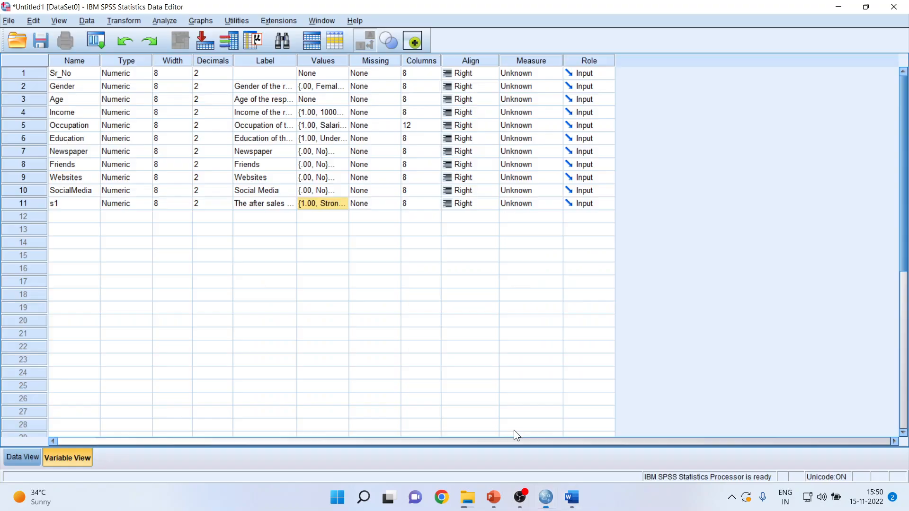
{"action": "left_click", "coordinate": [264, 215]}
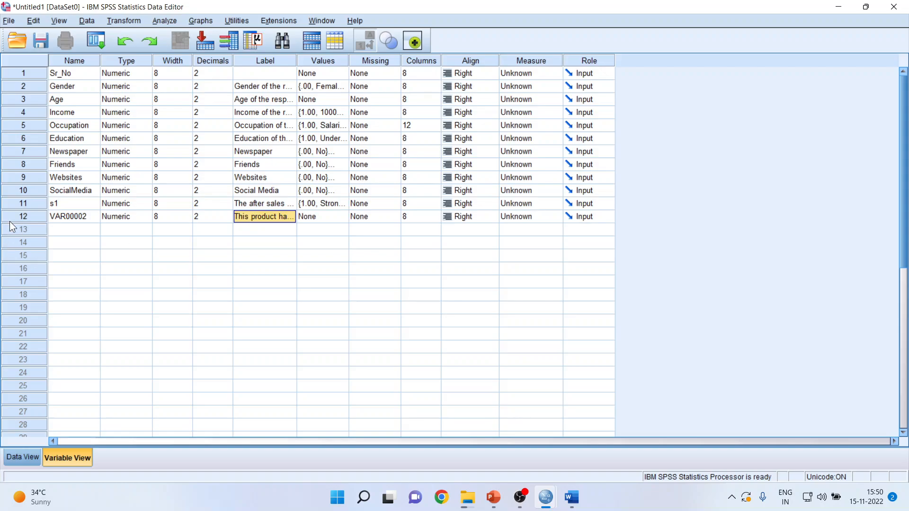
{"action": "type", "text": "s2"}
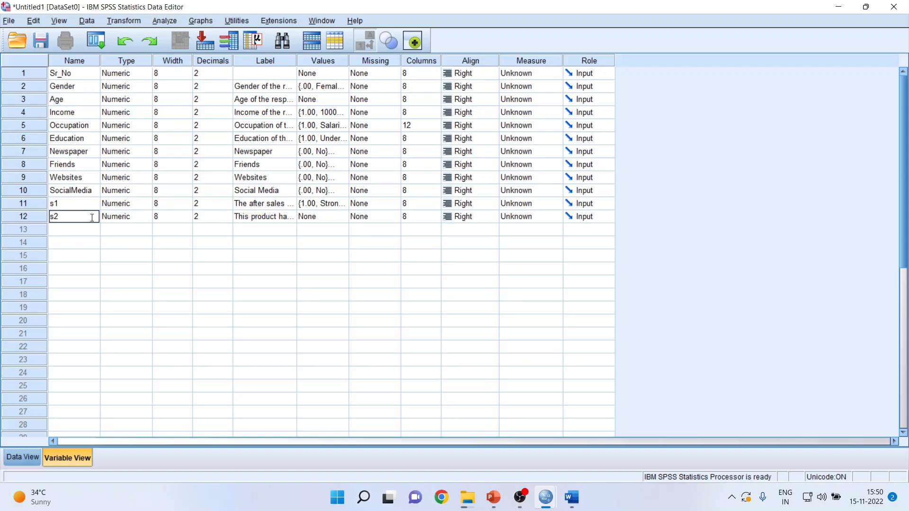
{"action": "left_click", "coordinate": [74, 229]}
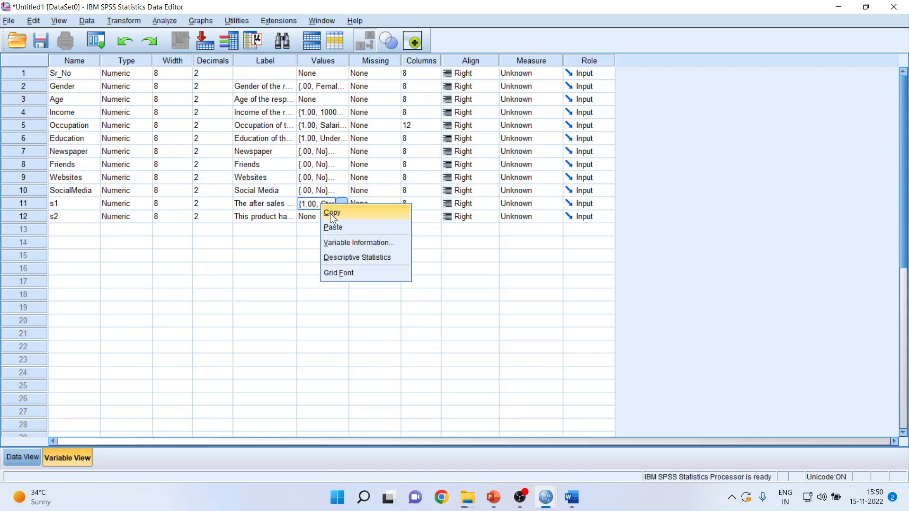
Step: Give s2 s1's agreement-scale value labels and switch to Data View
{"action": "left_click", "coordinate": [332, 226]}
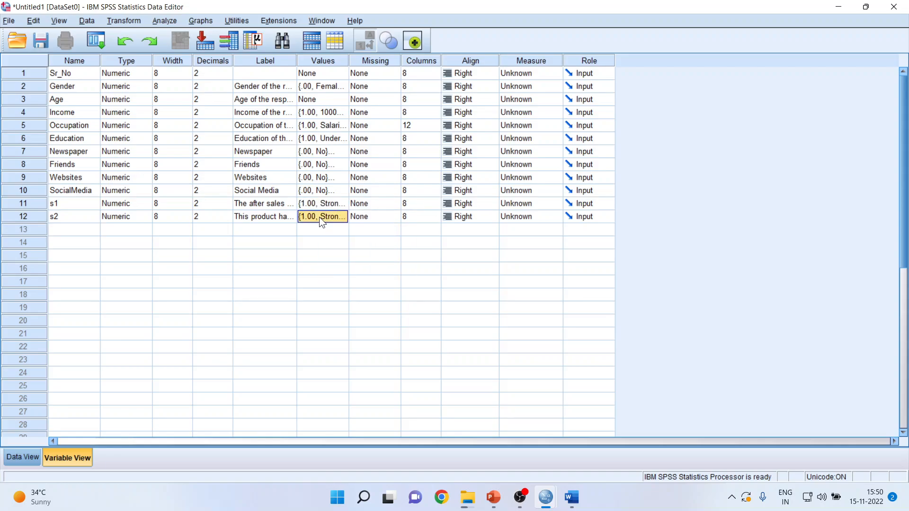
{"action": "left_click", "coordinate": [322, 281]}
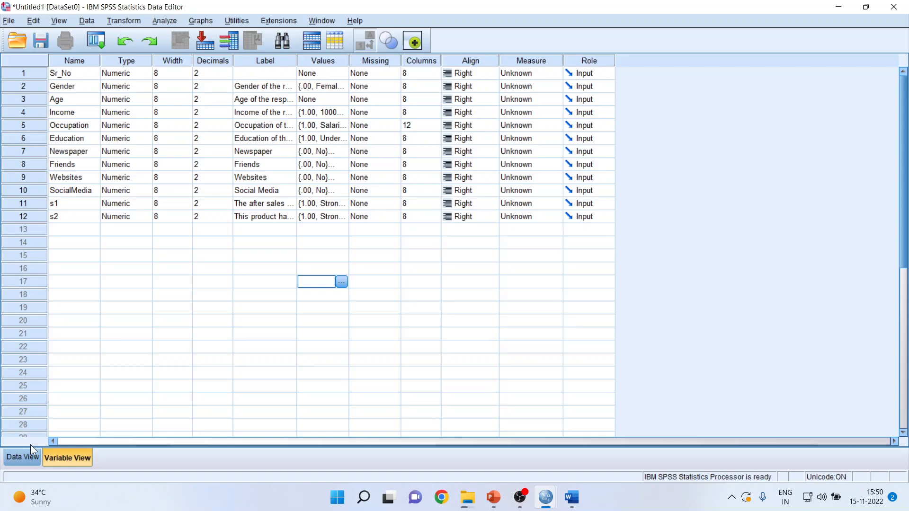
{"action": "left_click", "coordinate": [22, 457]}
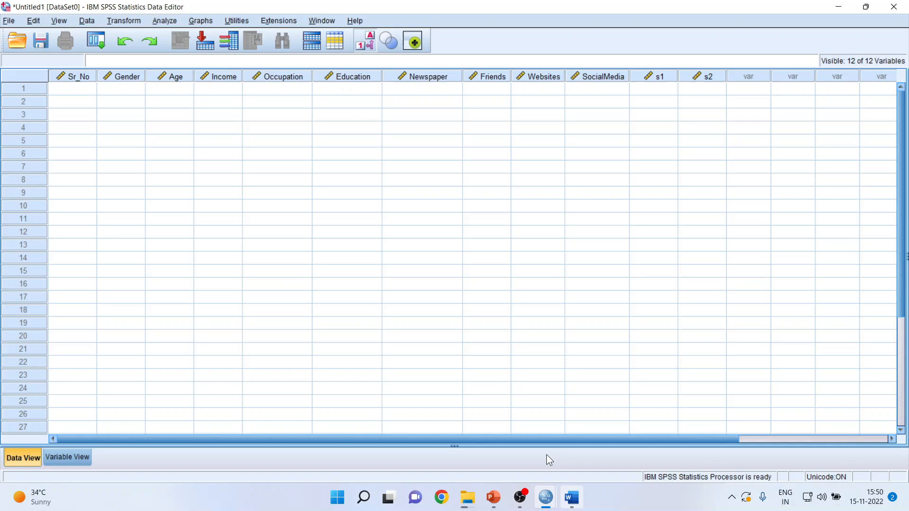
Step: Enter Sr_No 1 and age 32 for respondent 1, checking the Word questionnaire
{"action": "left_click", "coordinate": [72, 88]}
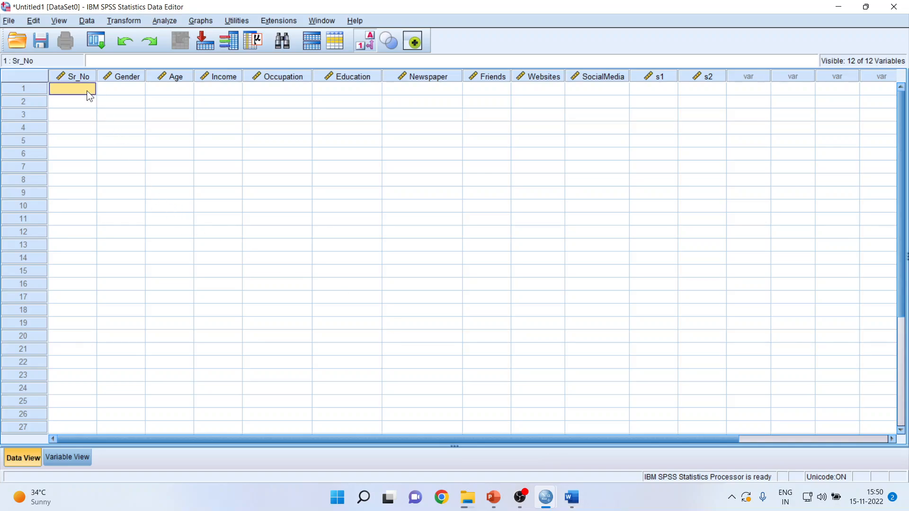
{"action": "type", "text": "1.00"}
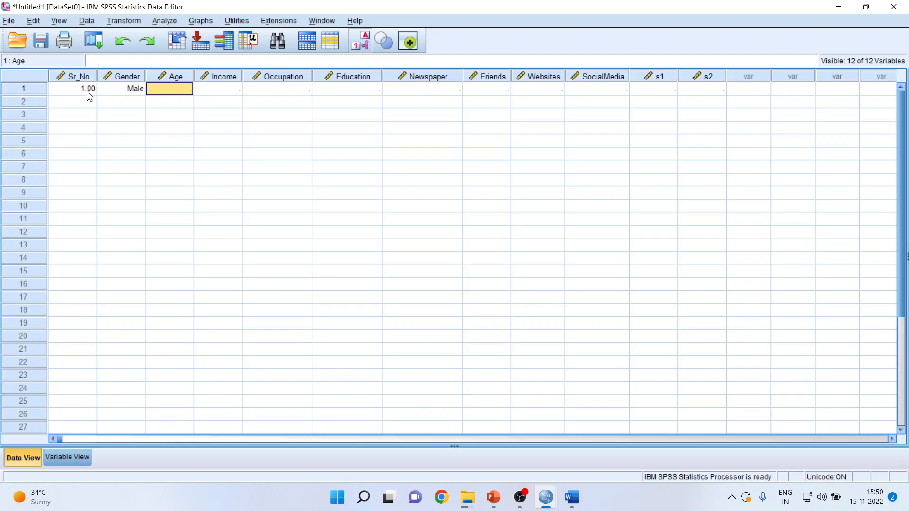
{"action": "type", "text": "32.00"}
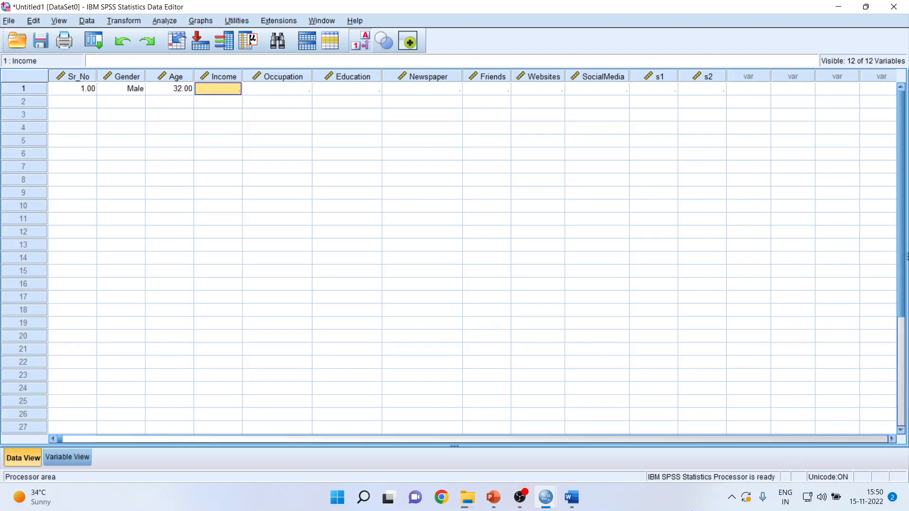
{"action": "left_click", "coordinate": [570, 497]}
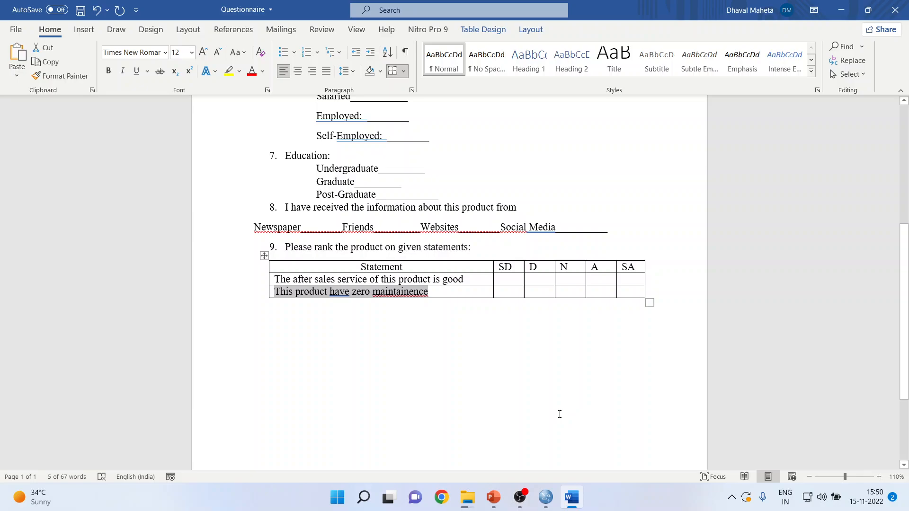
{"action": "scroll", "scroll_direction": "up", "scroll_amount": 3}
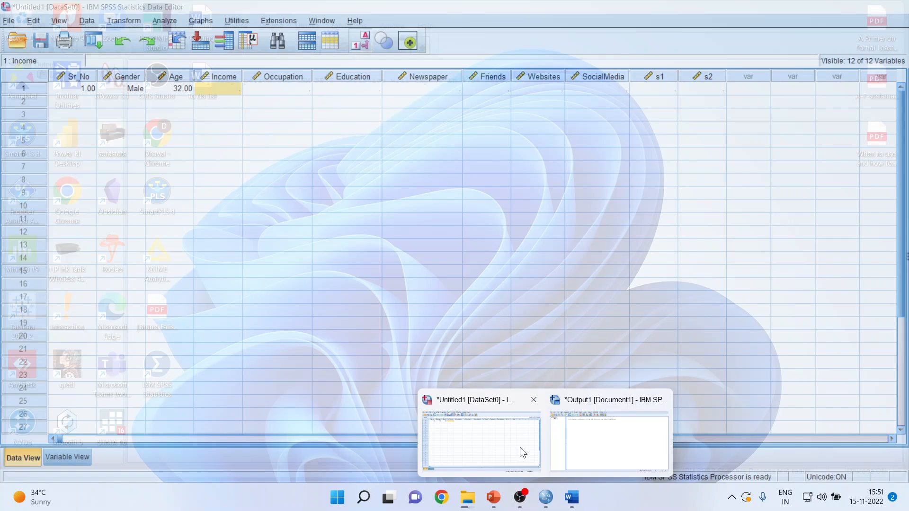
{"action": "left_click", "coordinate": [479, 440]}
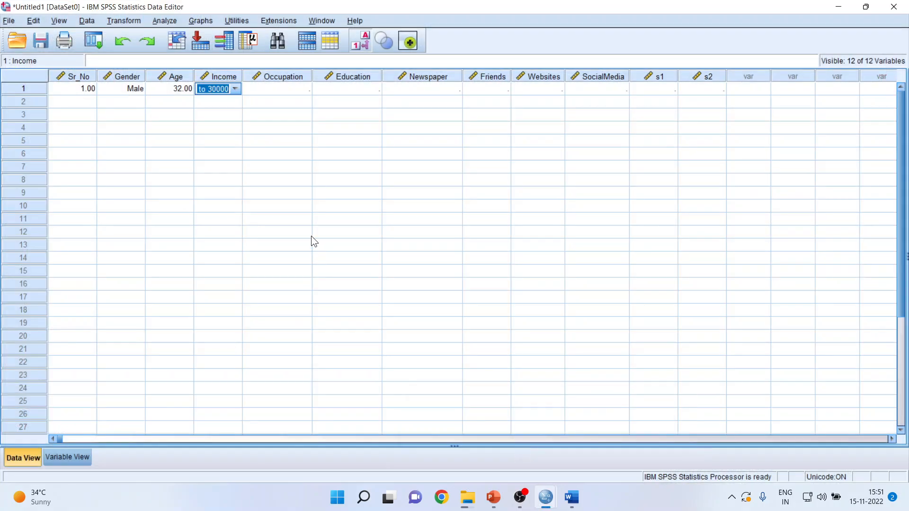
Step: Choose respondent 1's coded answers from the cell dropdowns, ending with s2 = Strongly Disagree
{"action": "left_click", "coordinate": [277, 88]}
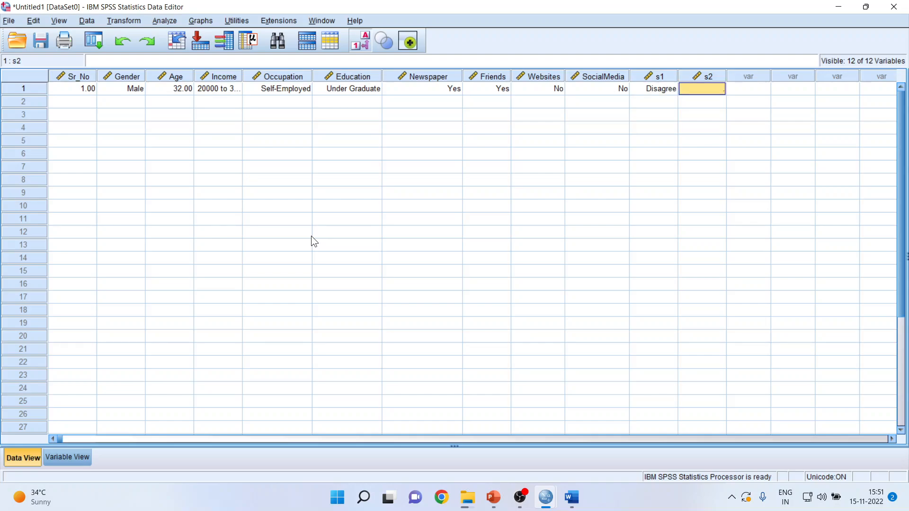
{"action": "left_click", "coordinate": [718, 89]}
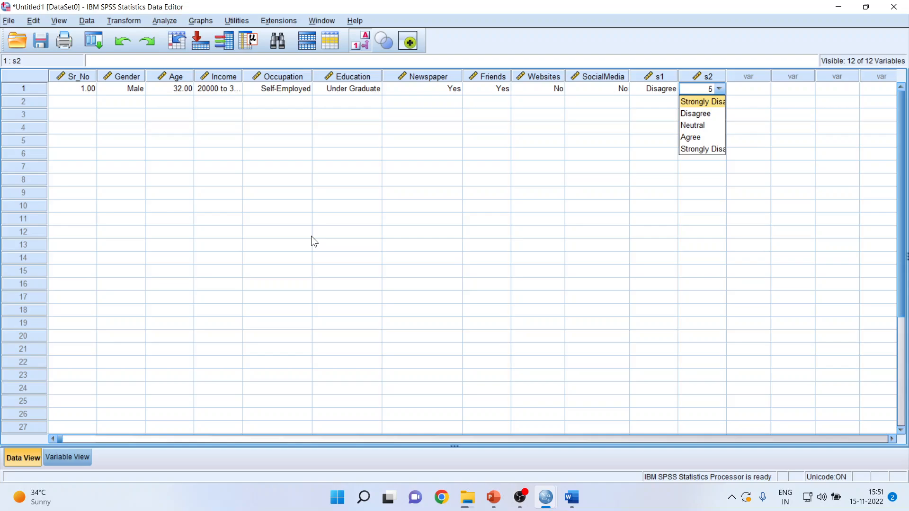
{"action": "left_click", "coordinate": [702, 101]}
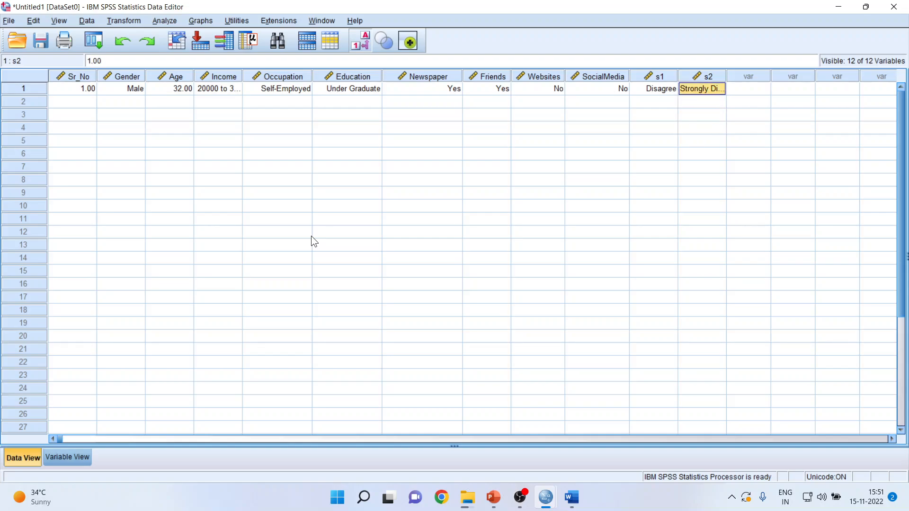
{"action": "left_click", "coordinate": [701, 101]}
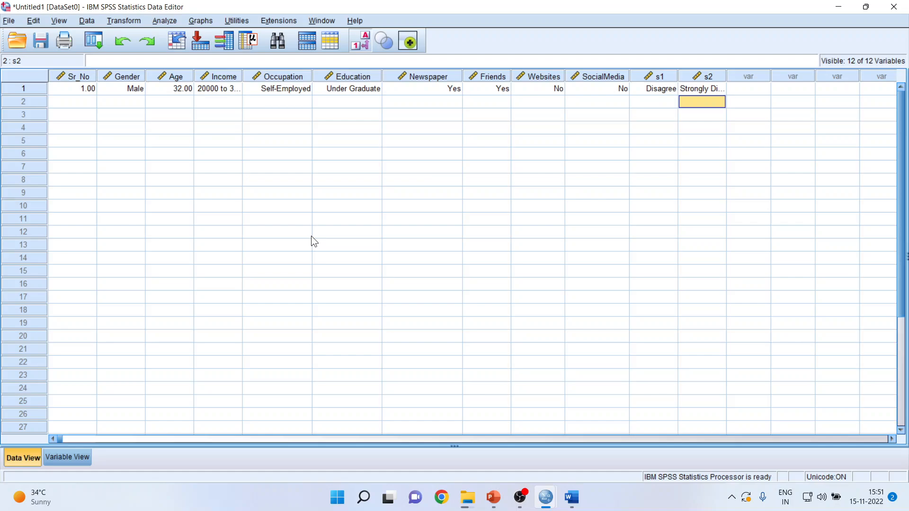
{"action": "mouse_move", "coordinate": [707, 97]}
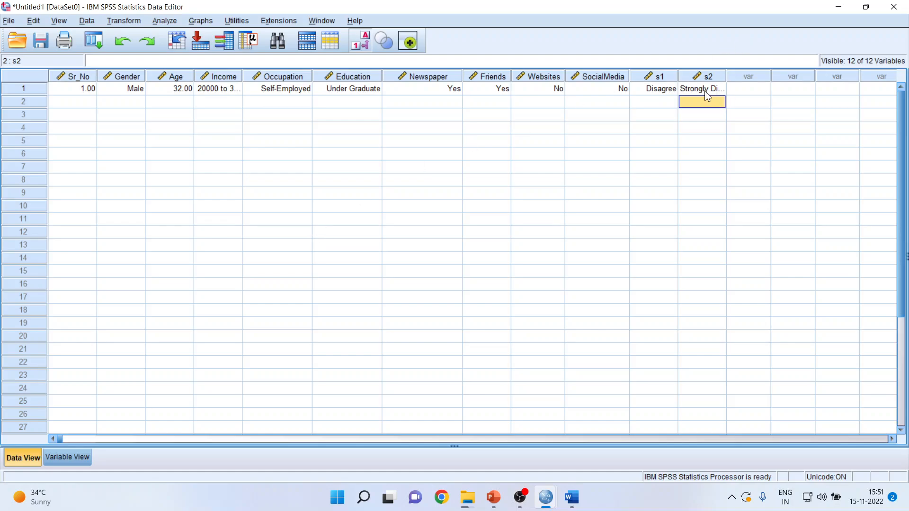
Step: Review respondent 1's s2 choices, then go to s1's value labels in Variable View
{"action": "left_click", "coordinate": [698, 89]}
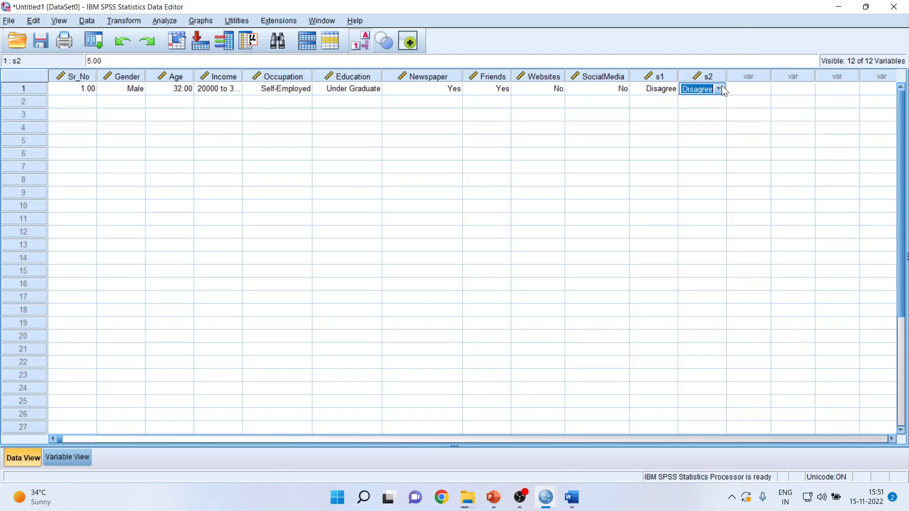
{"action": "left_click", "coordinate": [720, 89]}
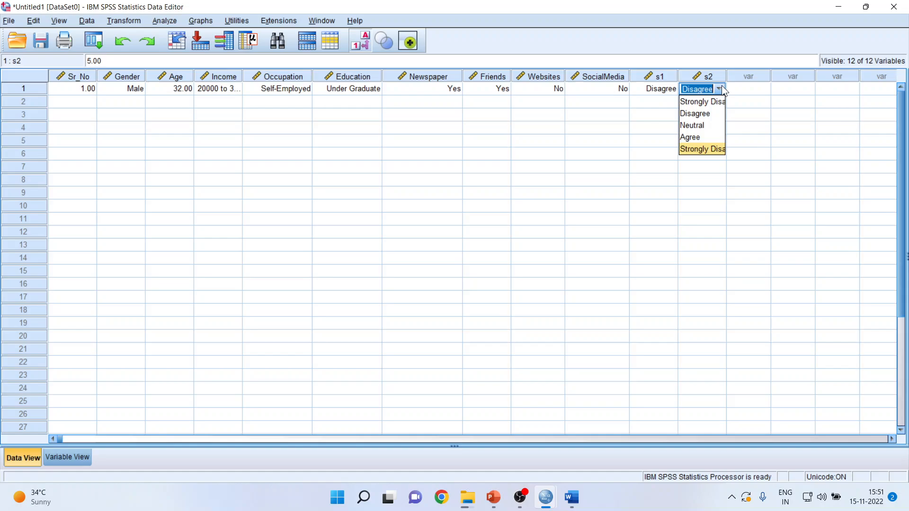
{"action": "mouse_move", "coordinate": [701, 101]}
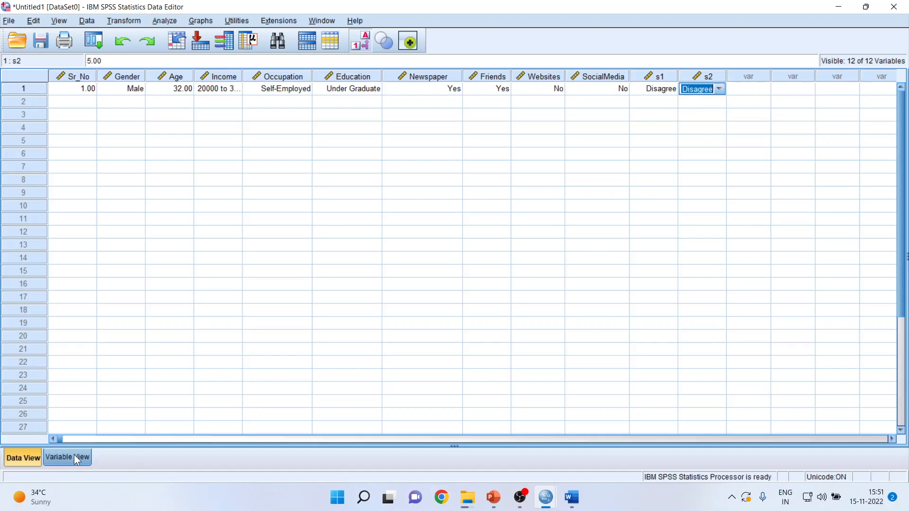
{"action": "left_click", "coordinate": [66, 456]}
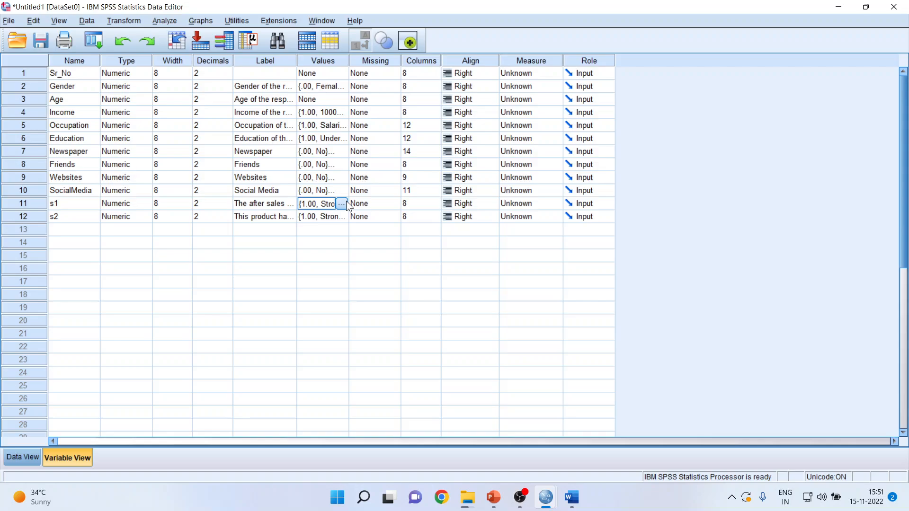
{"action": "left_click", "coordinate": [341, 204]}
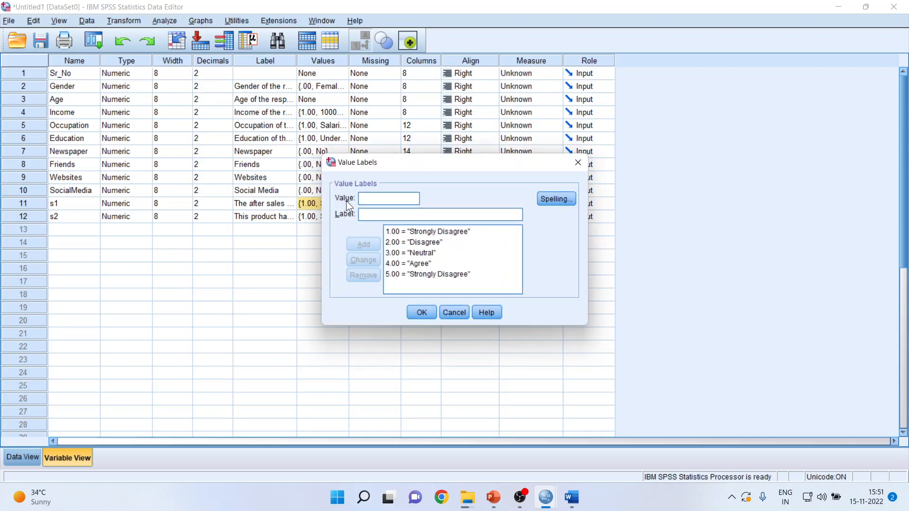
Step: Relabel s1 value 5 as Strongly Agree instead of Strongly Disagree and confirm
{"action": "left_click", "coordinate": [427, 231]}
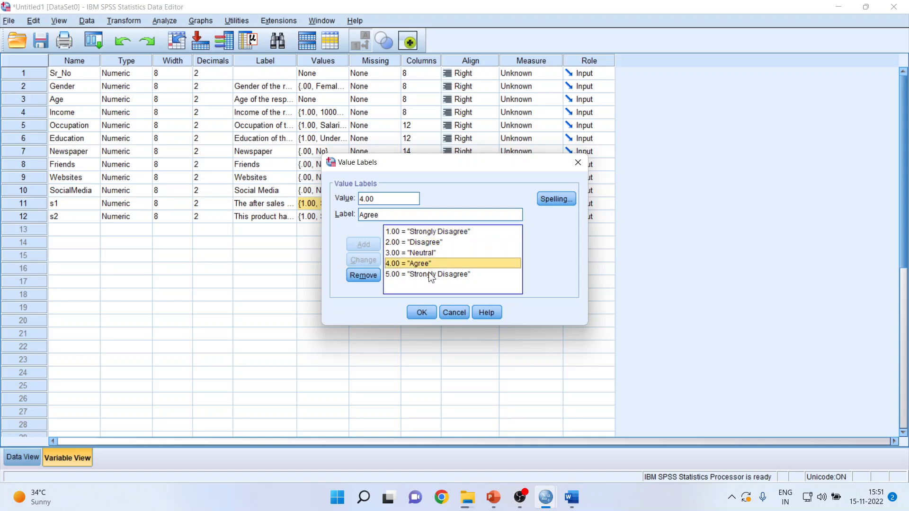
{"action": "left_click", "coordinate": [427, 274]}
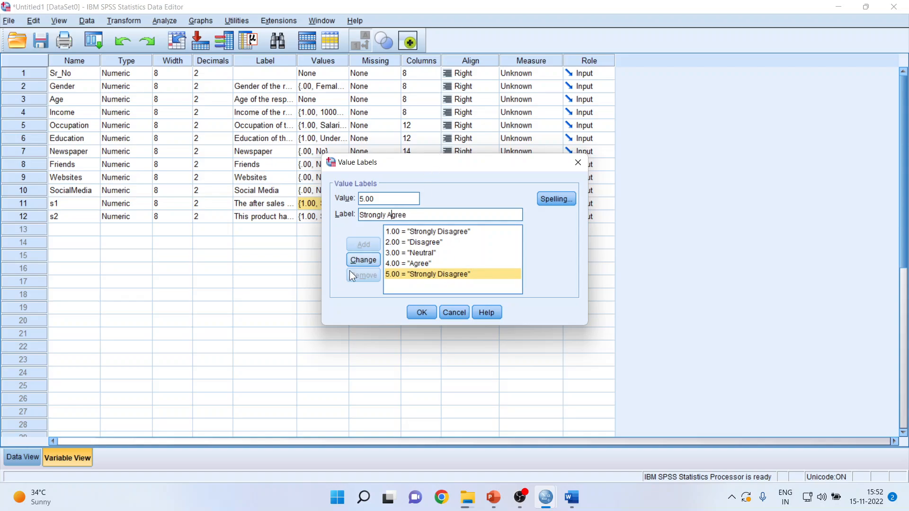
{"action": "left_click", "coordinate": [362, 259]}
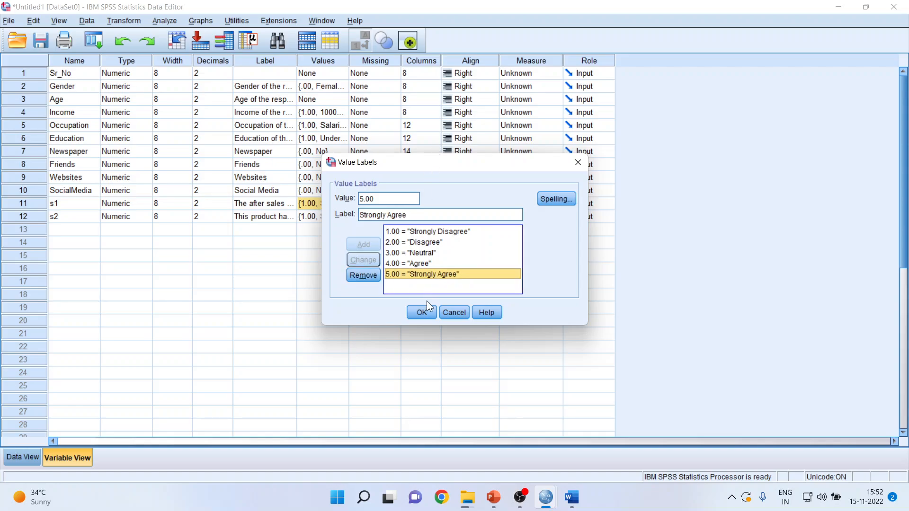
{"action": "left_click", "coordinate": [421, 312]}
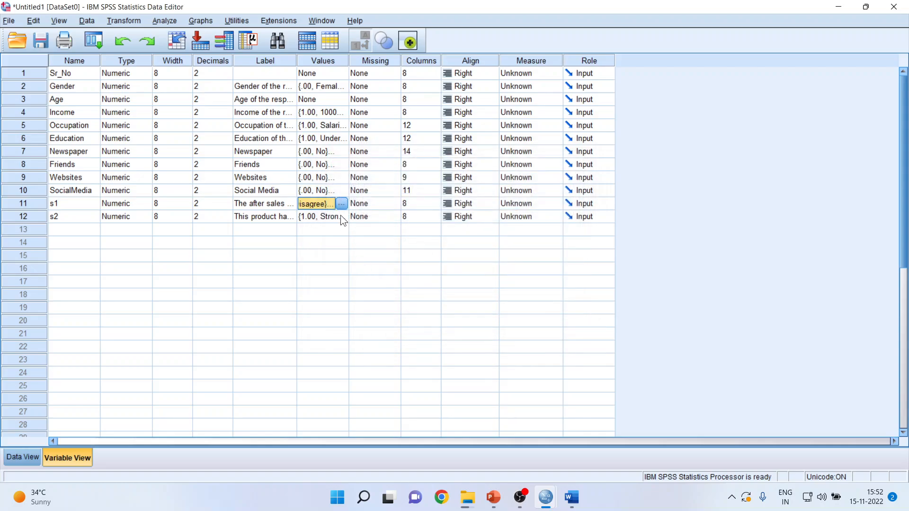
{"action": "mouse_move", "coordinate": [323, 225]}
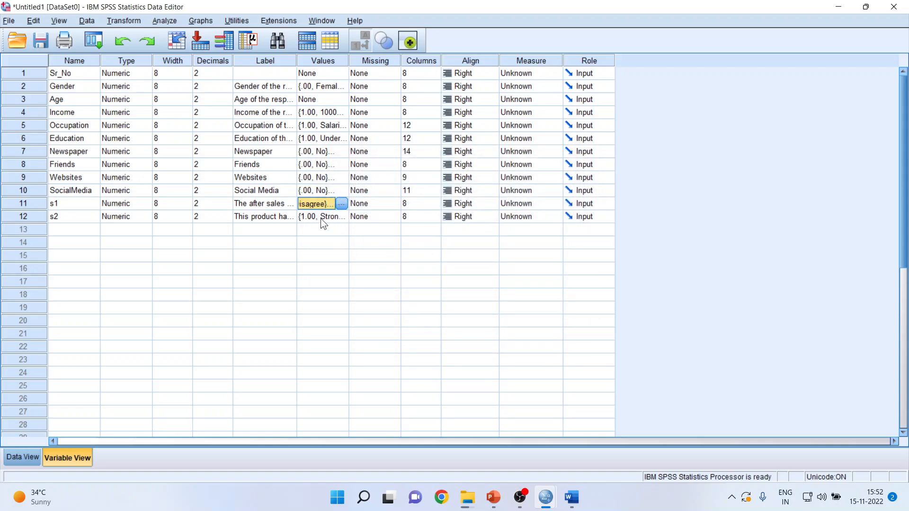
Step: Check the data briefly, then verify the s1 value labels in Variable View
{"action": "left_click", "coordinate": [322, 216]}
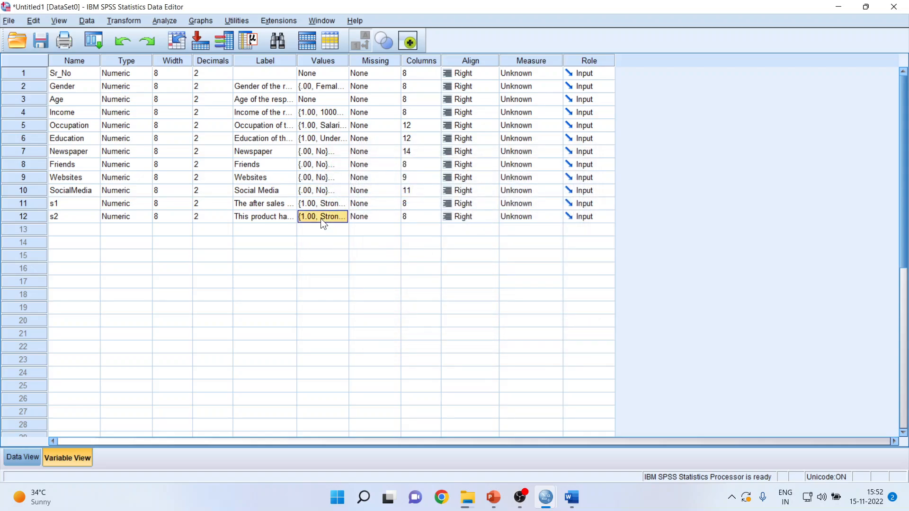
{"action": "left_click", "coordinate": [22, 457]}
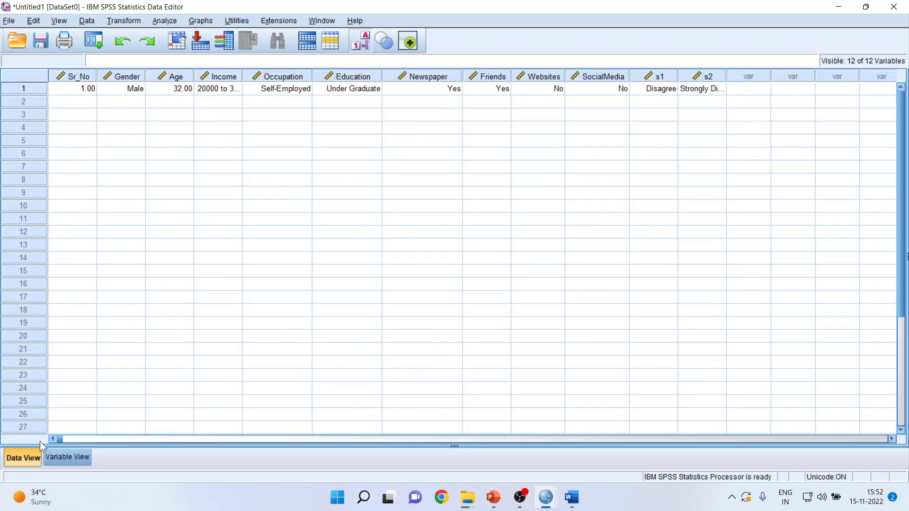
{"action": "left_click", "coordinate": [66, 457]}
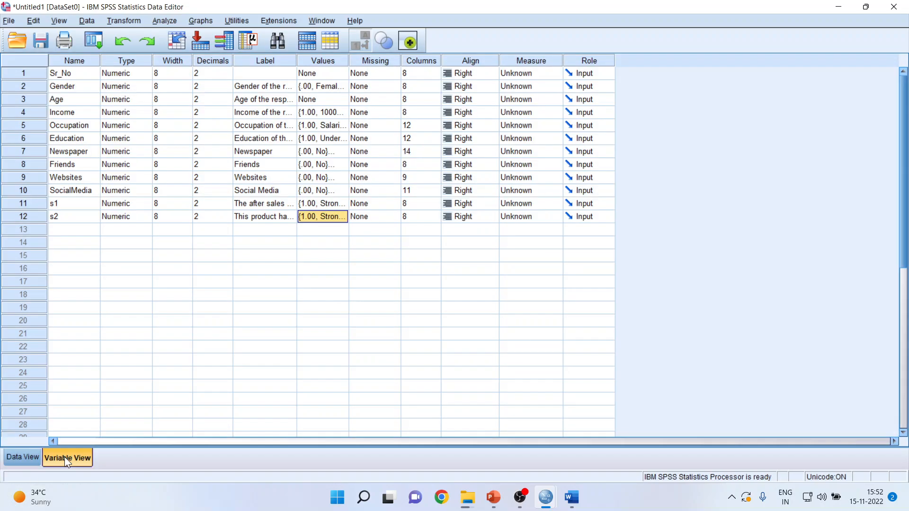
{"action": "left_click", "coordinate": [321, 281]}
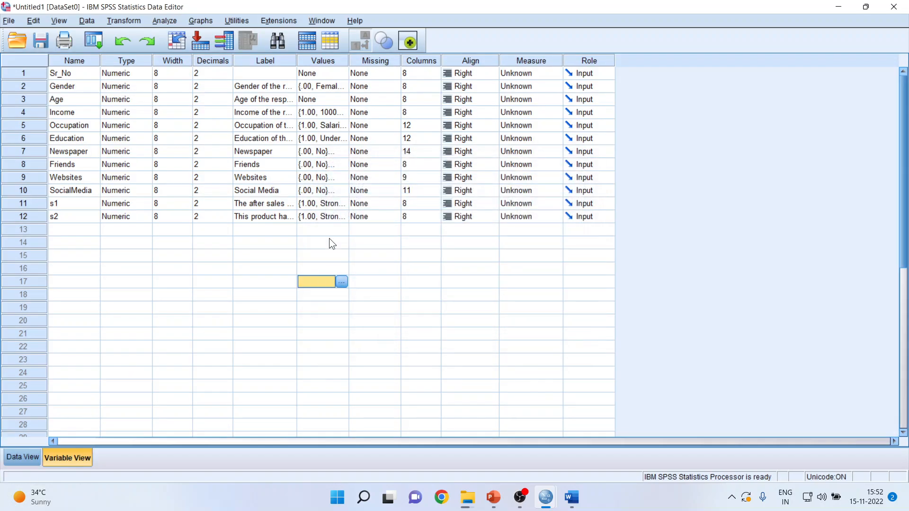
{"action": "left_click", "coordinate": [341, 282]}
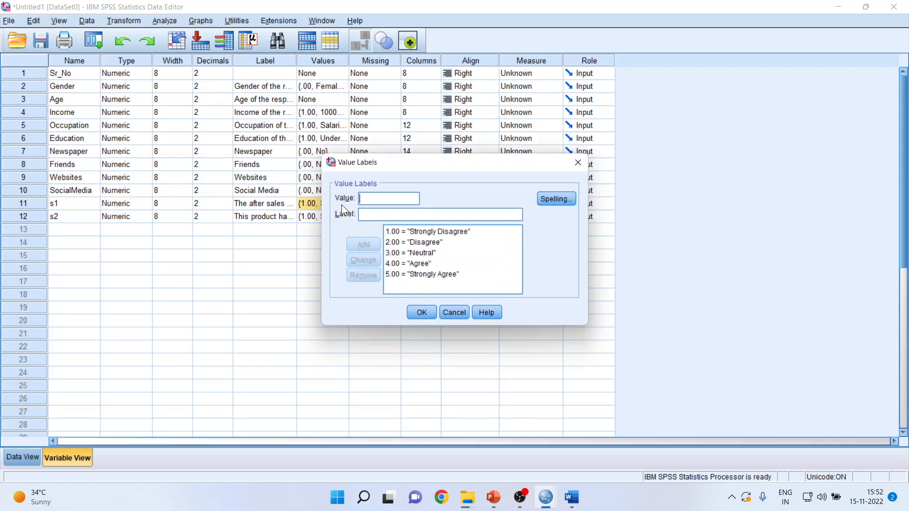
{"action": "left_click", "coordinate": [421, 312]}
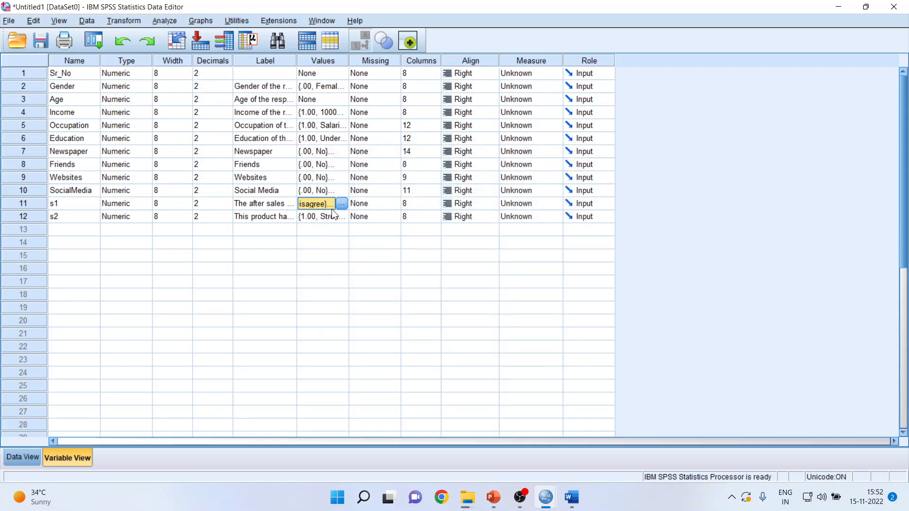
Step: Verify the s2 value labels and return to Data View, where respondent 1's s2 reads Strongly Agree
{"action": "left_click", "coordinate": [342, 215]}
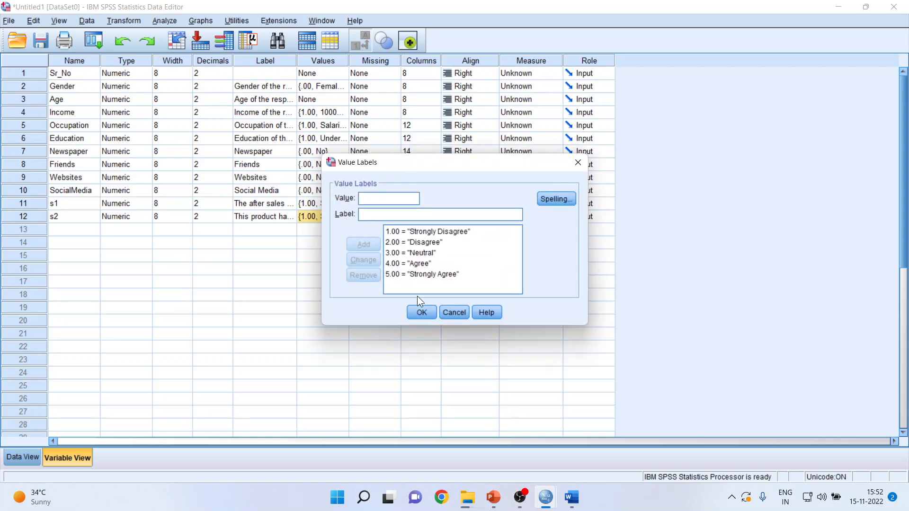
{"action": "left_click", "coordinate": [421, 312]}
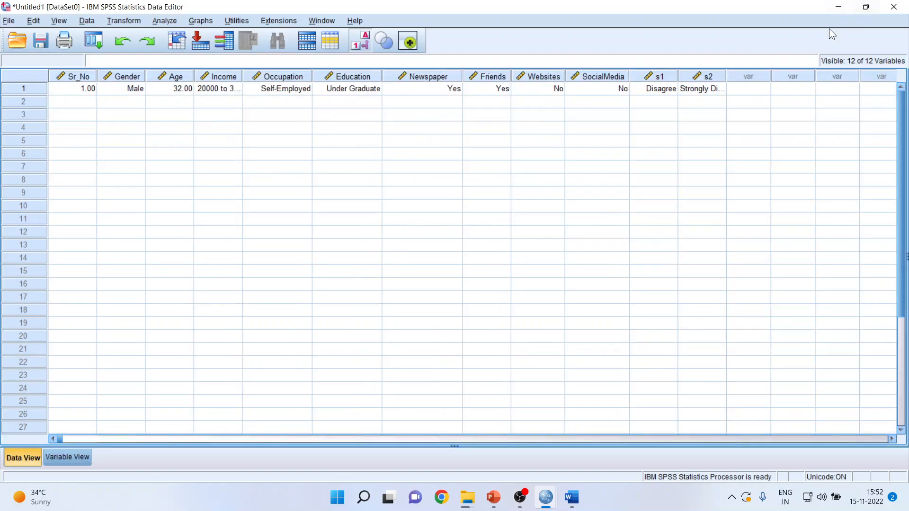
{"action": "left_click", "coordinate": [701, 88]}
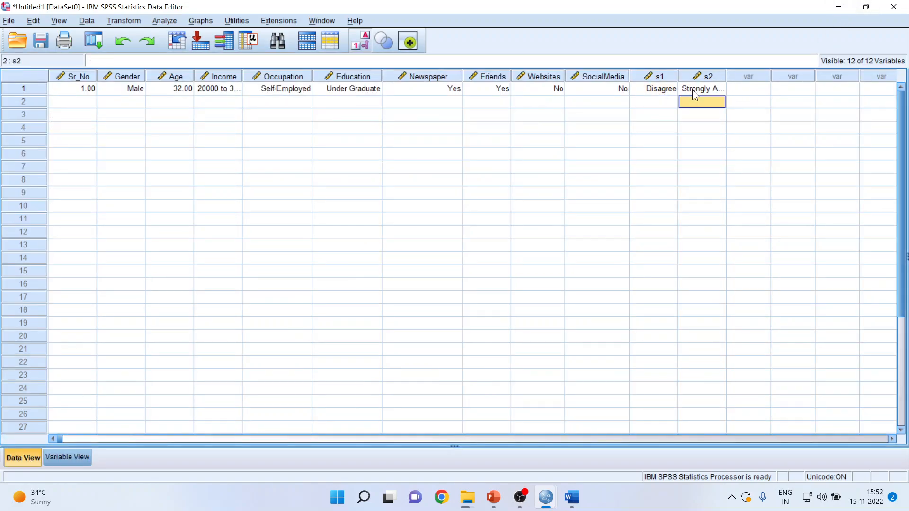
{"action": "mouse_move", "coordinate": [83, 105]}
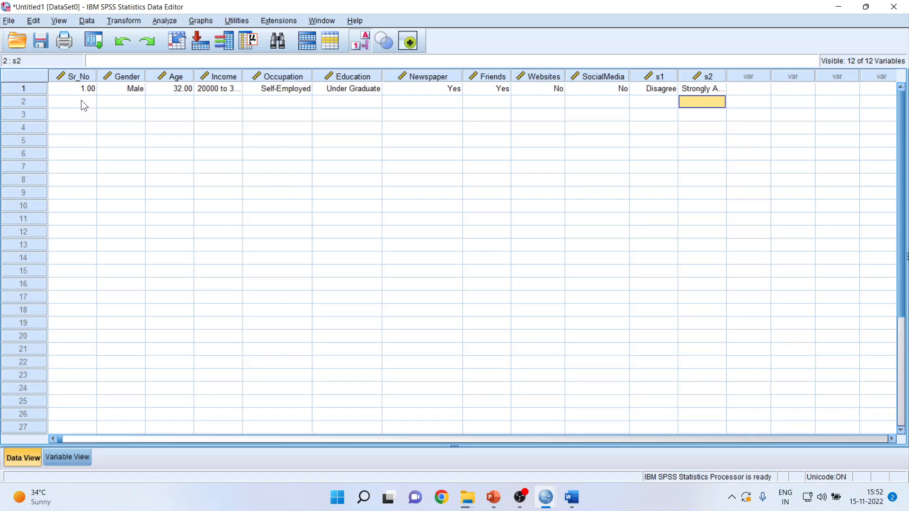
Step: Enter respondent 2's row (Female, 20, Self-Employed, Post-Graduate, Neutral, Strongly Disagree), toggling Value Labels to check codes
{"action": "left_click", "coordinate": [72, 102]}
{"action": "type", "text": "2"}
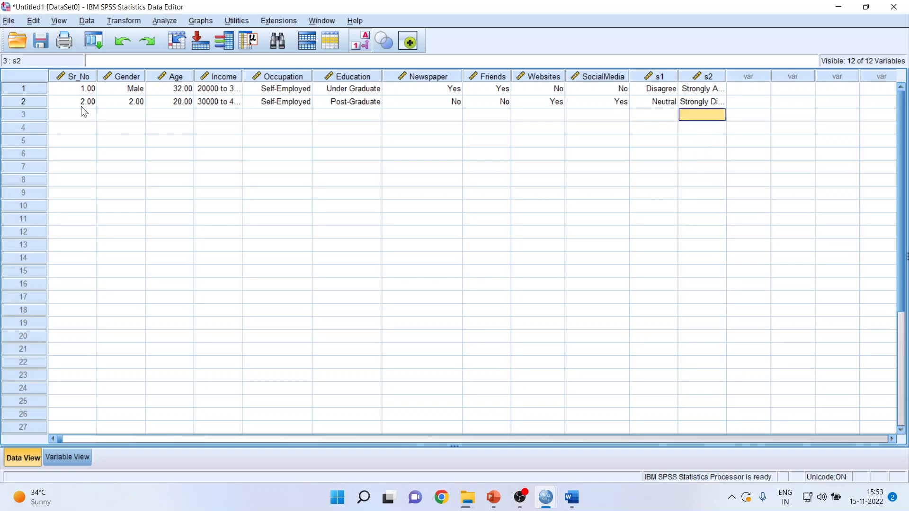
{"action": "mouse_move", "coordinate": [464, 164]}
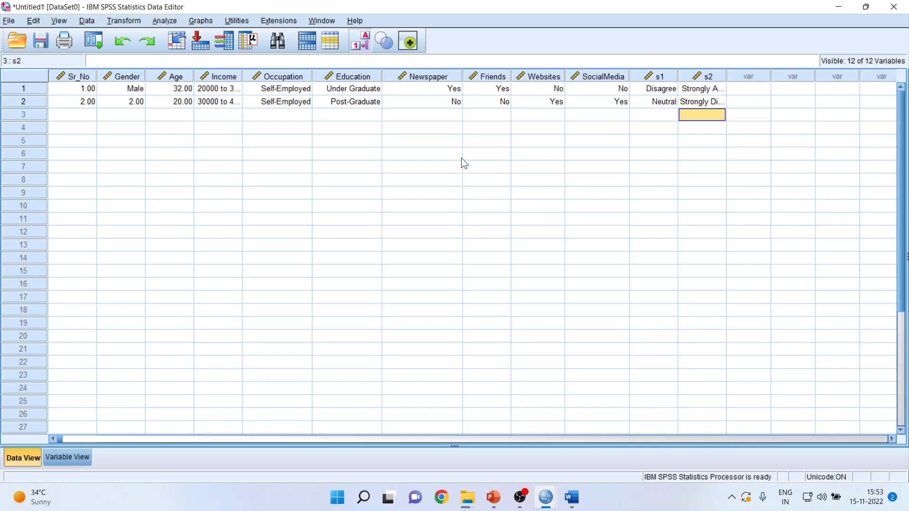
{"action": "left_click", "coordinate": [360, 40]}
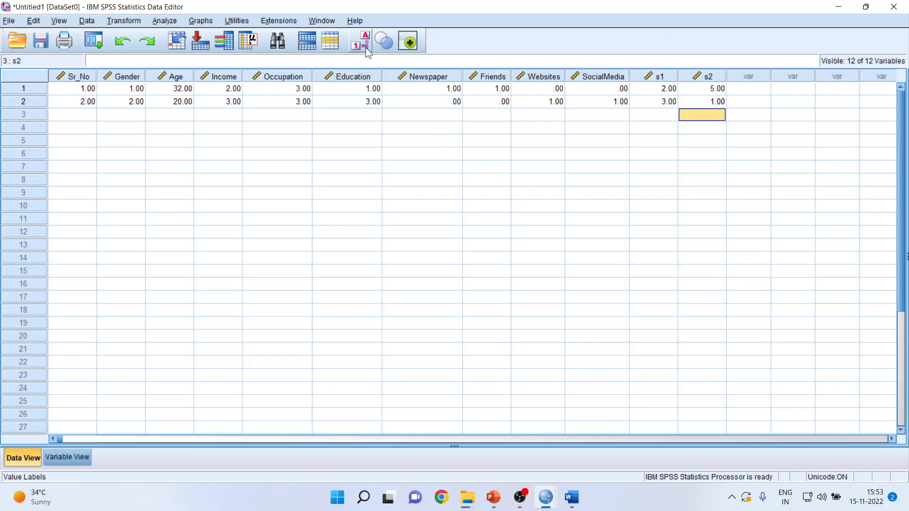
{"action": "left_click", "coordinate": [356, 41]}
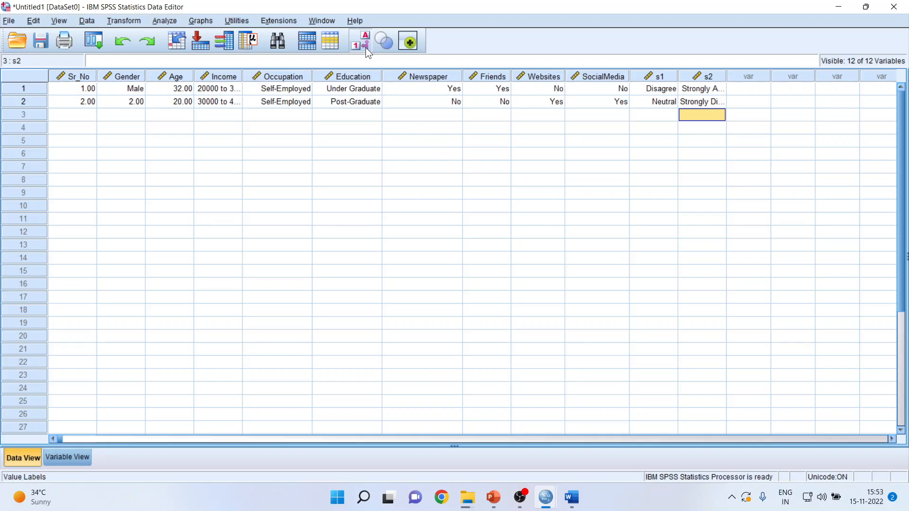
{"action": "left_click", "coordinate": [356, 40]}
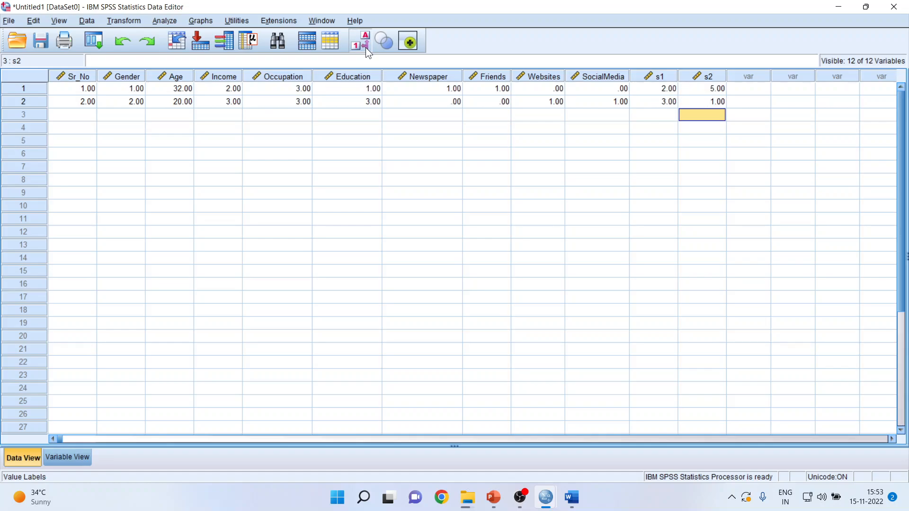
{"action": "left_click", "coordinate": [356, 40]}
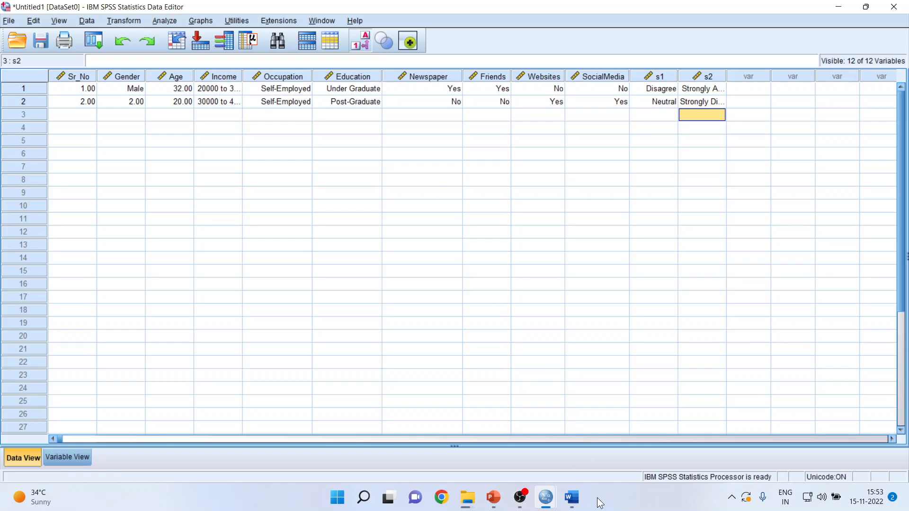
{"action": "left_click", "coordinate": [569, 497]}
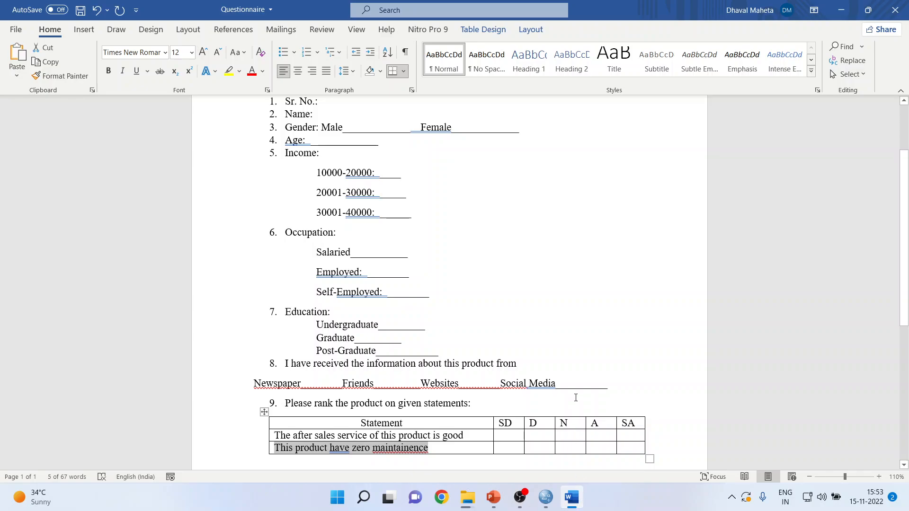
Step: Bring PowerPoint forward and show the closing Thank You slide
{"action": "left_click", "coordinate": [492, 497]}
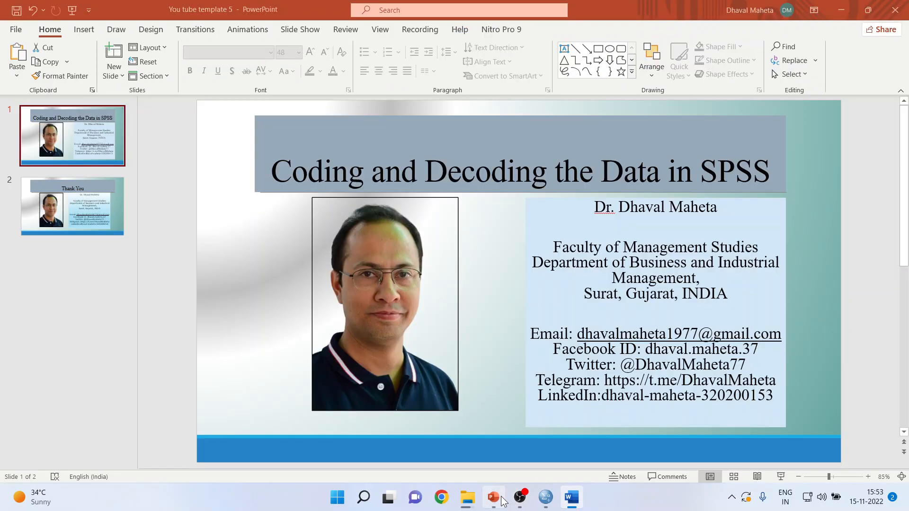
{"action": "left_click", "coordinate": [72, 205]}
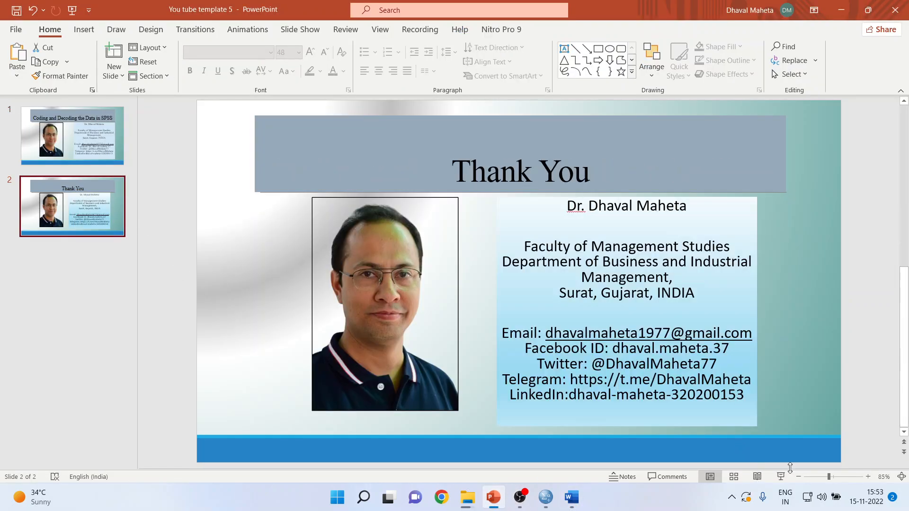